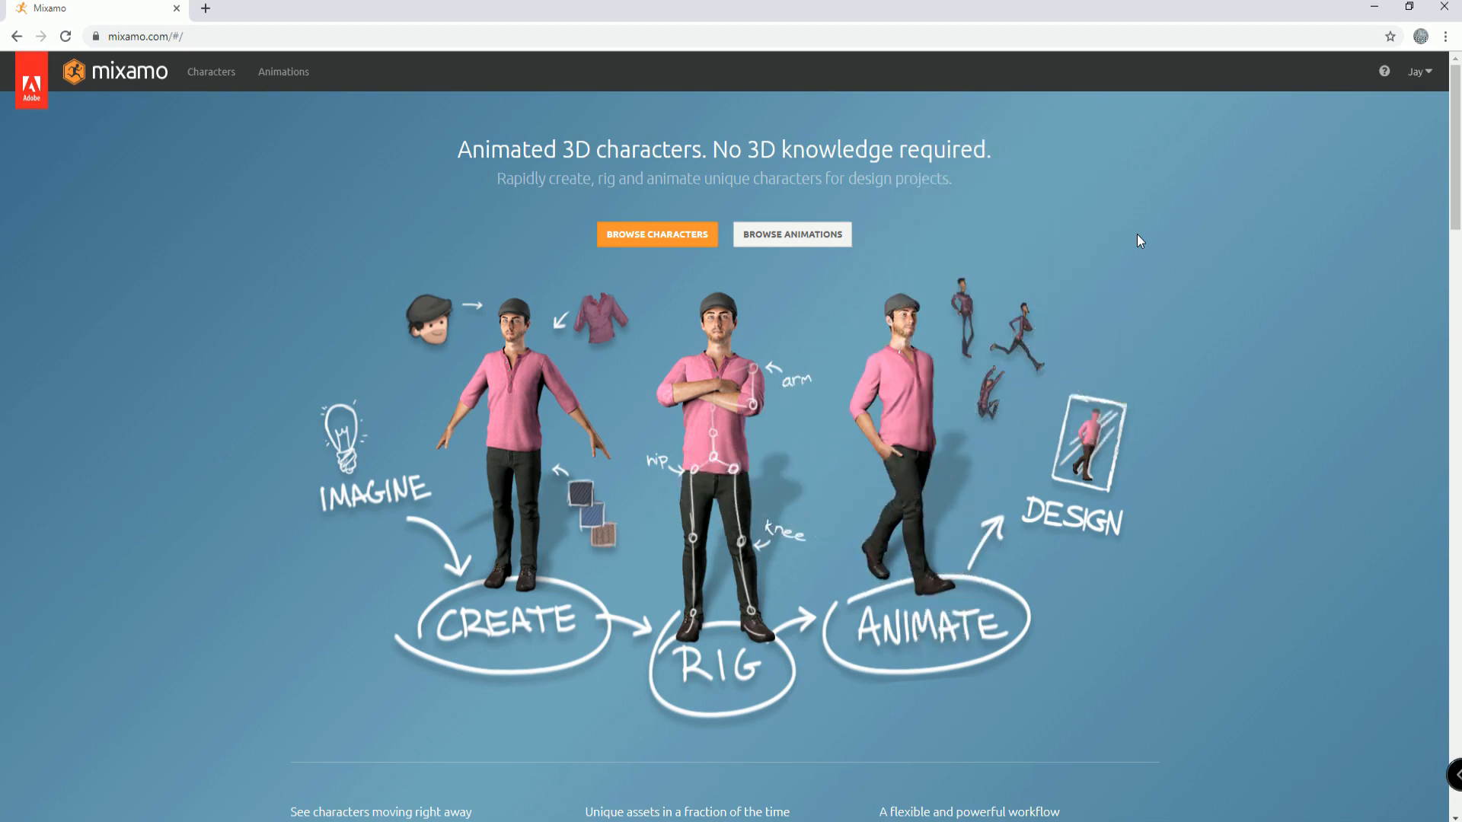
{"action": "mouse_move", "coordinate": [1050, 144]}
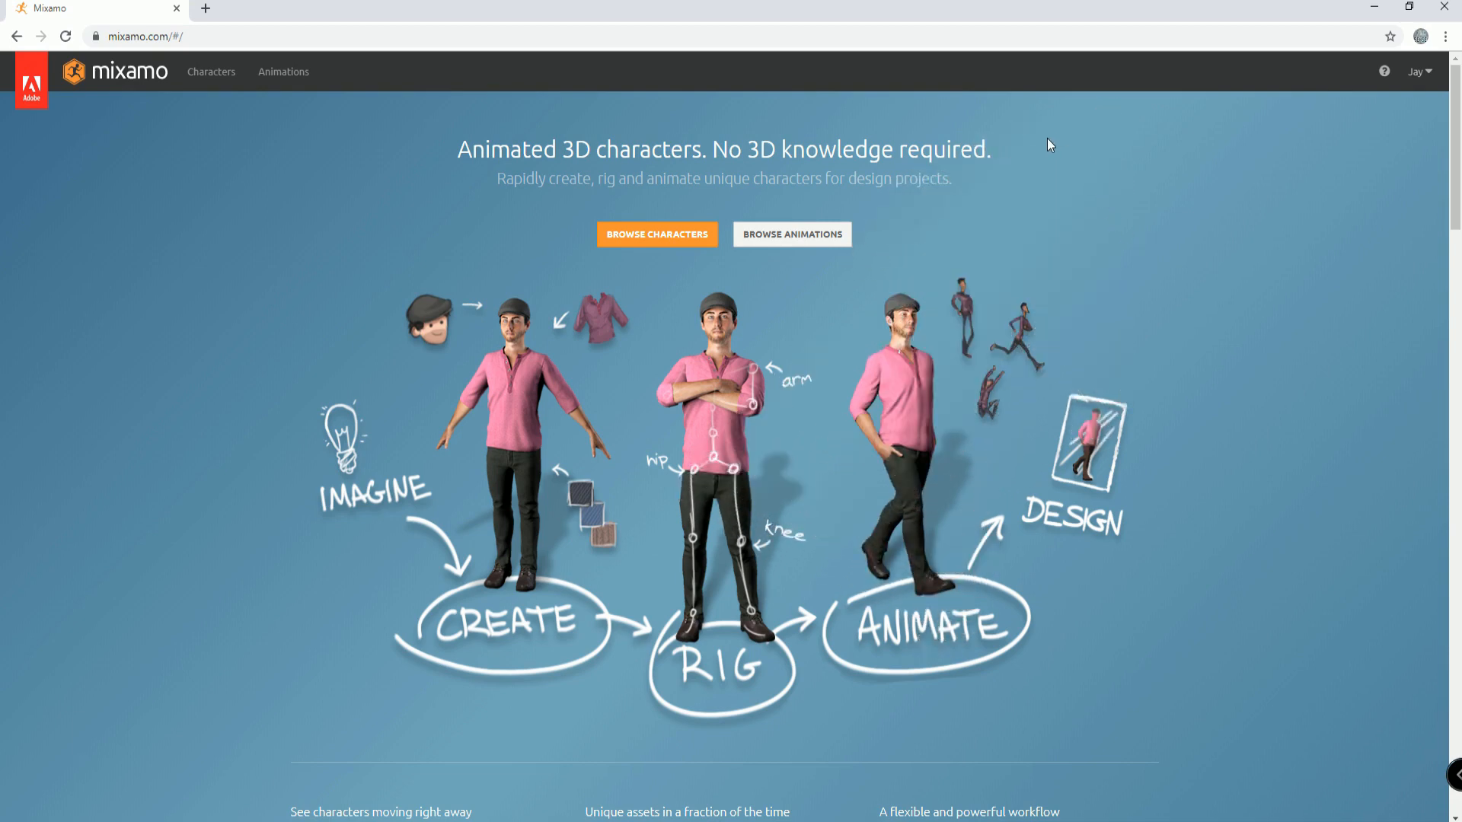
{"action": "mouse_move", "coordinate": [157, 410]}
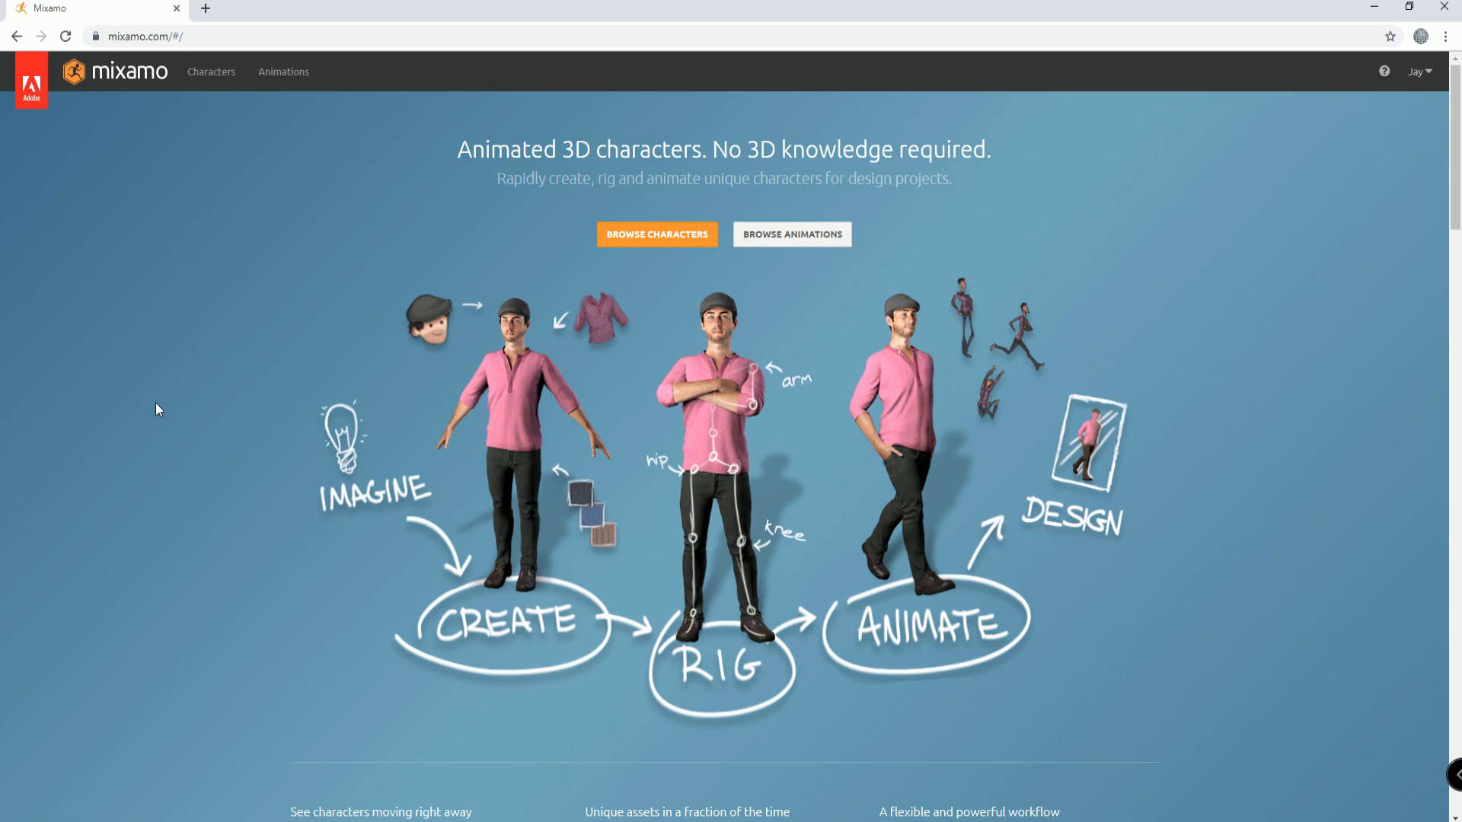
{"action": "mouse_move", "coordinate": [623, 456]}
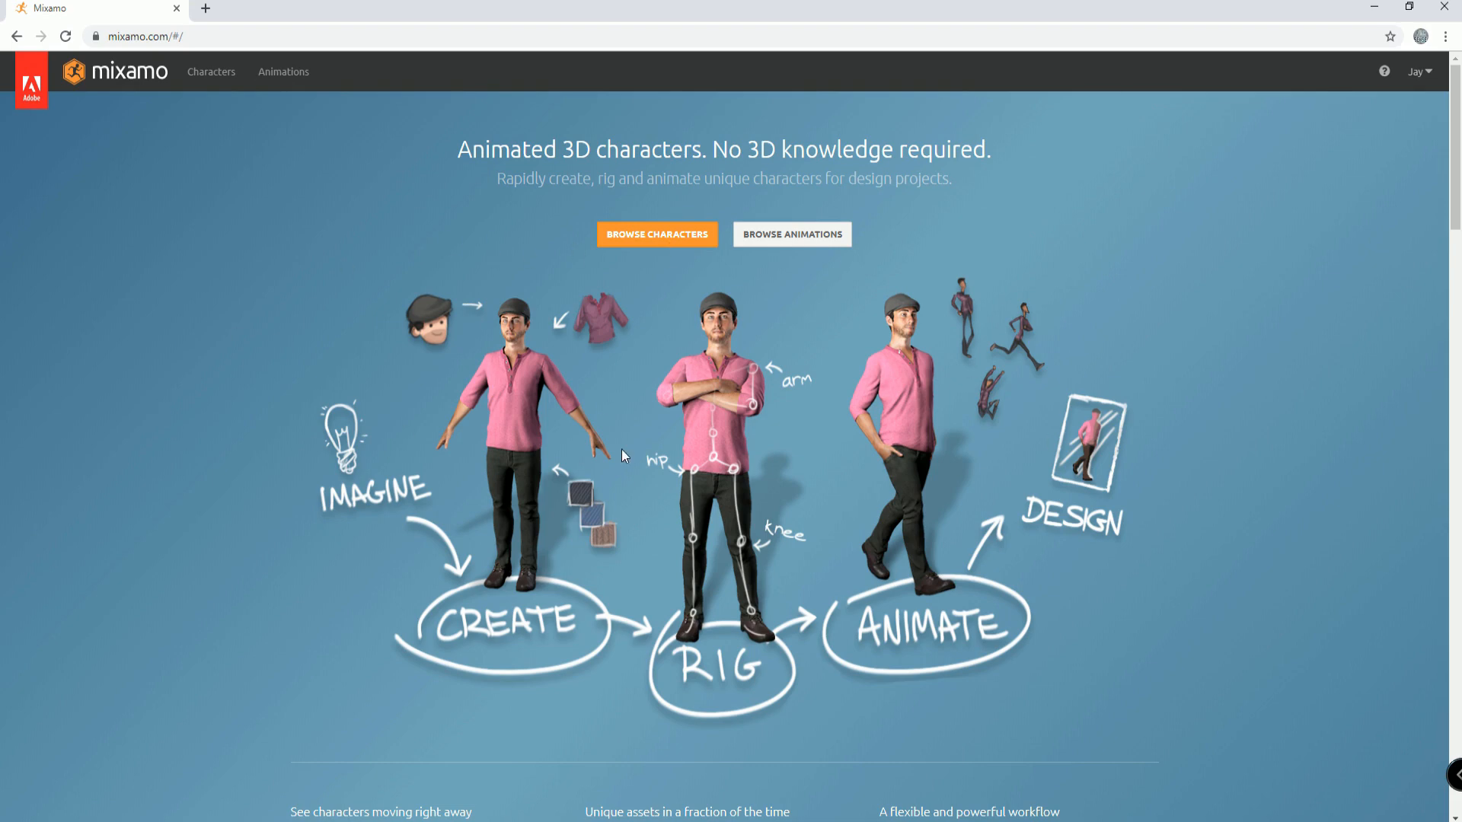
{"action": "mouse_move", "coordinate": [647, 468]}
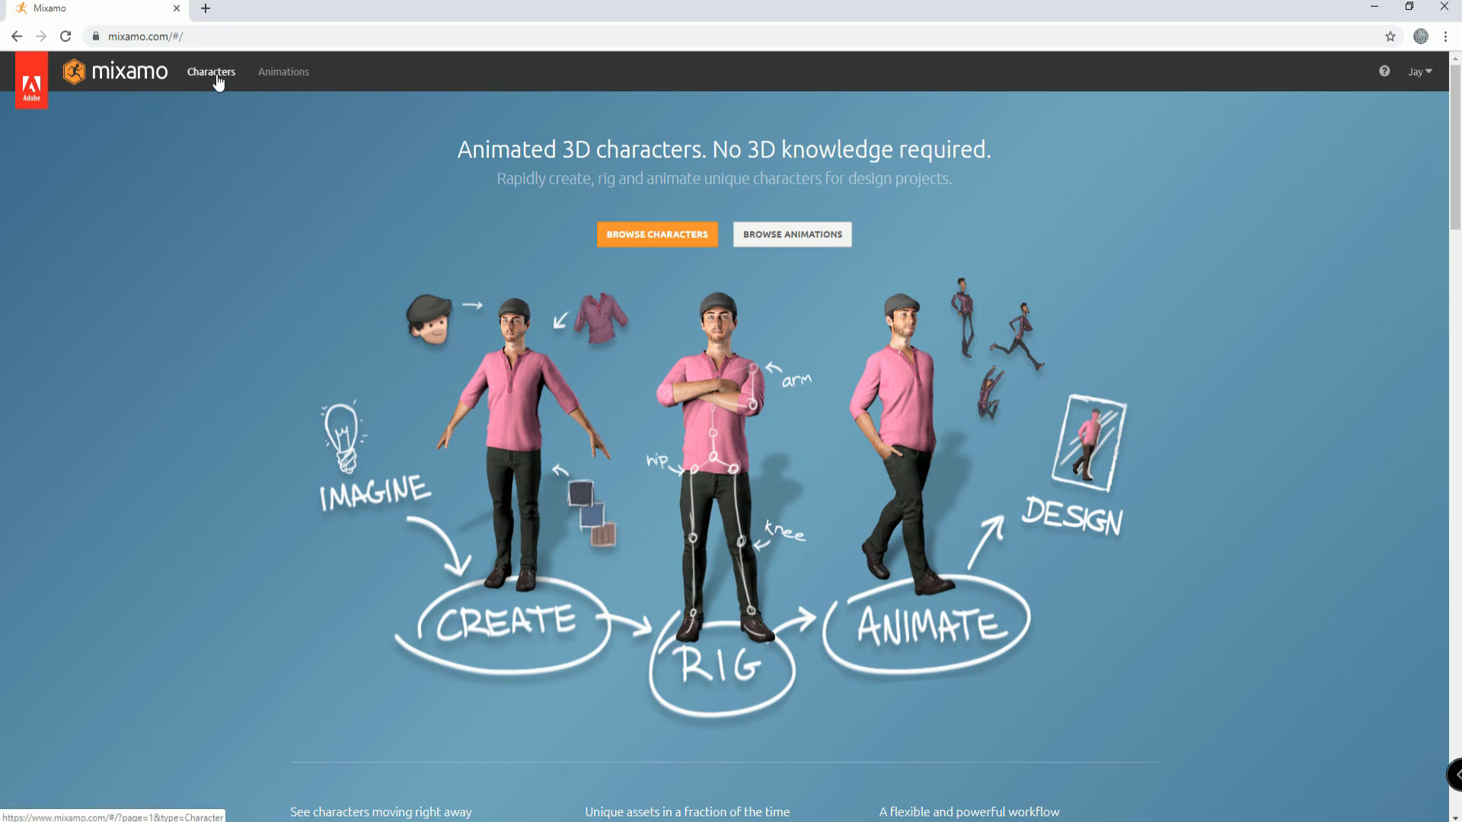
Step: Browse the Mixamo character library, switching to other characters such as Mutant
{"action": "left_click", "coordinate": [210, 72]}
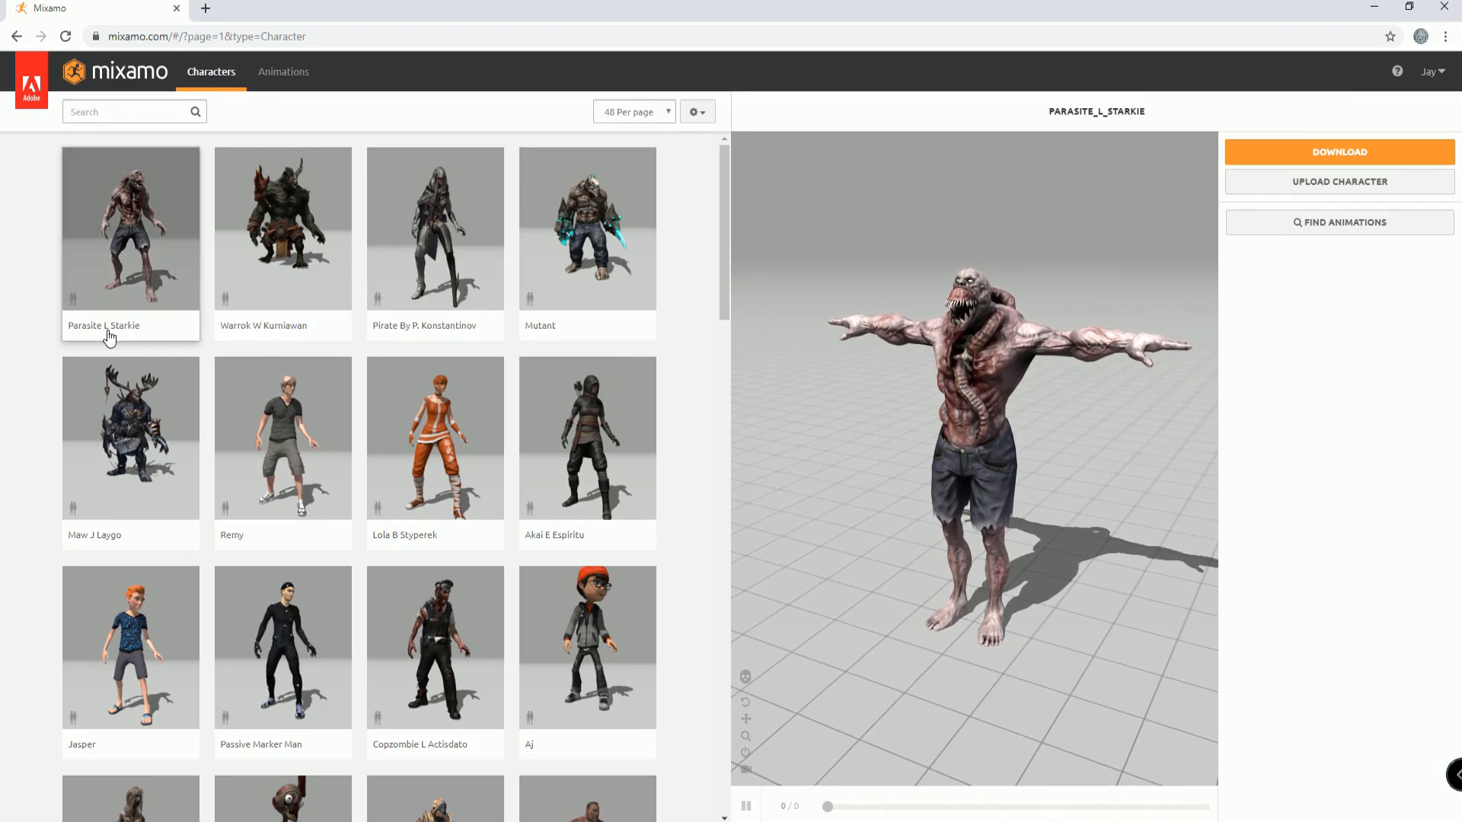
{"action": "mouse_move", "coordinate": [245, 249]}
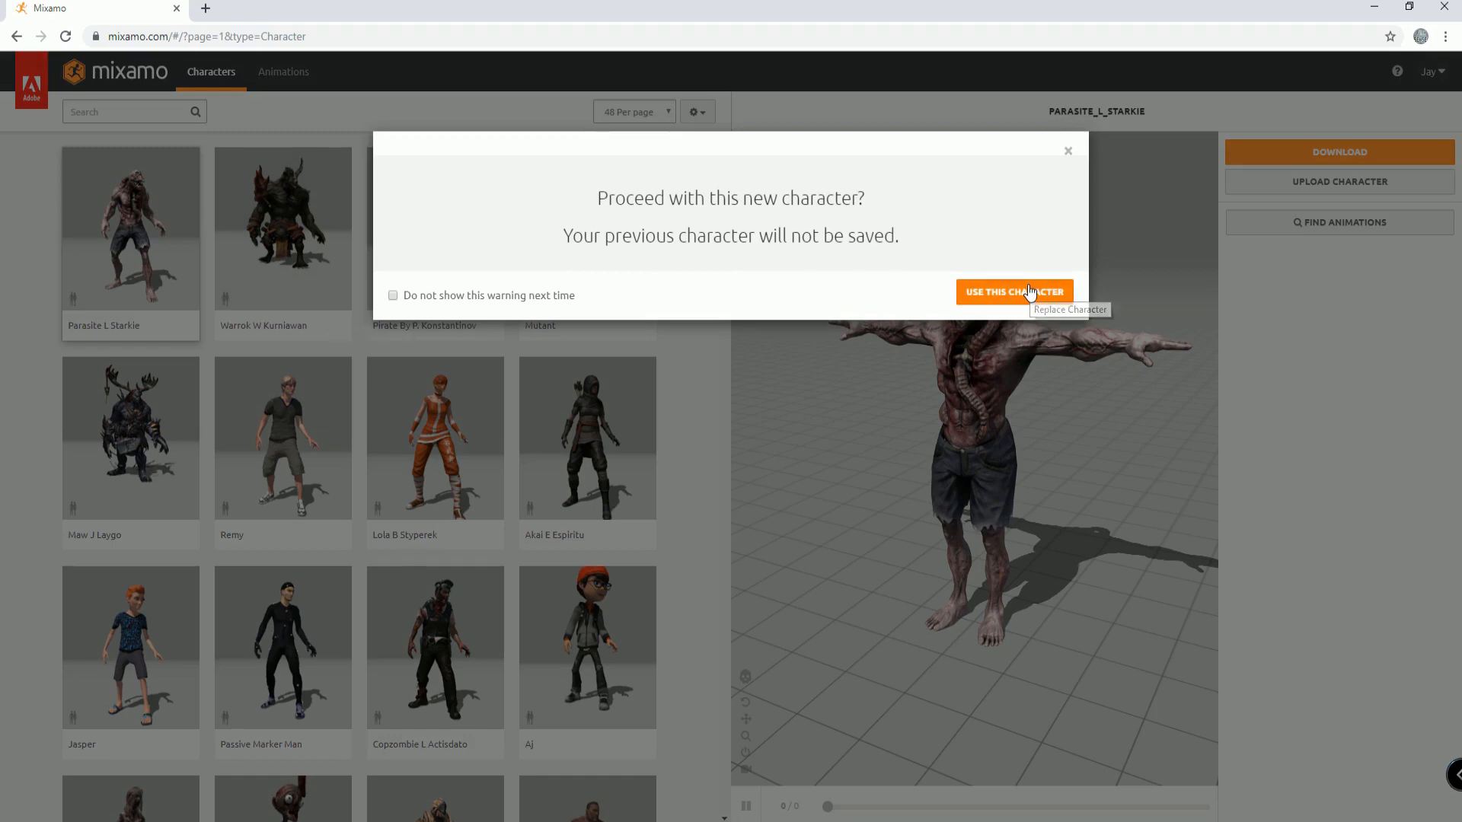
{"action": "left_click", "coordinate": [1014, 291]}
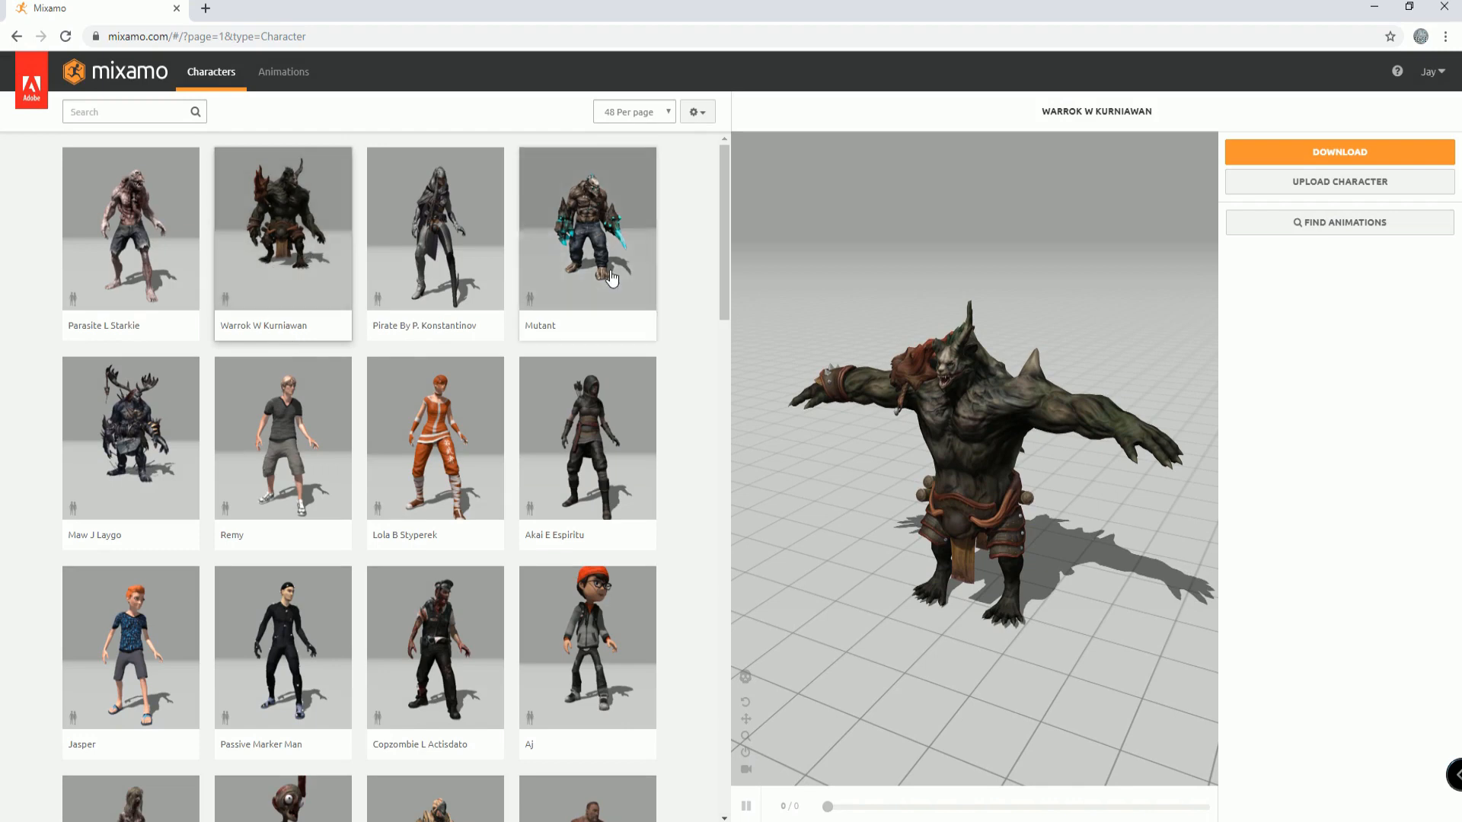
{"action": "left_click", "coordinate": [587, 229]}
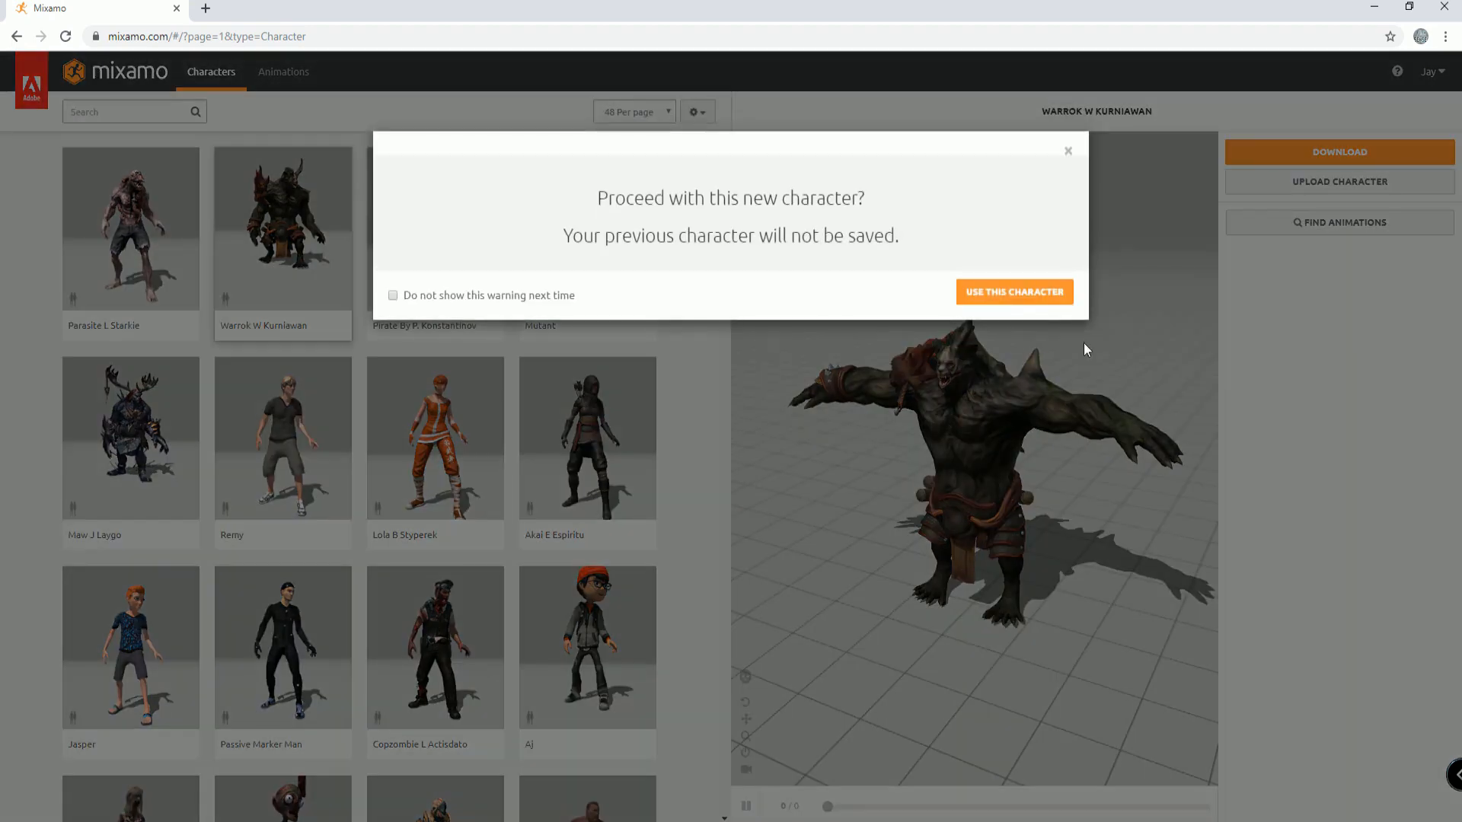
{"action": "left_click", "coordinate": [1014, 292]}
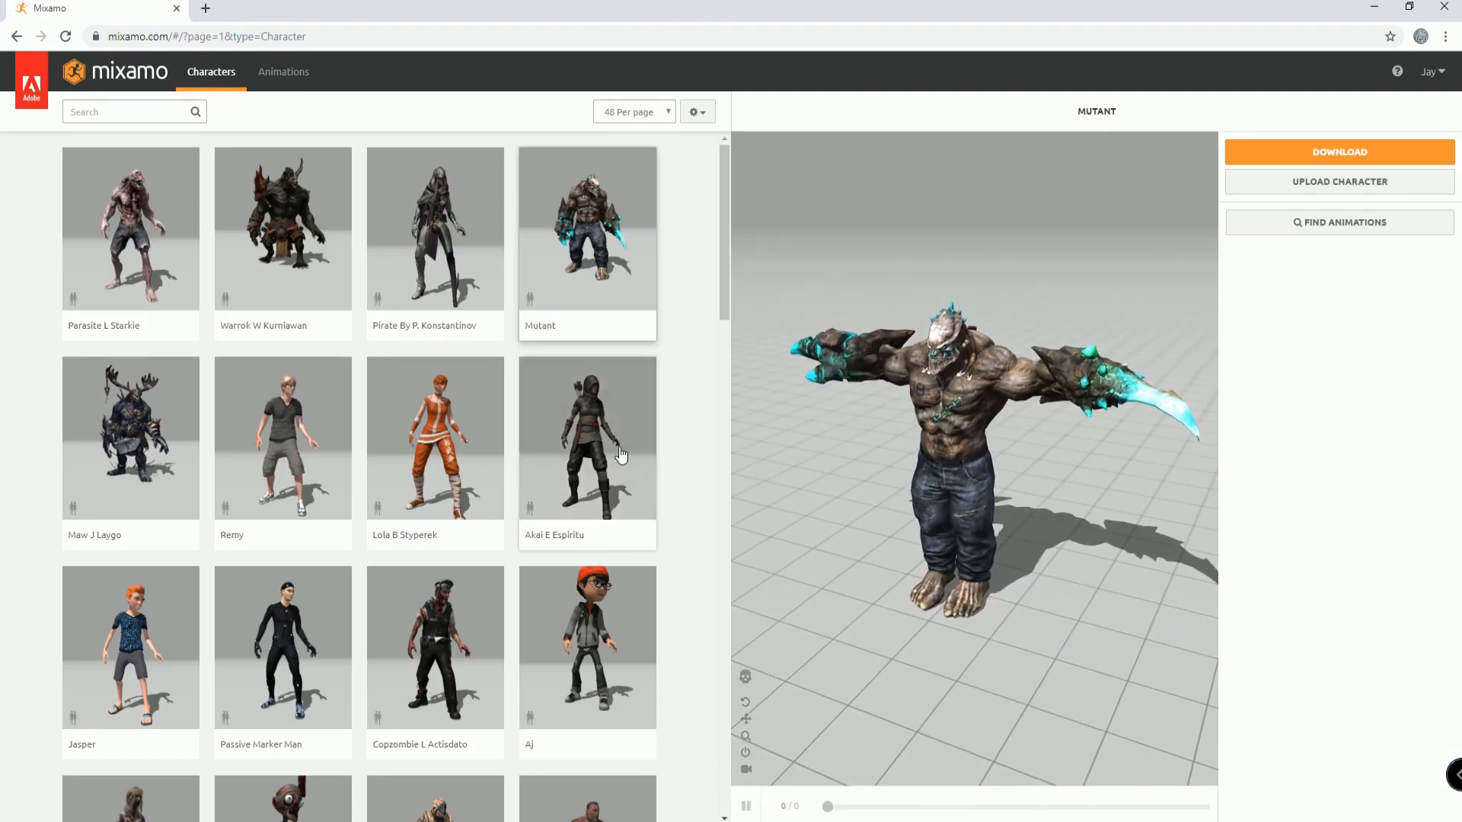
Step: Scroll down the character list and load Arissa
{"action": "scroll", "scroll_direction": "down", "scroll_amount": 3}
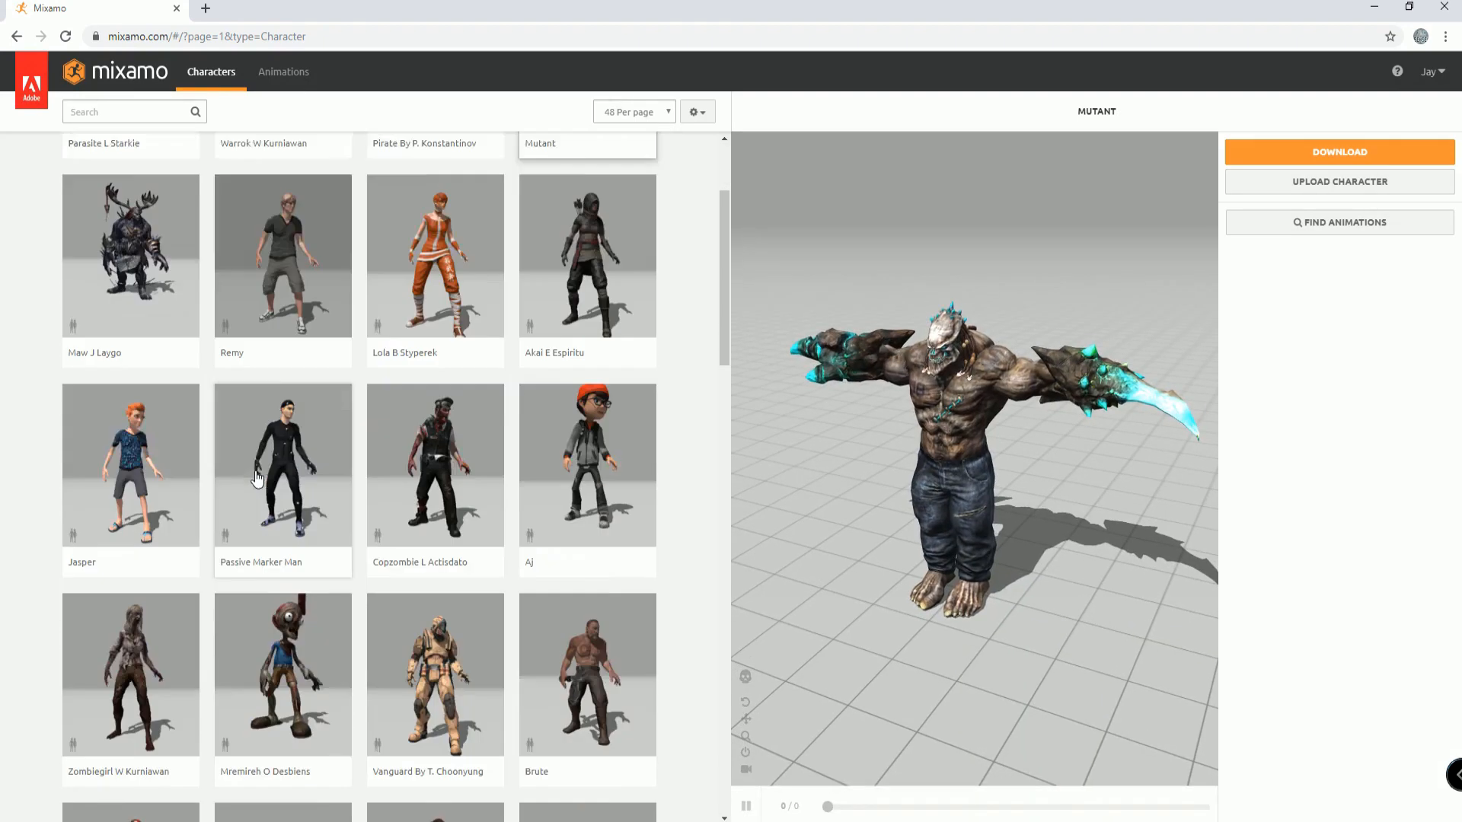
{"action": "scroll", "scroll_direction": "down", "scroll_amount": 3}
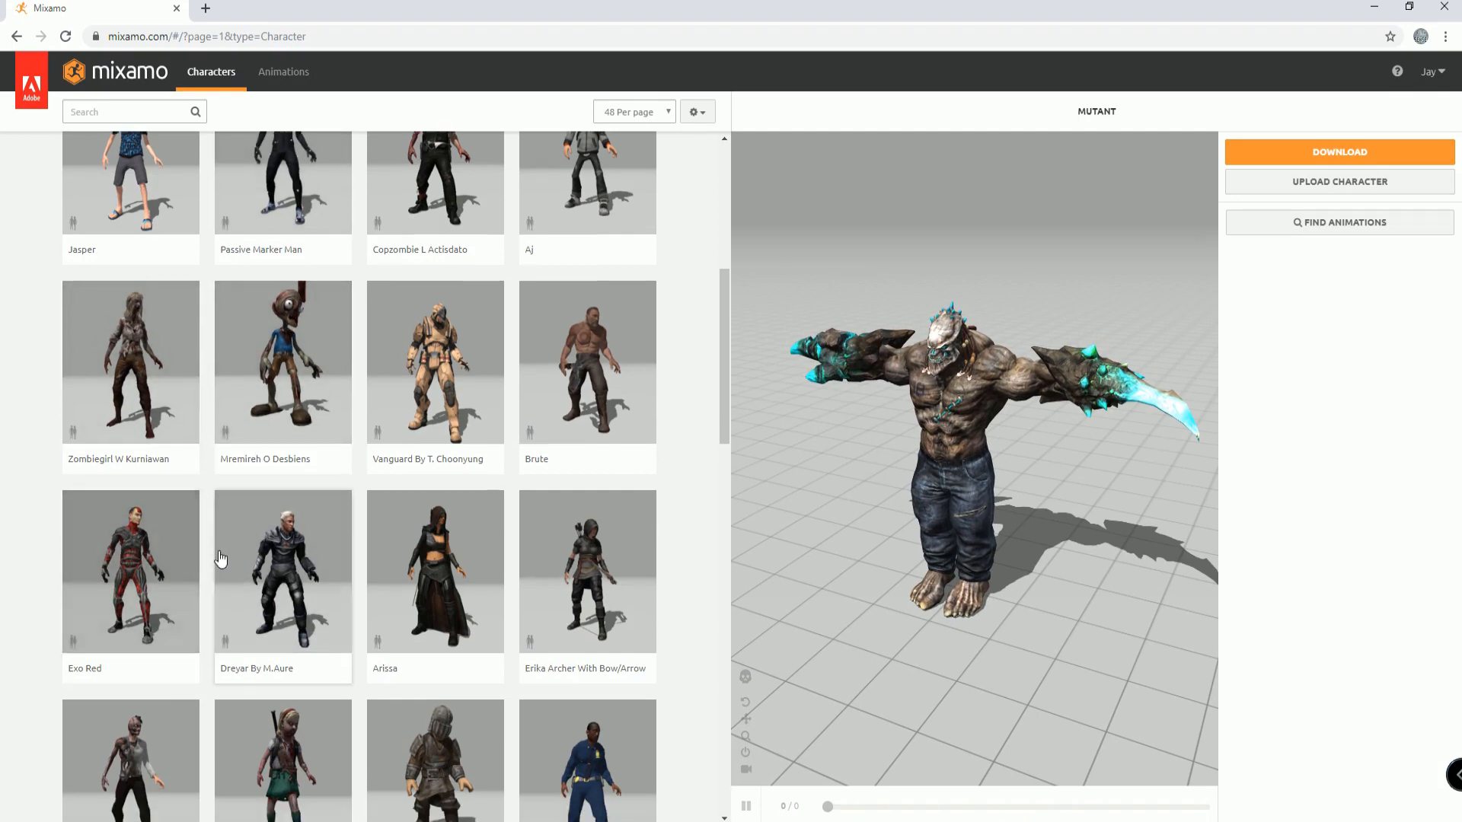
{"action": "scroll", "scroll_direction": "down", "scroll_amount": 3}
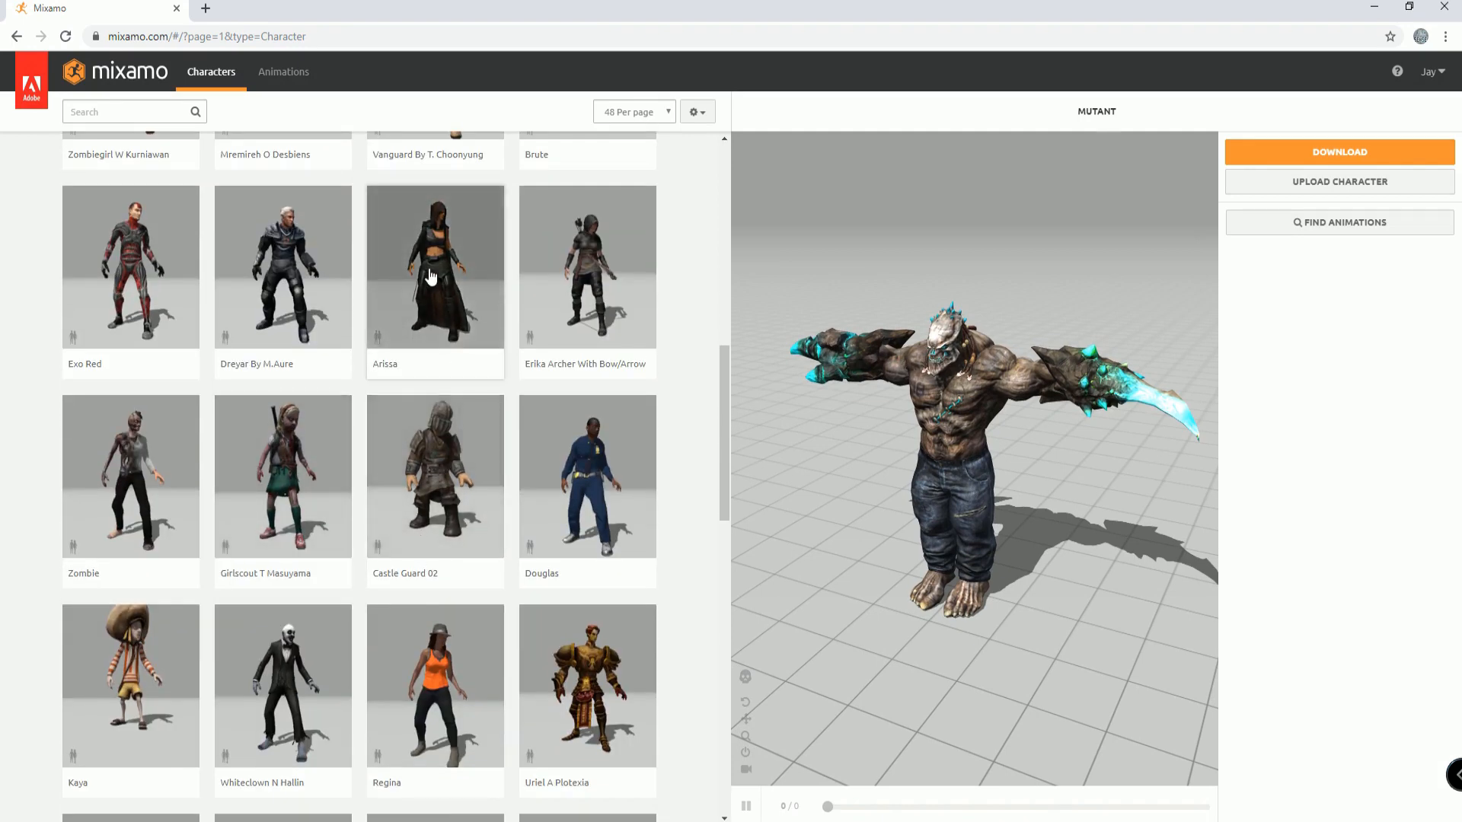
{"action": "left_click", "coordinate": [434, 266]}
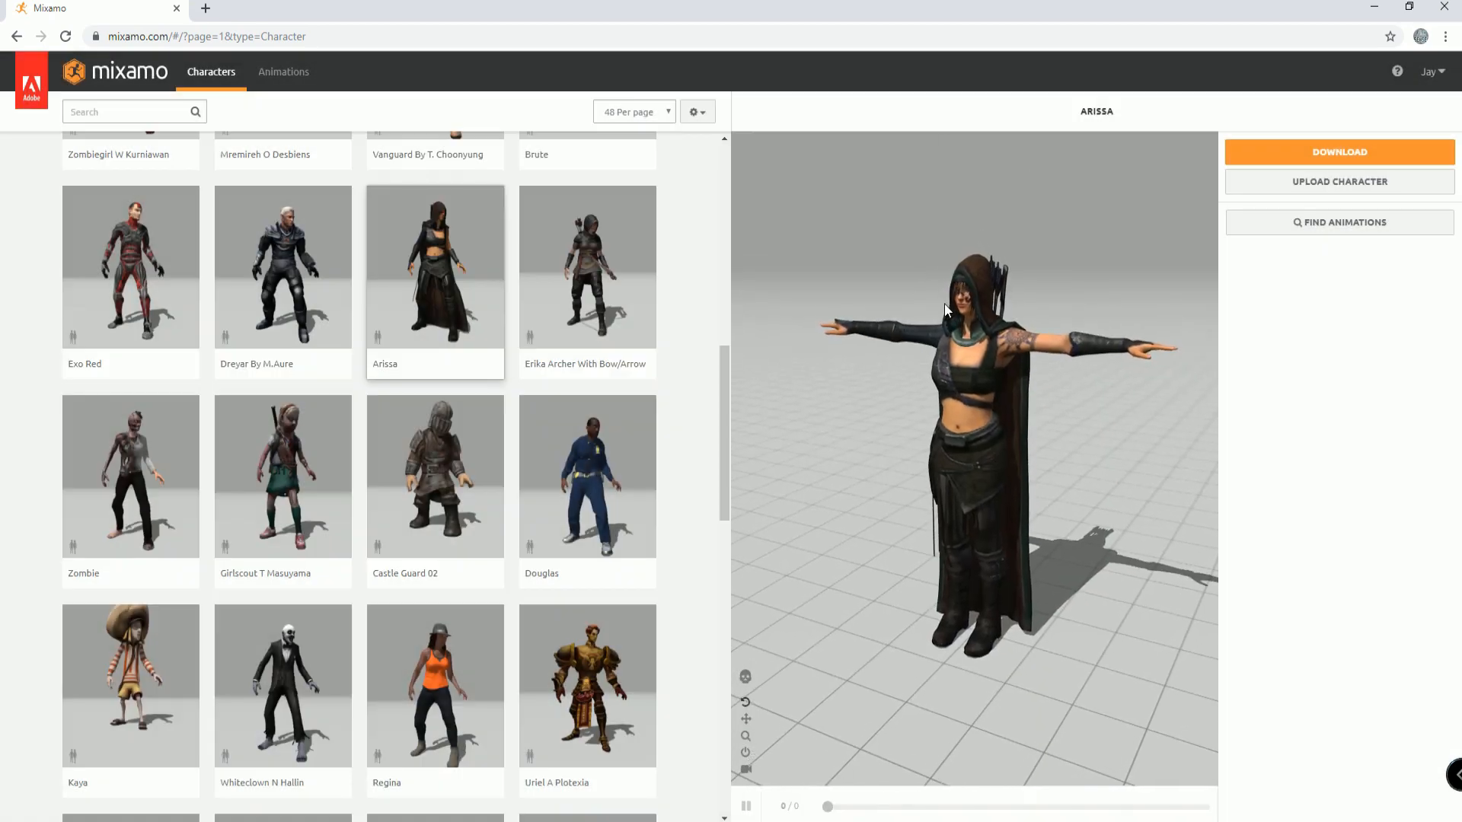
{"action": "scroll", "scroll_direction": "down", "scroll_amount": 3}
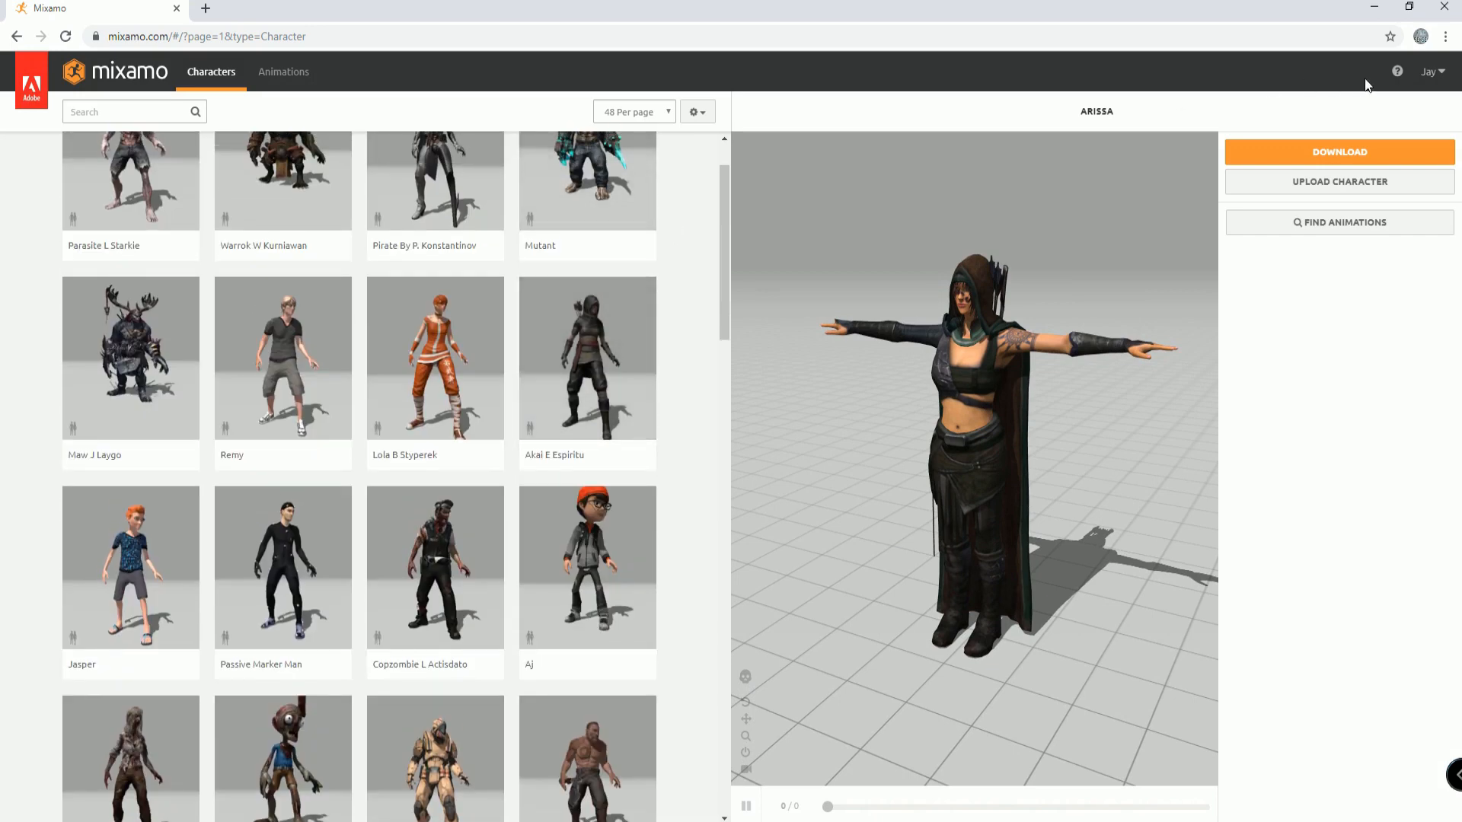
Step: Download Arissa as an FBX file in her Original Pose
{"action": "left_click", "coordinate": [1338, 152]}
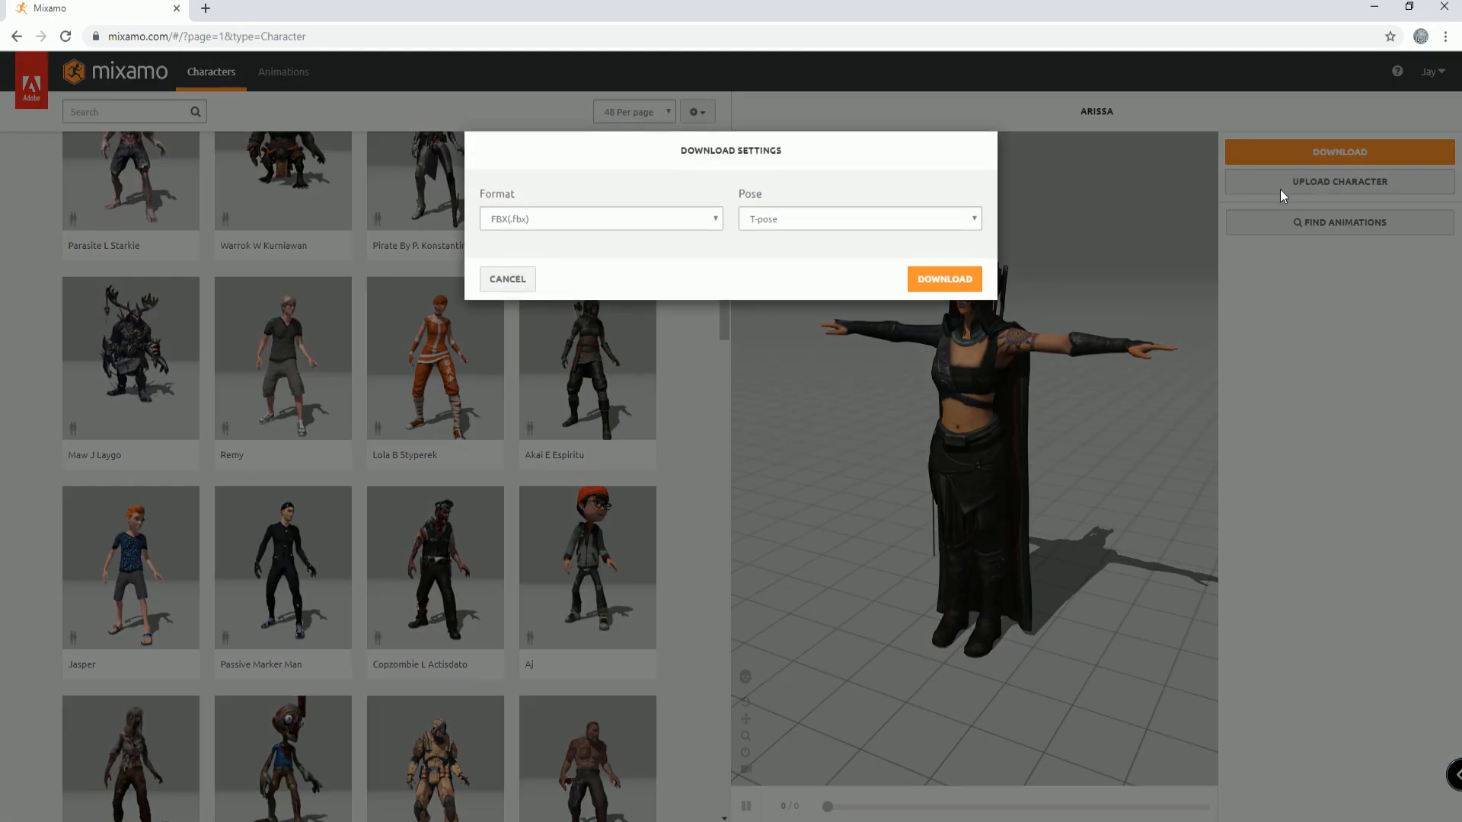
{"action": "left_click", "coordinate": [858, 218]}
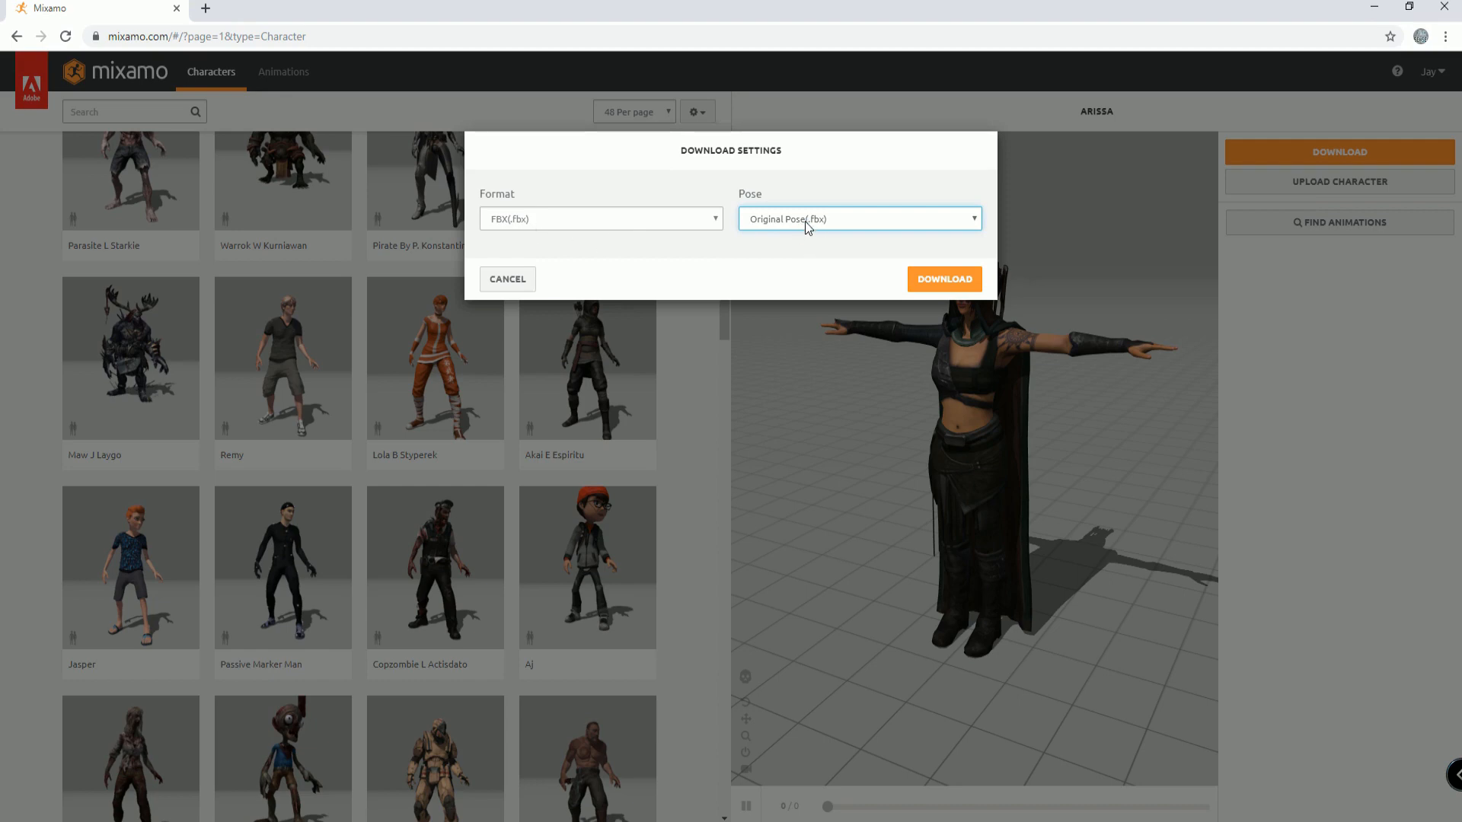
{"action": "mouse_move", "coordinate": [785, 227]}
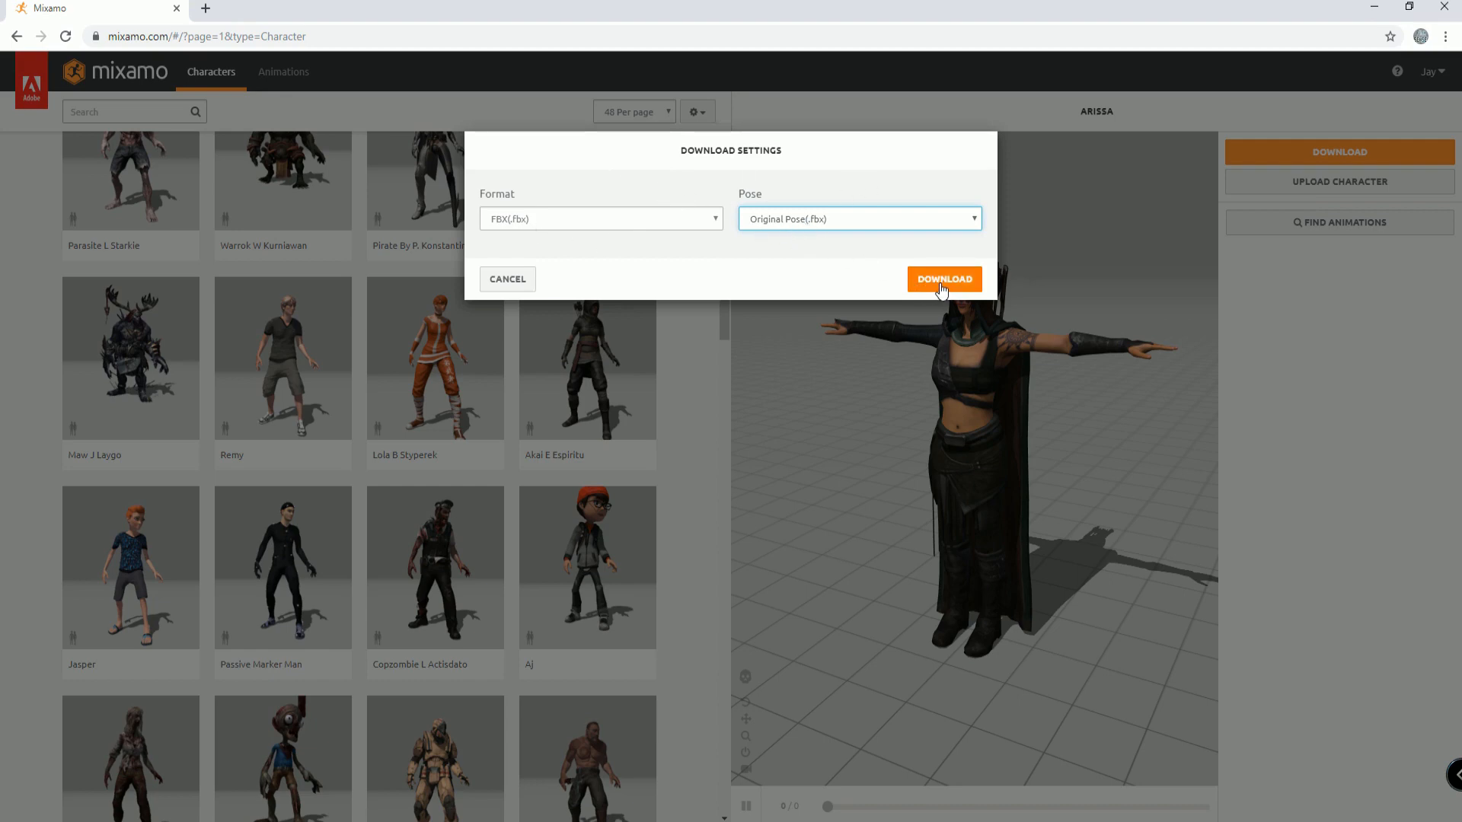
{"action": "left_click", "coordinate": [943, 278]}
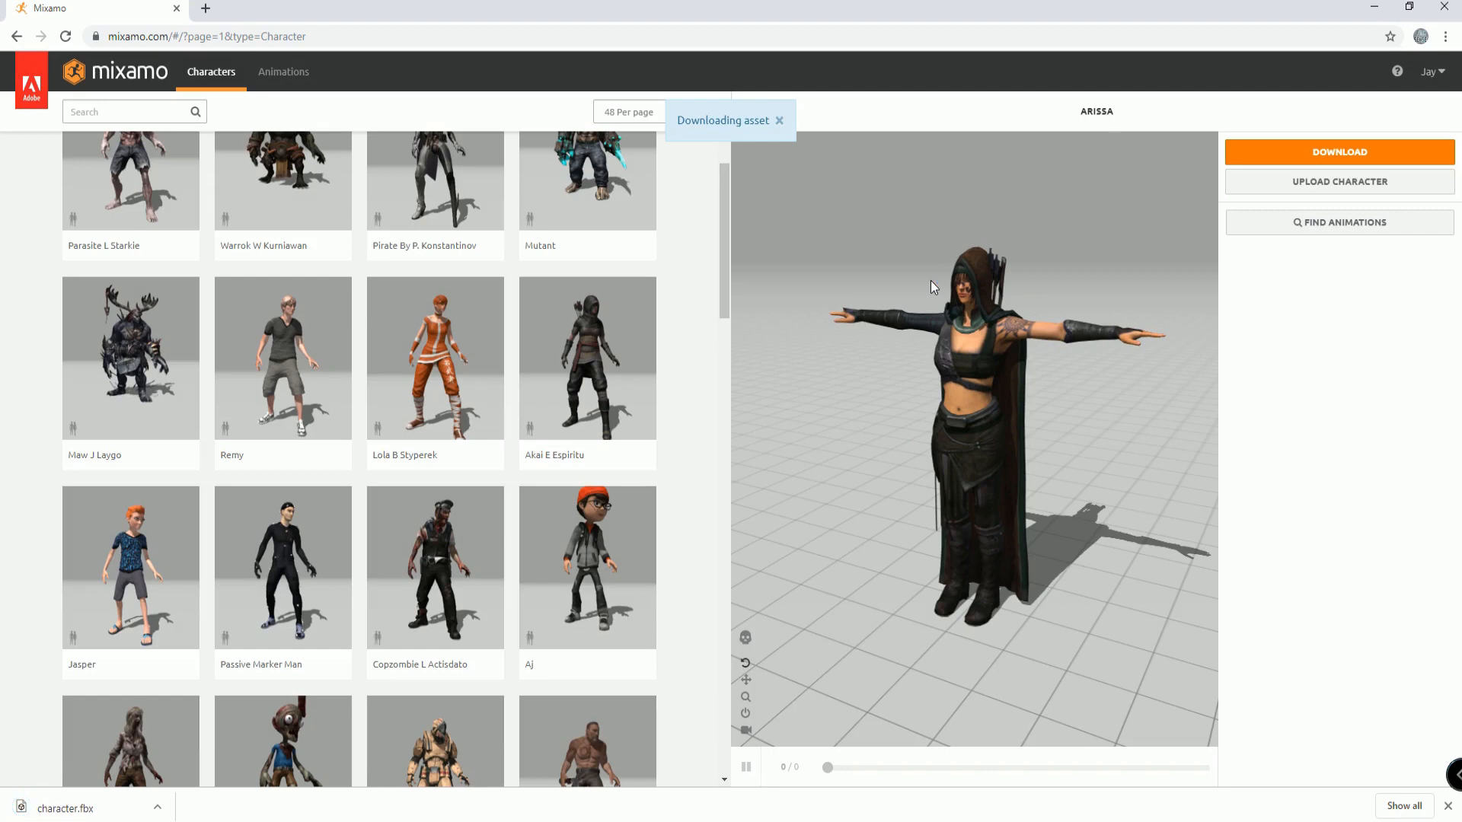
{"action": "mouse_move", "coordinate": [1068, 484]}
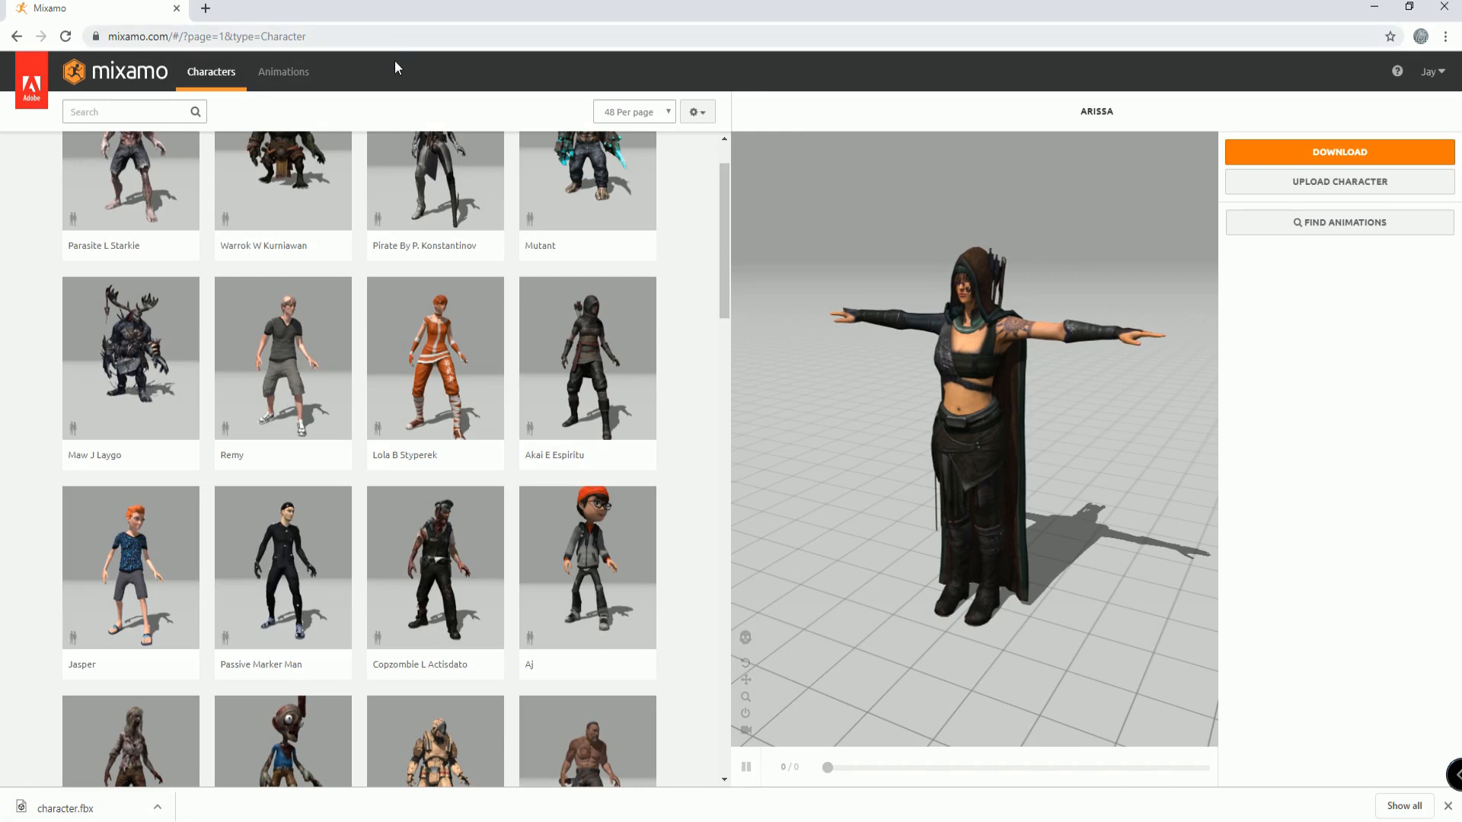
Step: Switch to the Animations library and scroll through the list
{"action": "left_click", "coordinate": [282, 71]}
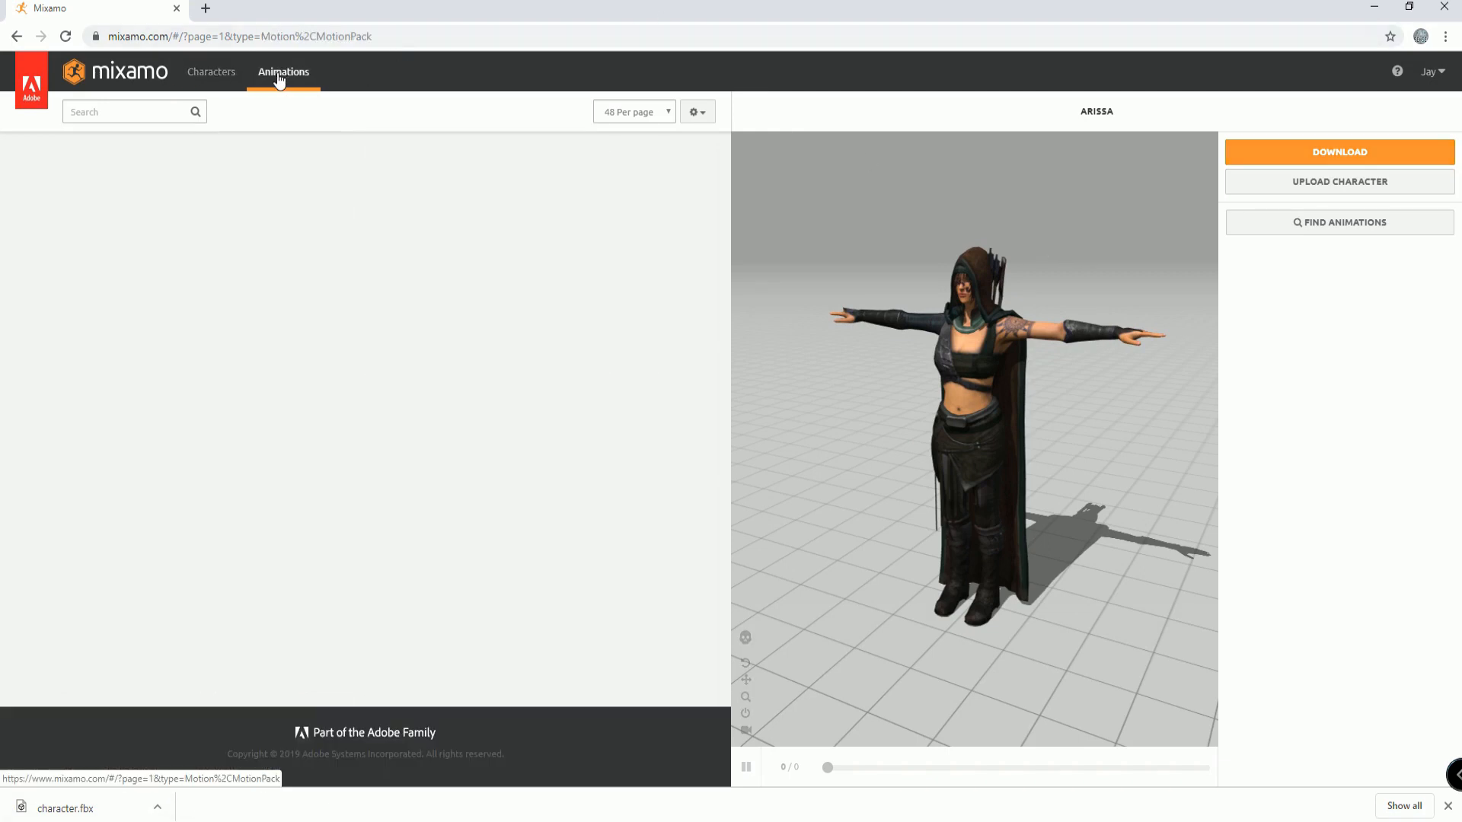
{"action": "left_click", "coordinate": [282, 72]}
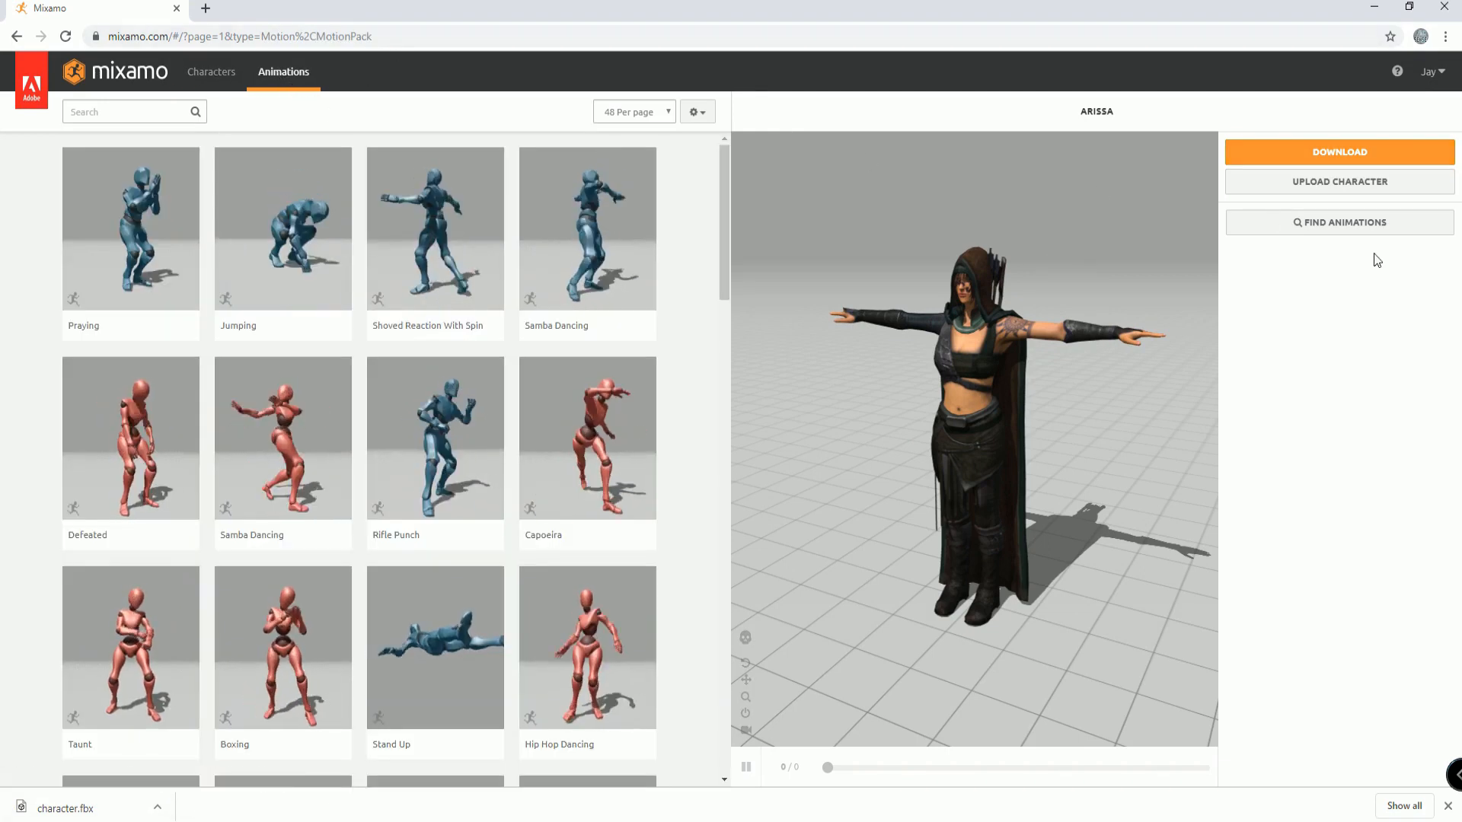
{"action": "scroll", "scroll_direction": "down", "scroll_amount": 3}
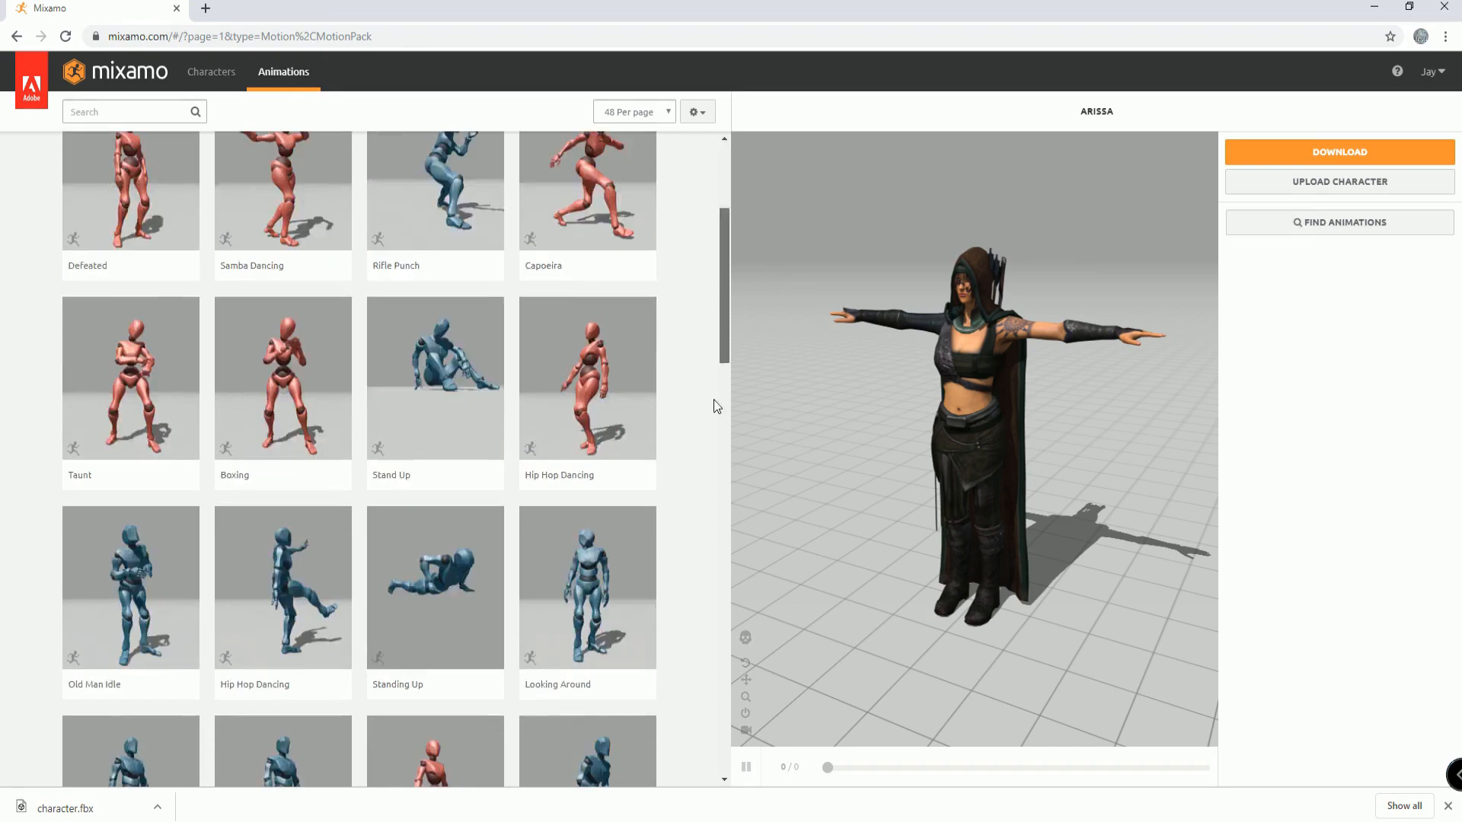
{"action": "scroll", "scroll_direction": "down", "scroll_amount": 3}
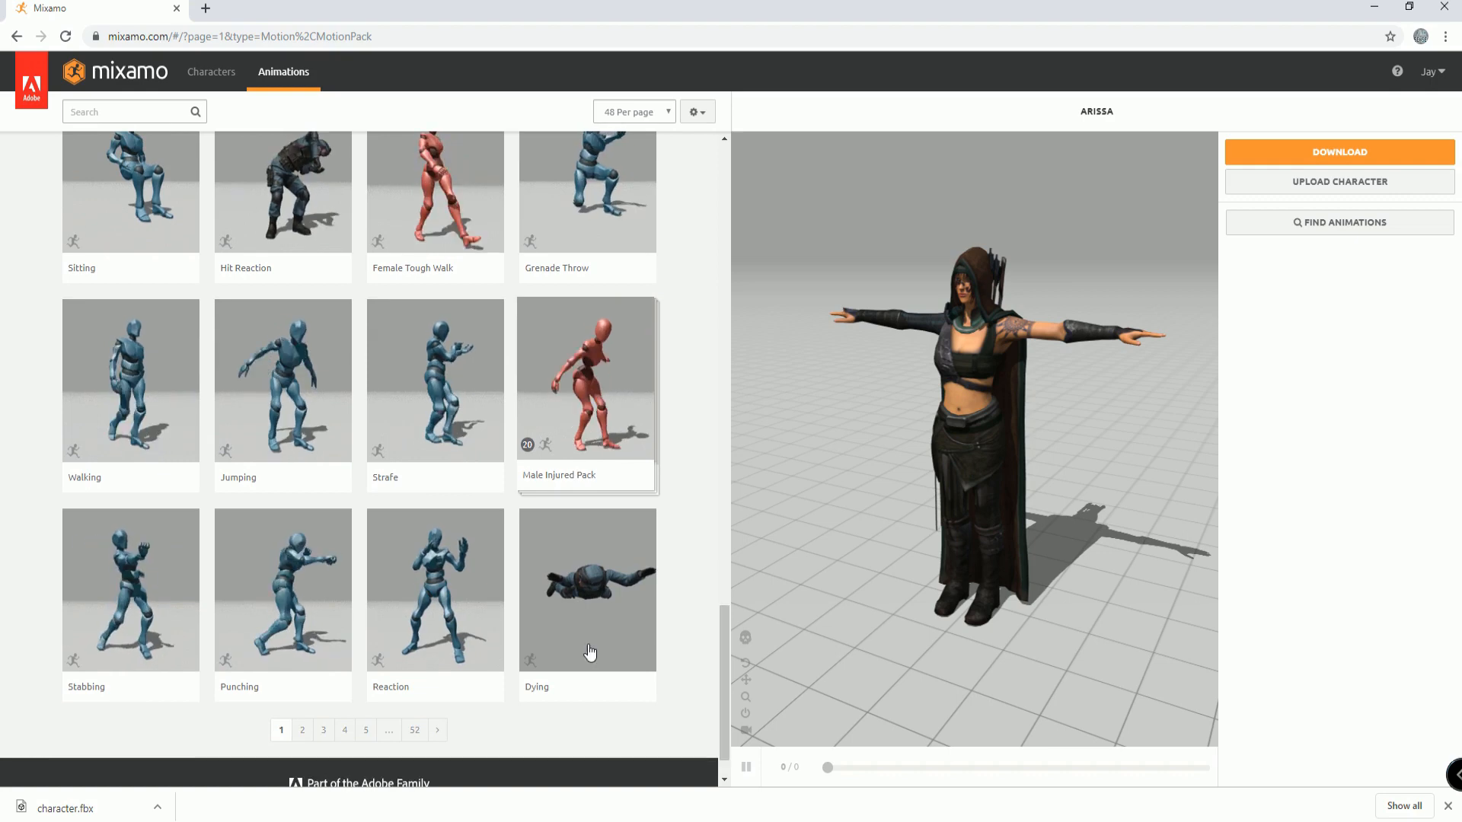
Step: Try the Punching animation on Arissa, remove it, and apply Jumping
{"action": "left_click", "coordinate": [282, 589]}
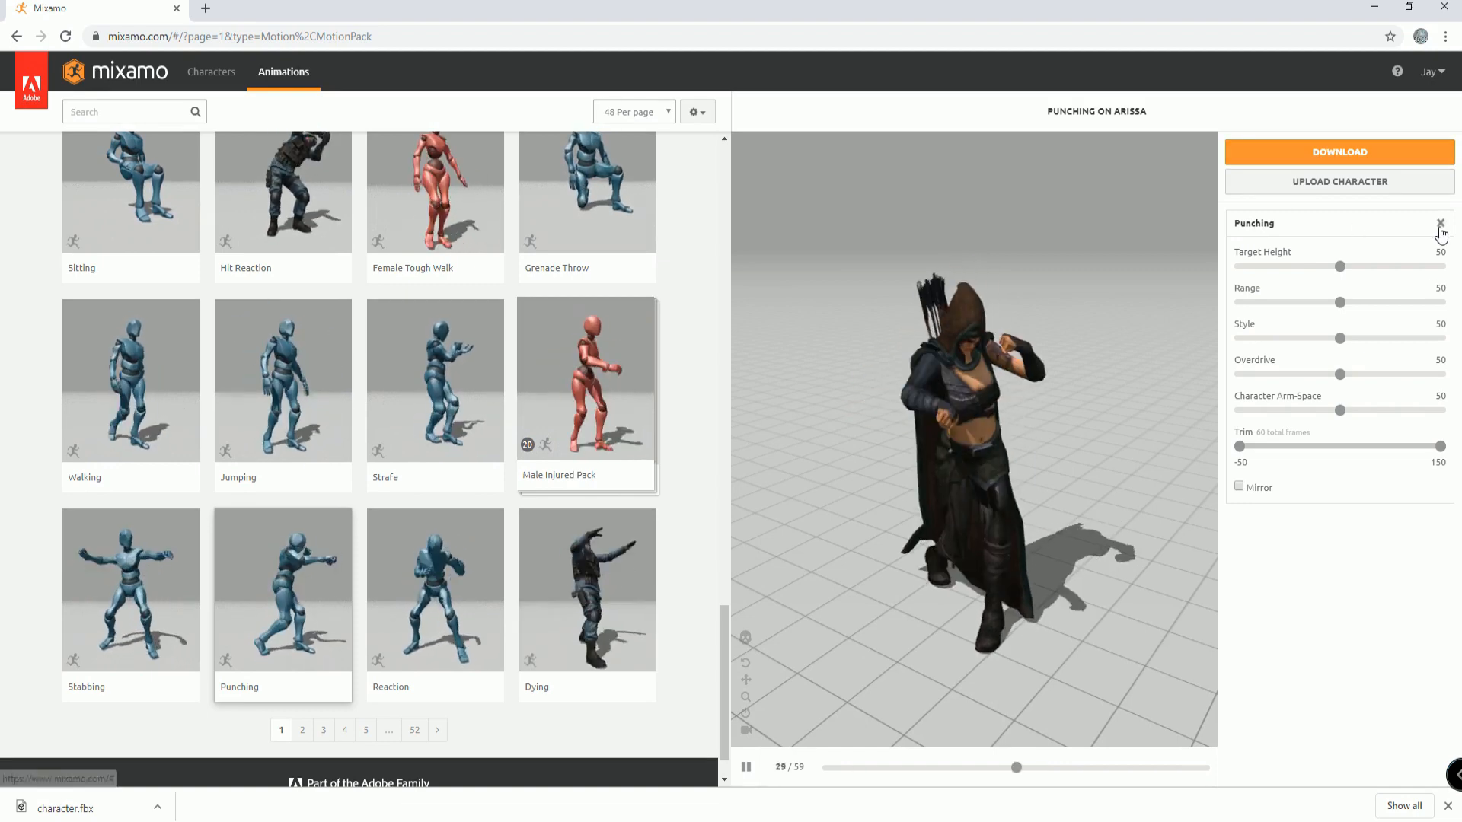
{"action": "left_click", "coordinate": [1440, 224]}
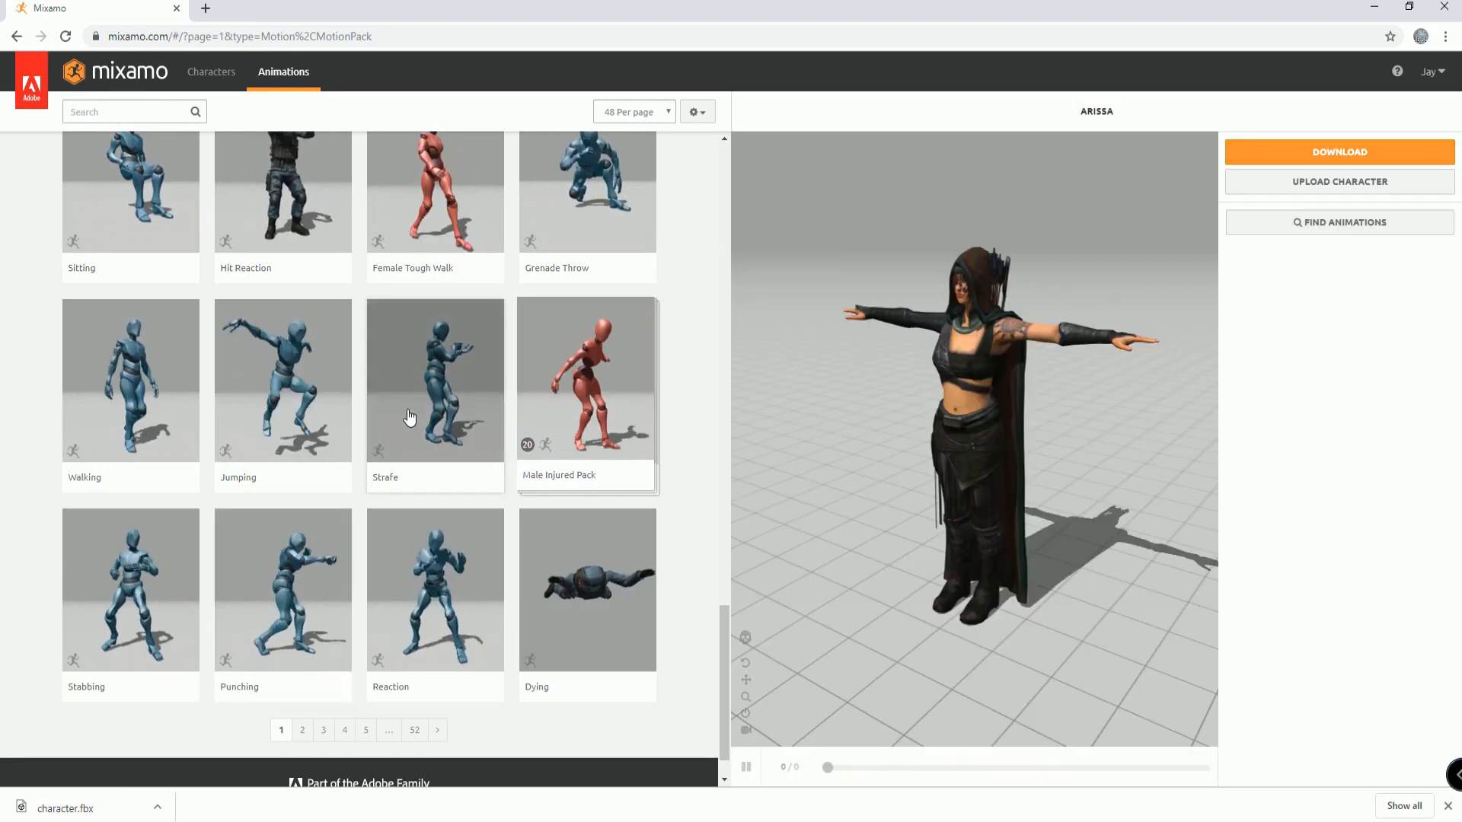
{"action": "left_click", "coordinate": [282, 379]}
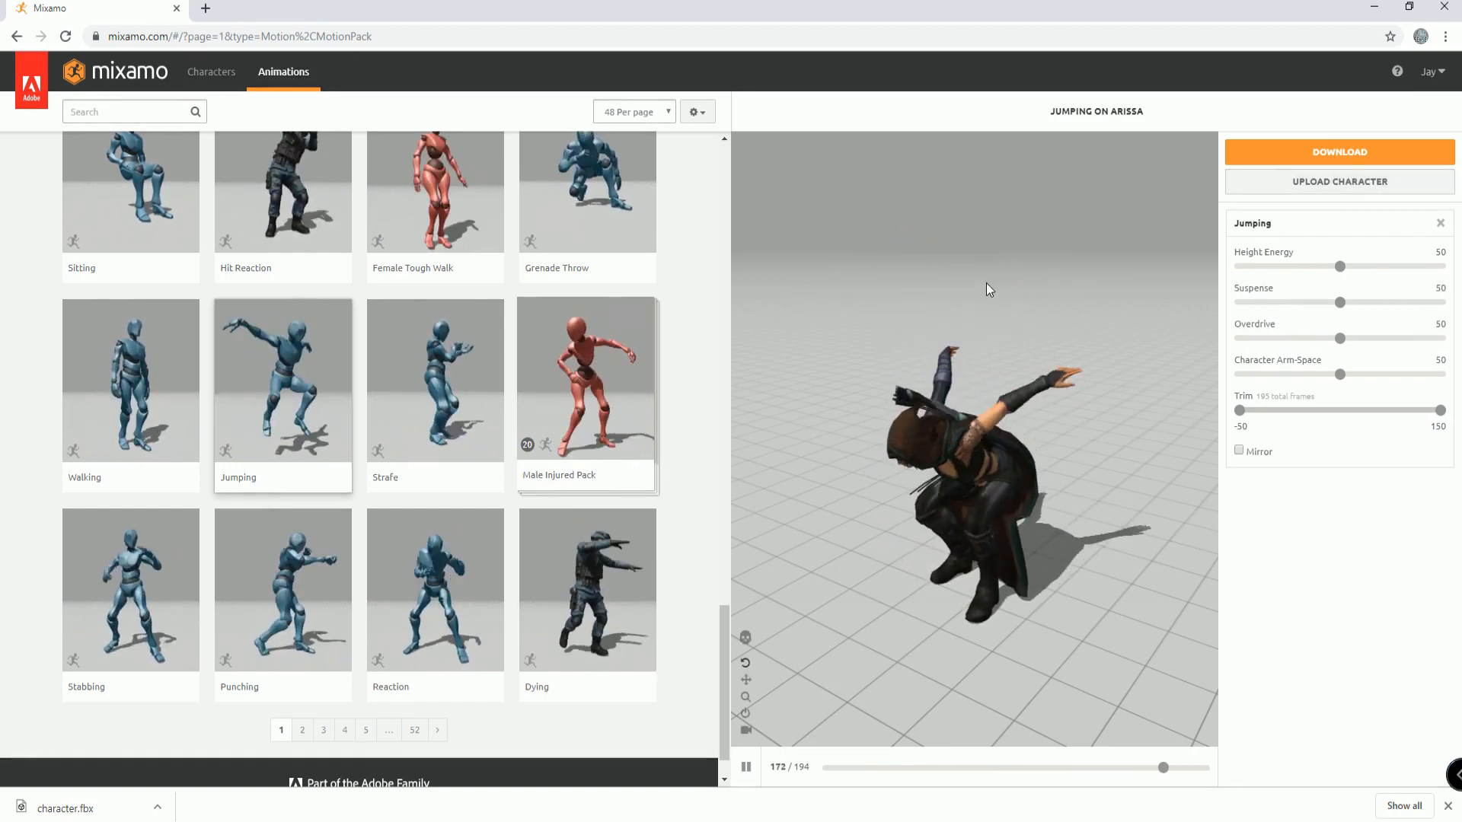
Step: Download the Jumping animation as FBX with skin at 24 fps
{"action": "left_click", "coordinate": [1338, 152]}
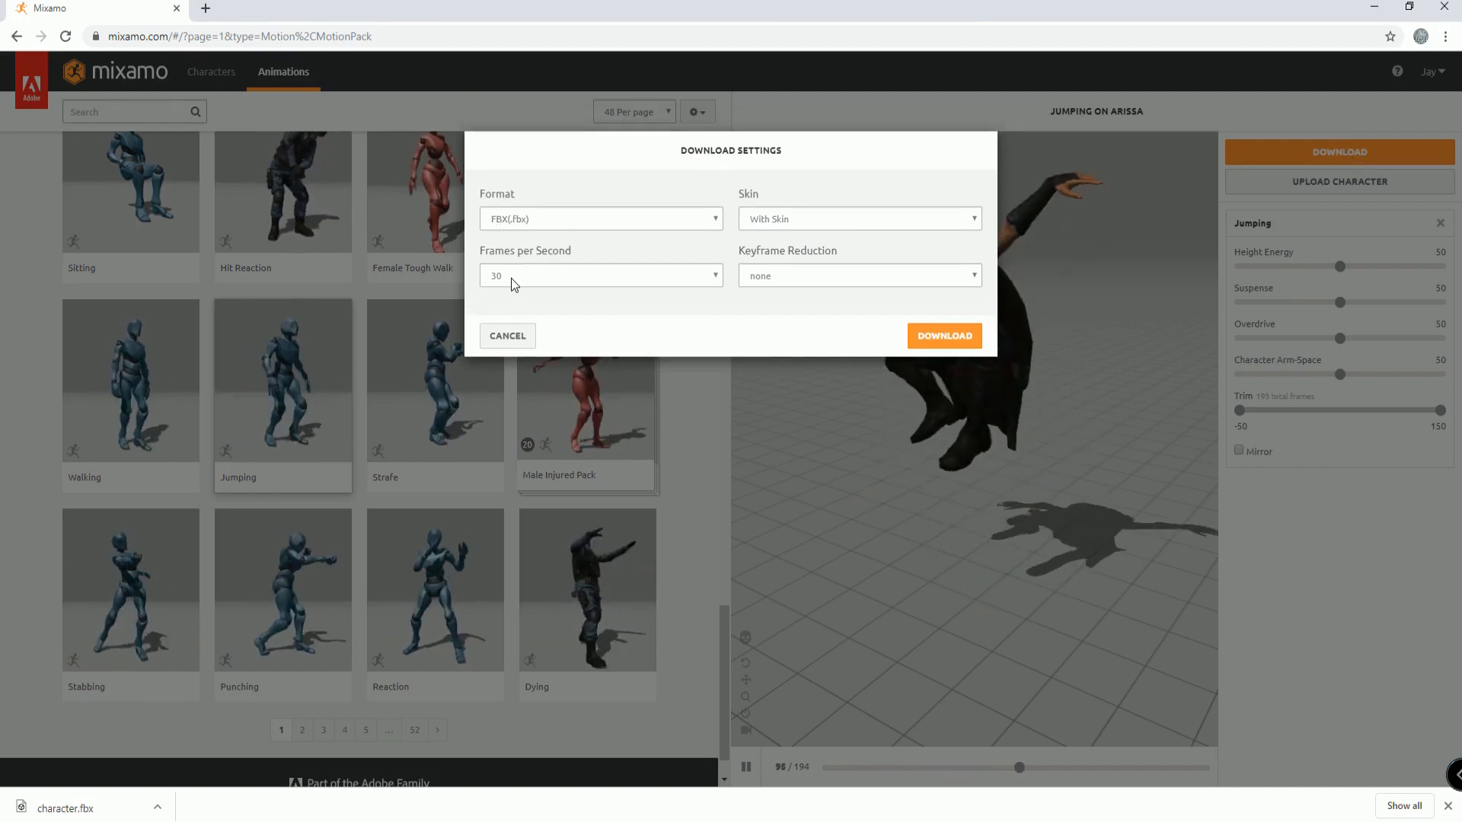
{"action": "left_click", "coordinate": [600, 275]}
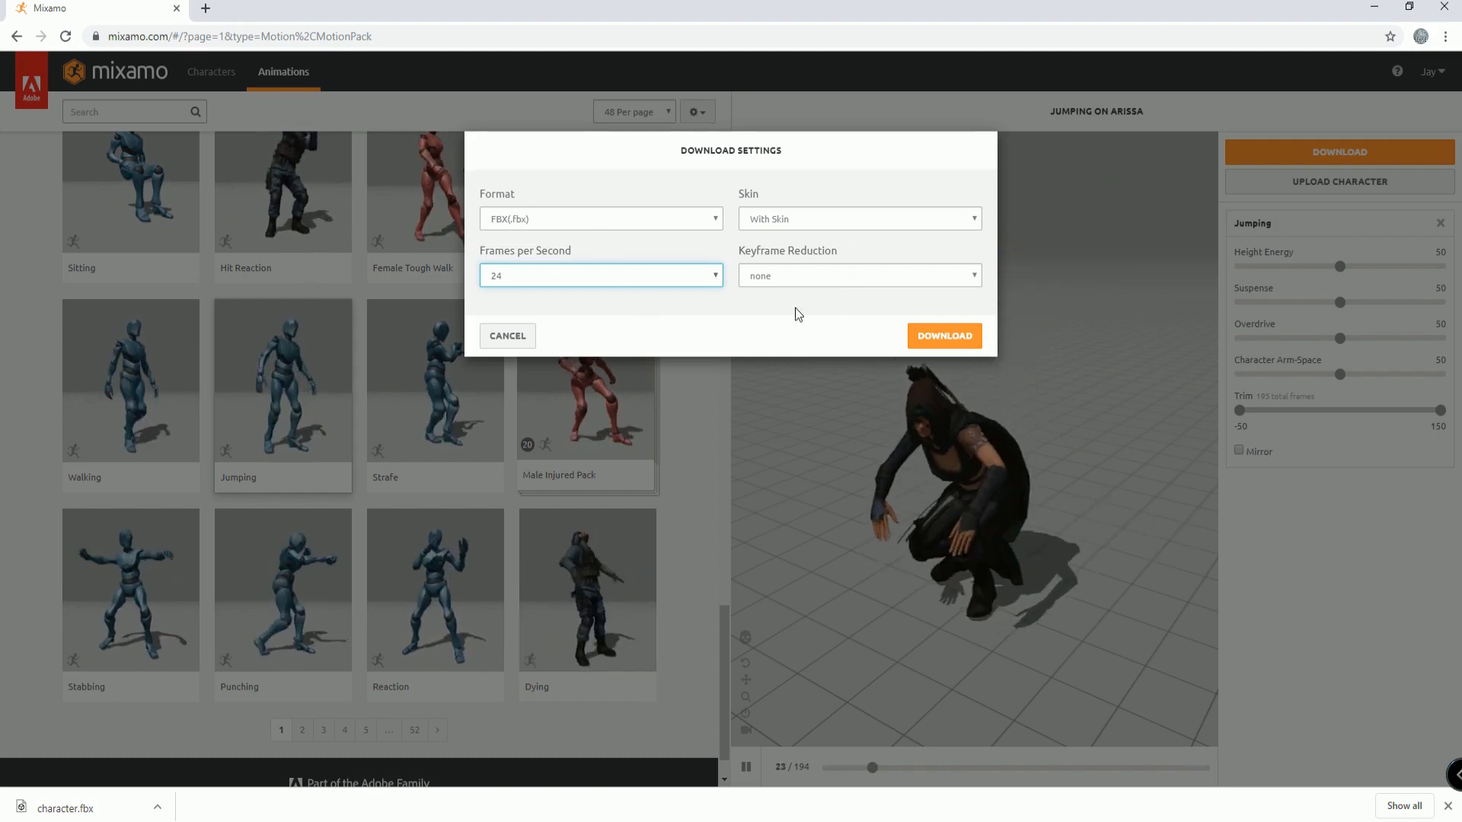
{"action": "left_click", "coordinate": [943, 336]}
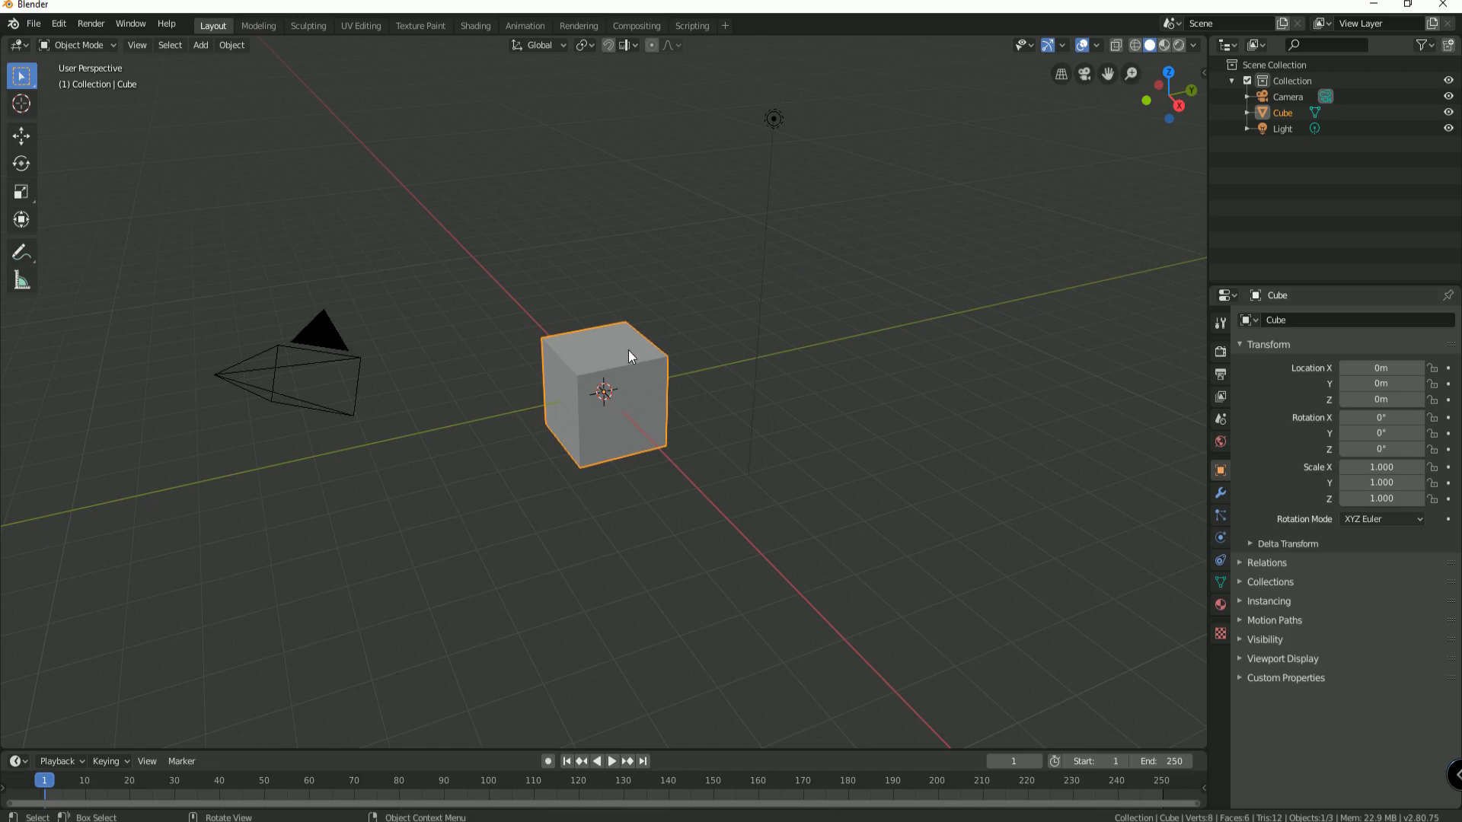
{"action": "mouse_move", "coordinate": [669, 309]}
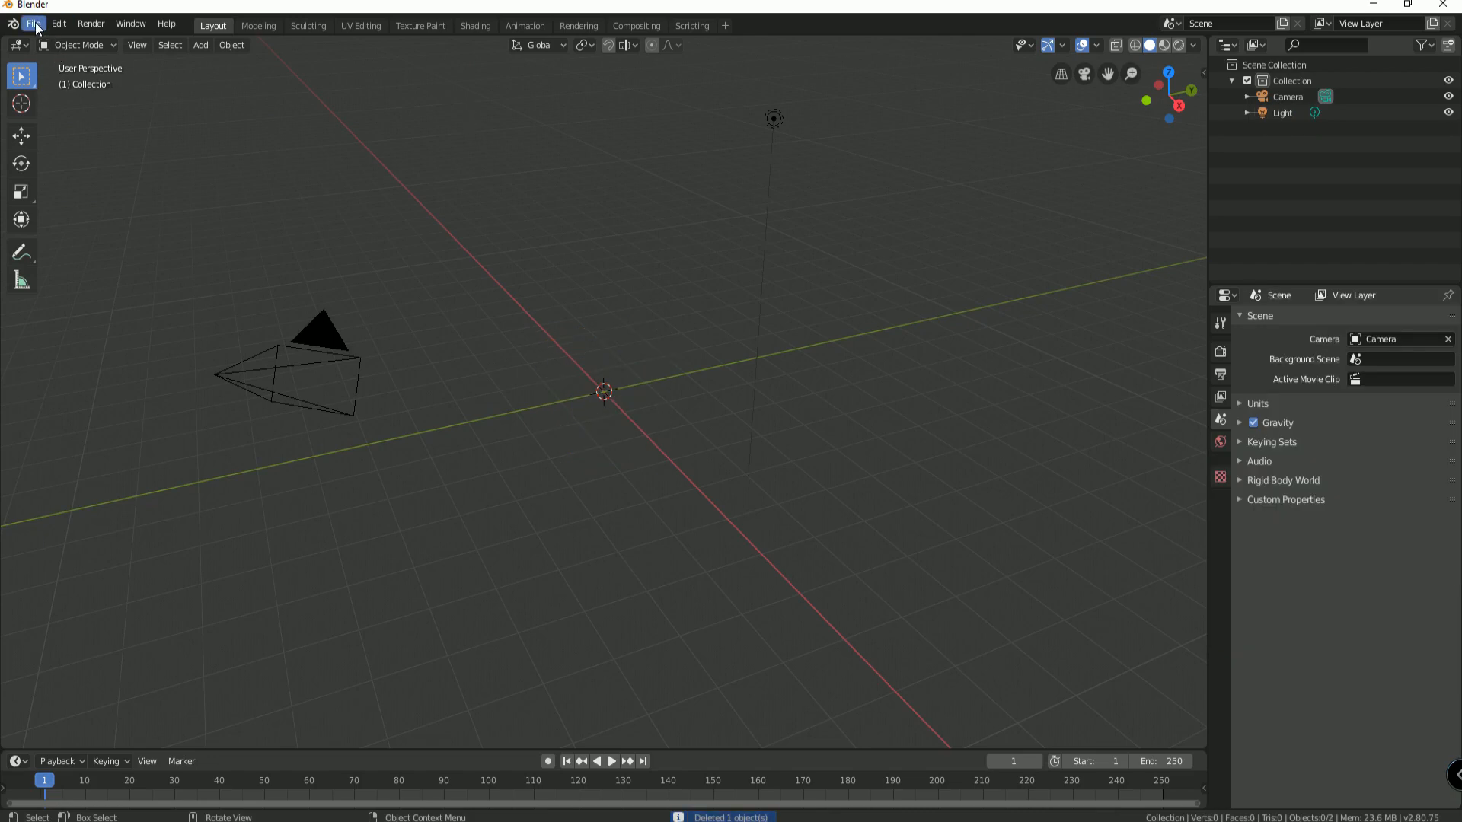
Step: Open Blender's File menu to begin importing a model
{"action": "left_click", "coordinate": [33, 23]}
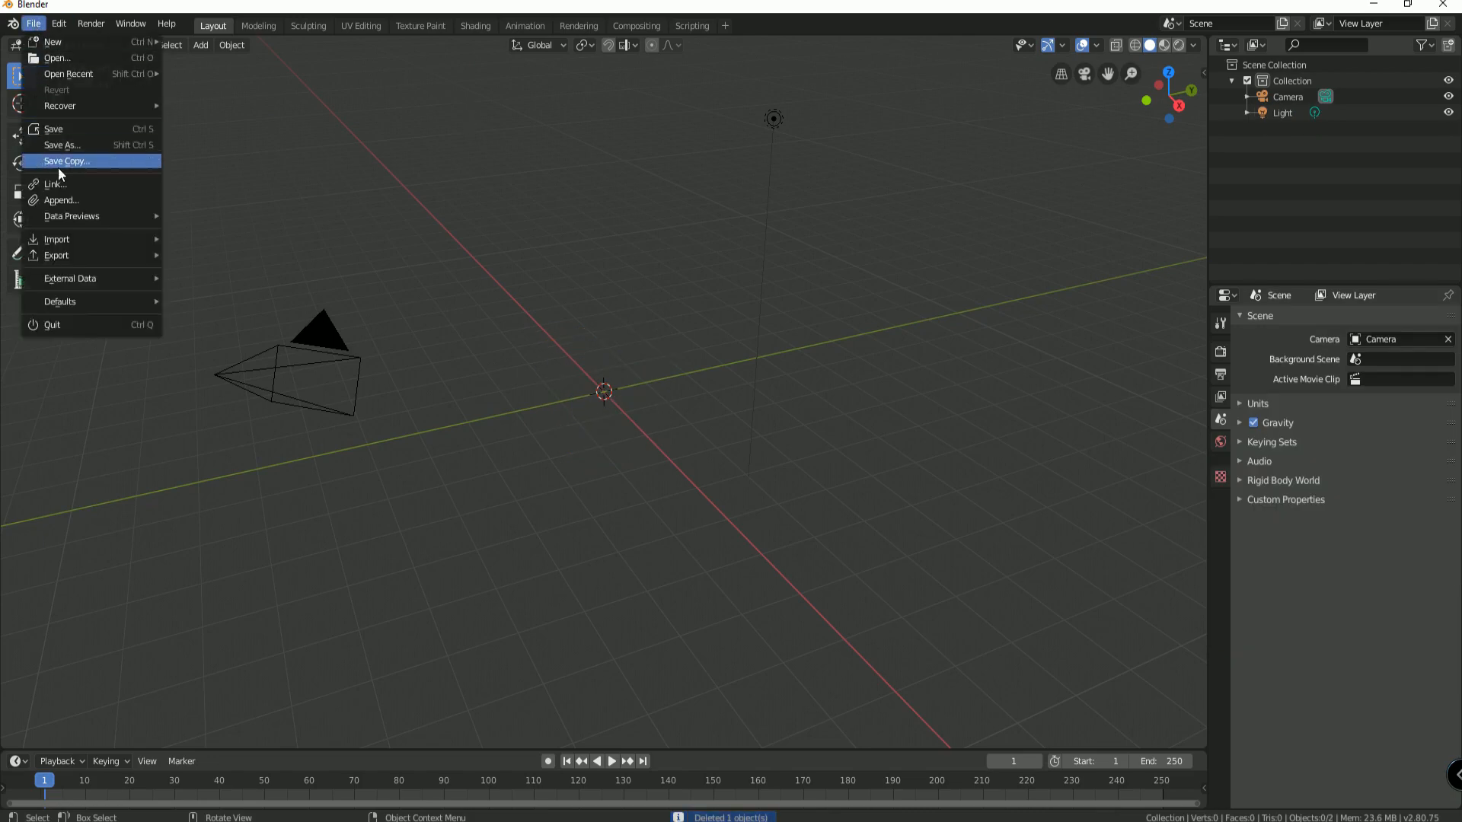
{"action": "mouse_move", "coordinate": [56, 238]}
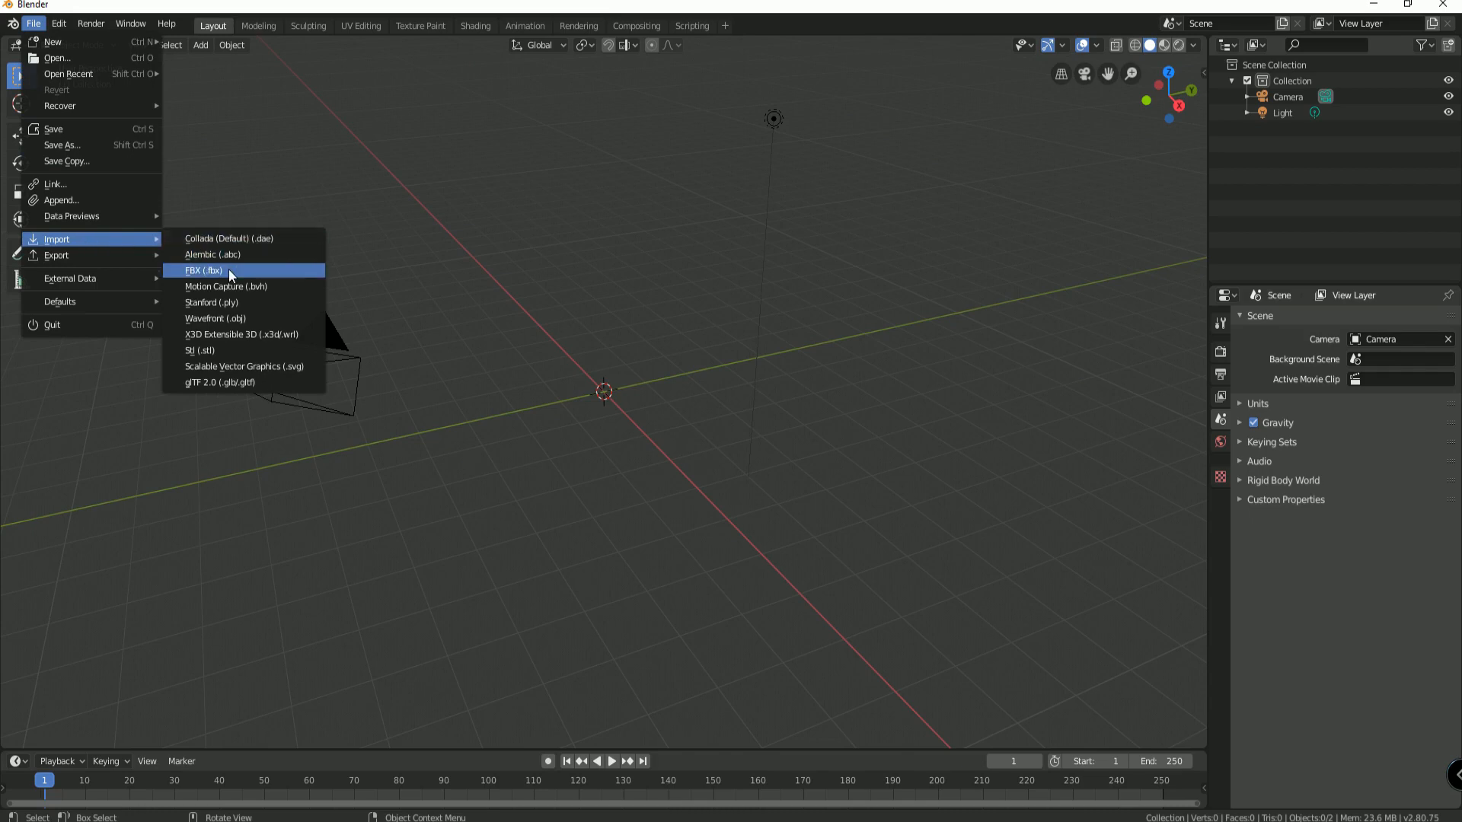
Step: Import Jumping.fbx and play Arissa's jump animation on the timeline
{"action": "left_click", "coordinate": [200, 270]}
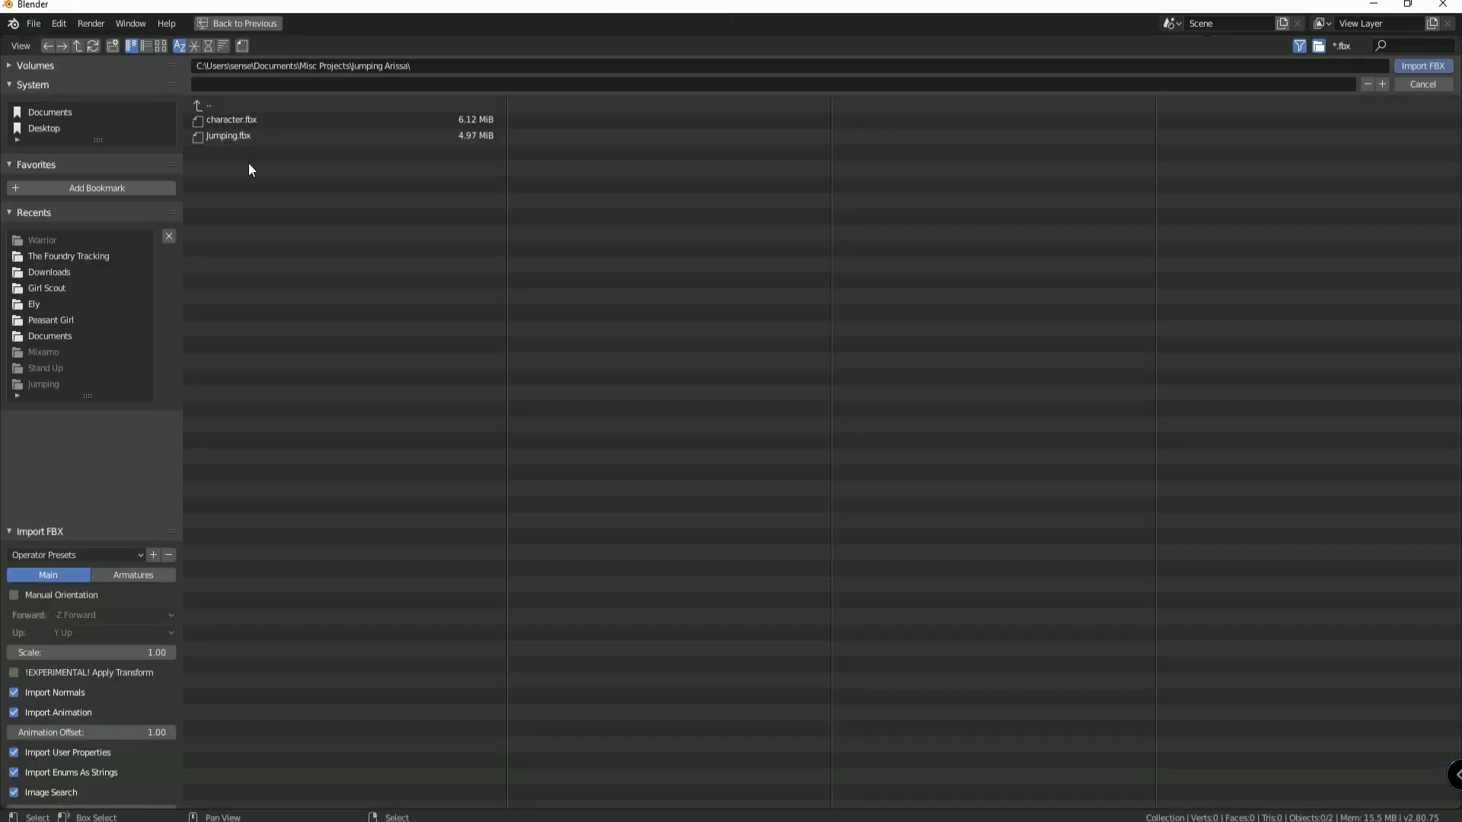
{"action": "left_click", "coordinate": [228, 135]}
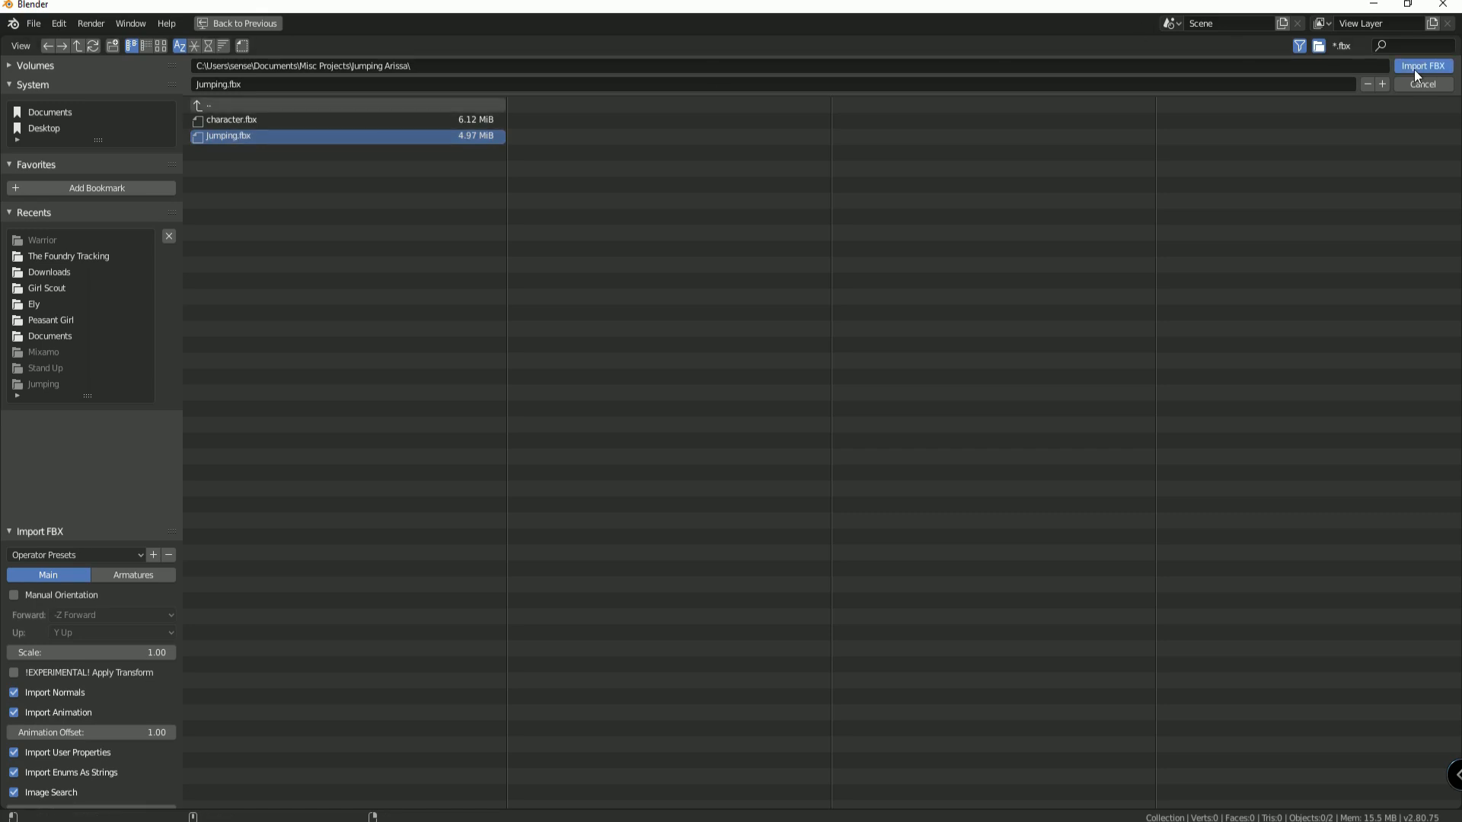
{"action": "left_click", "coordinate": [1421, 65]}
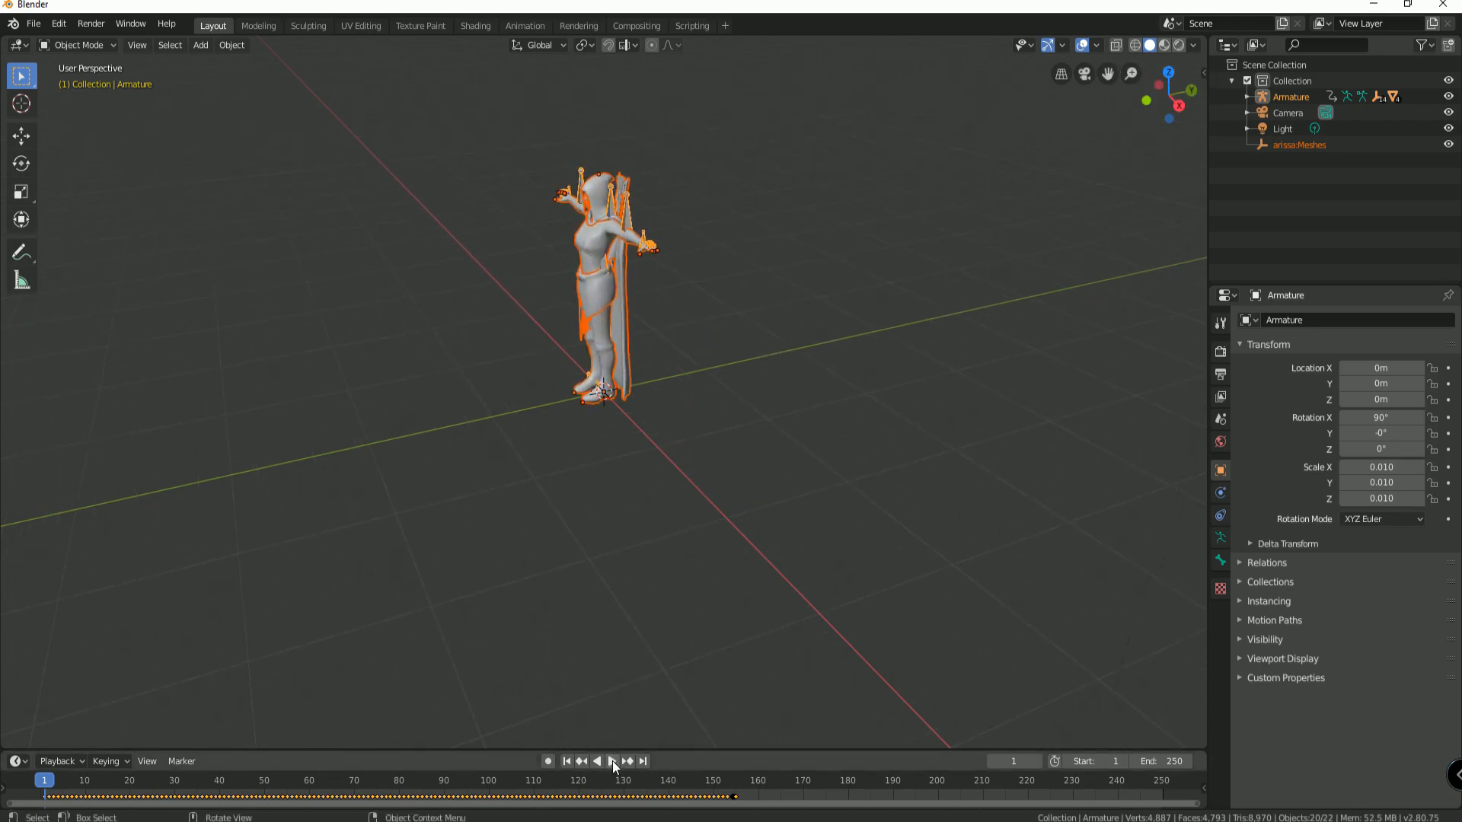
{"action": "left_click", "coordinate": [612, 760]}
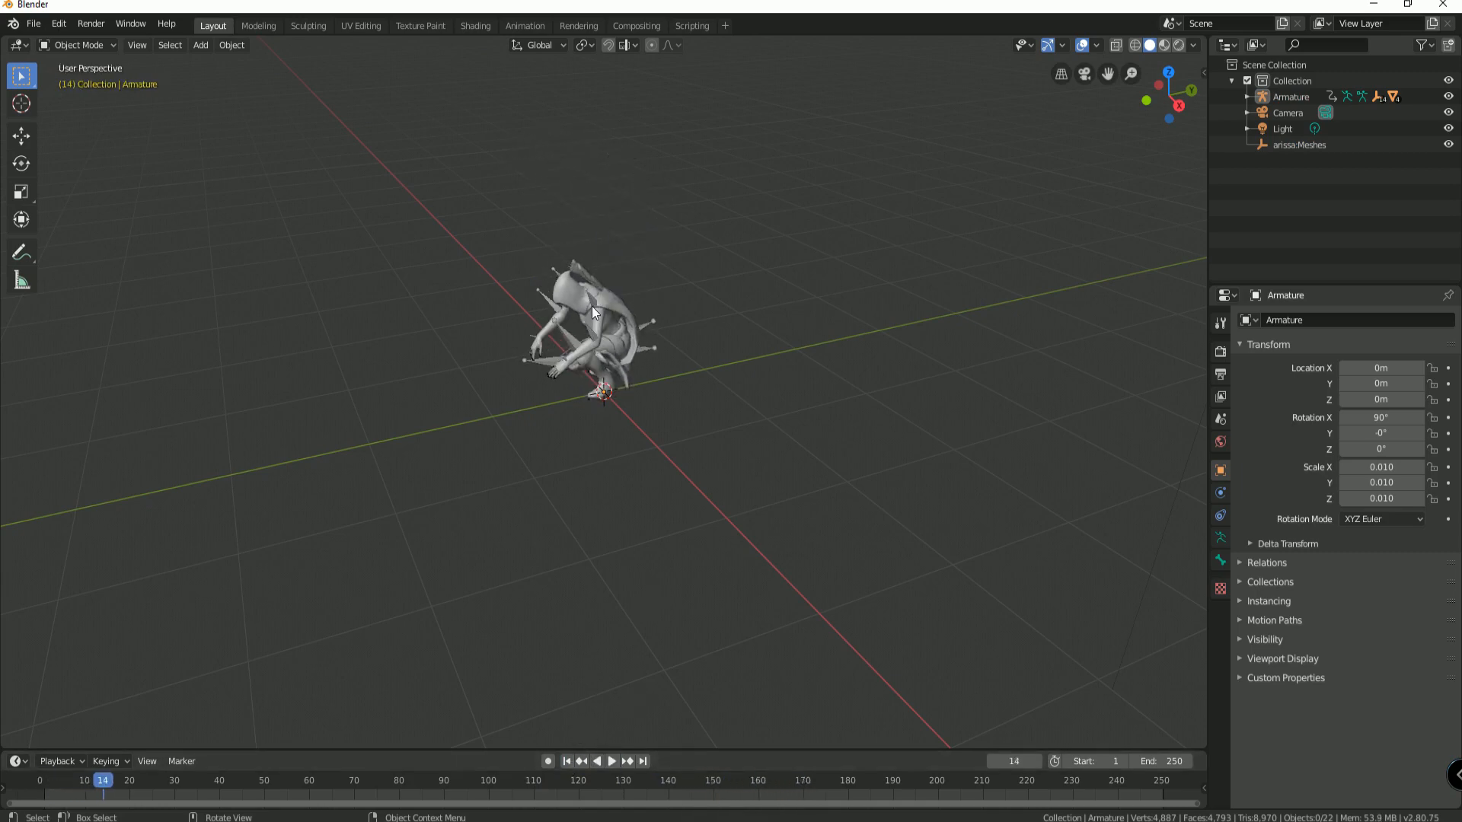
Step: Select the animated Arissa and start an FBX export, typing the name 'Jump'
{"action": "left_click", "coordinate": [602, 299]}
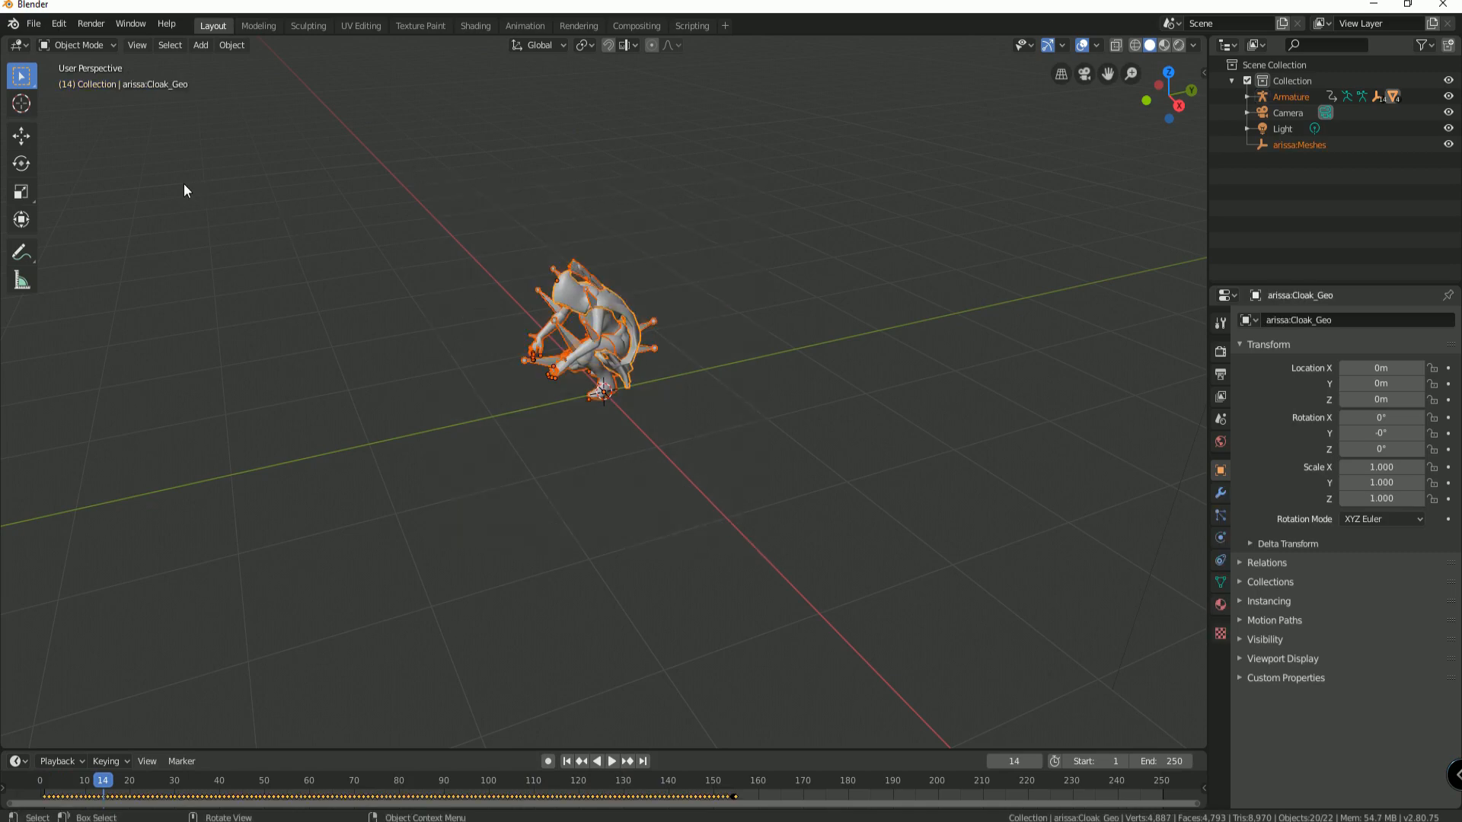
{"action": "left_click", "coordinate": [33, 24]}
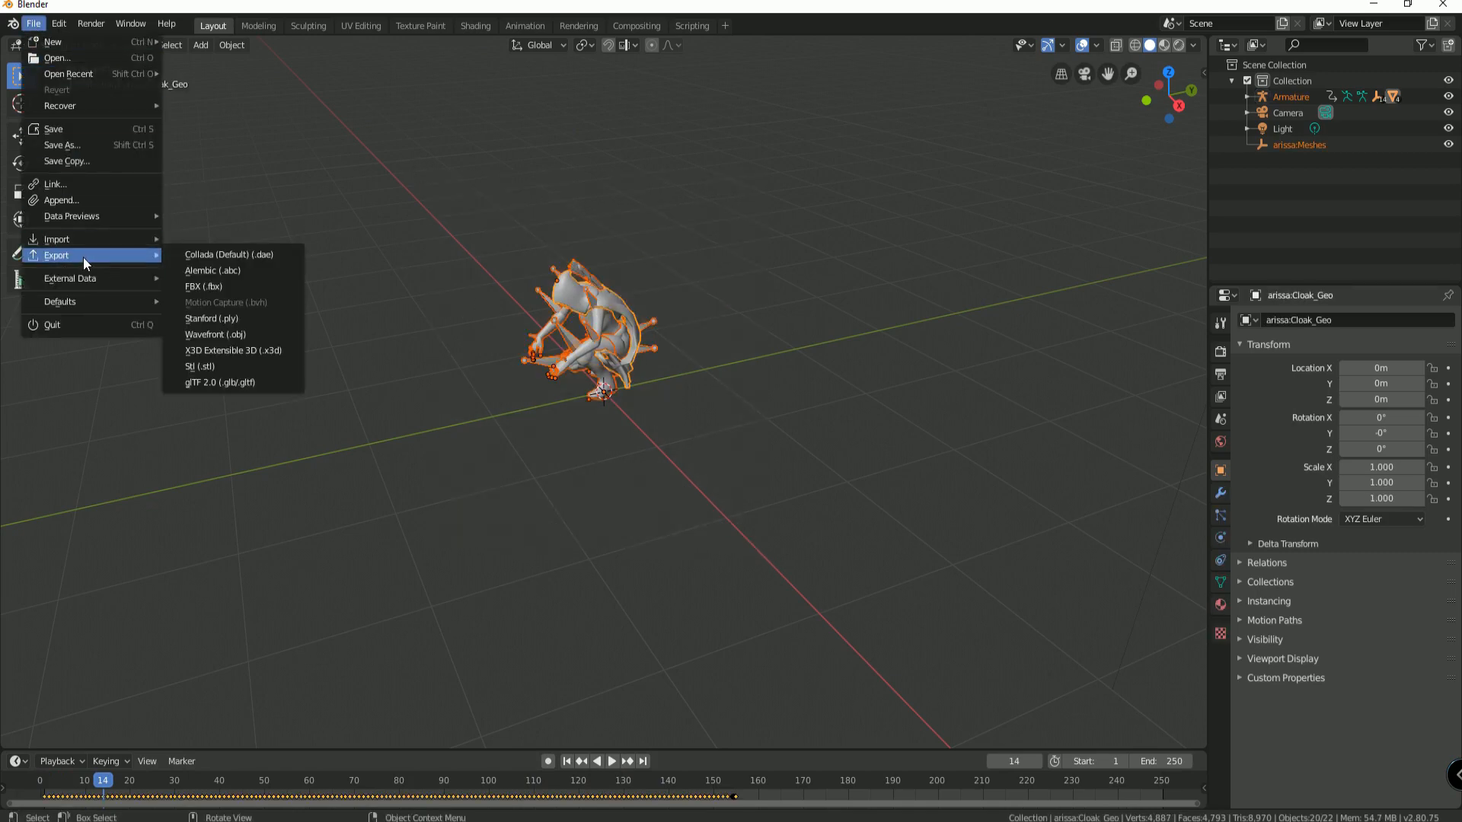
{"action": "mouse_move", "coordinate": [230, 287]}
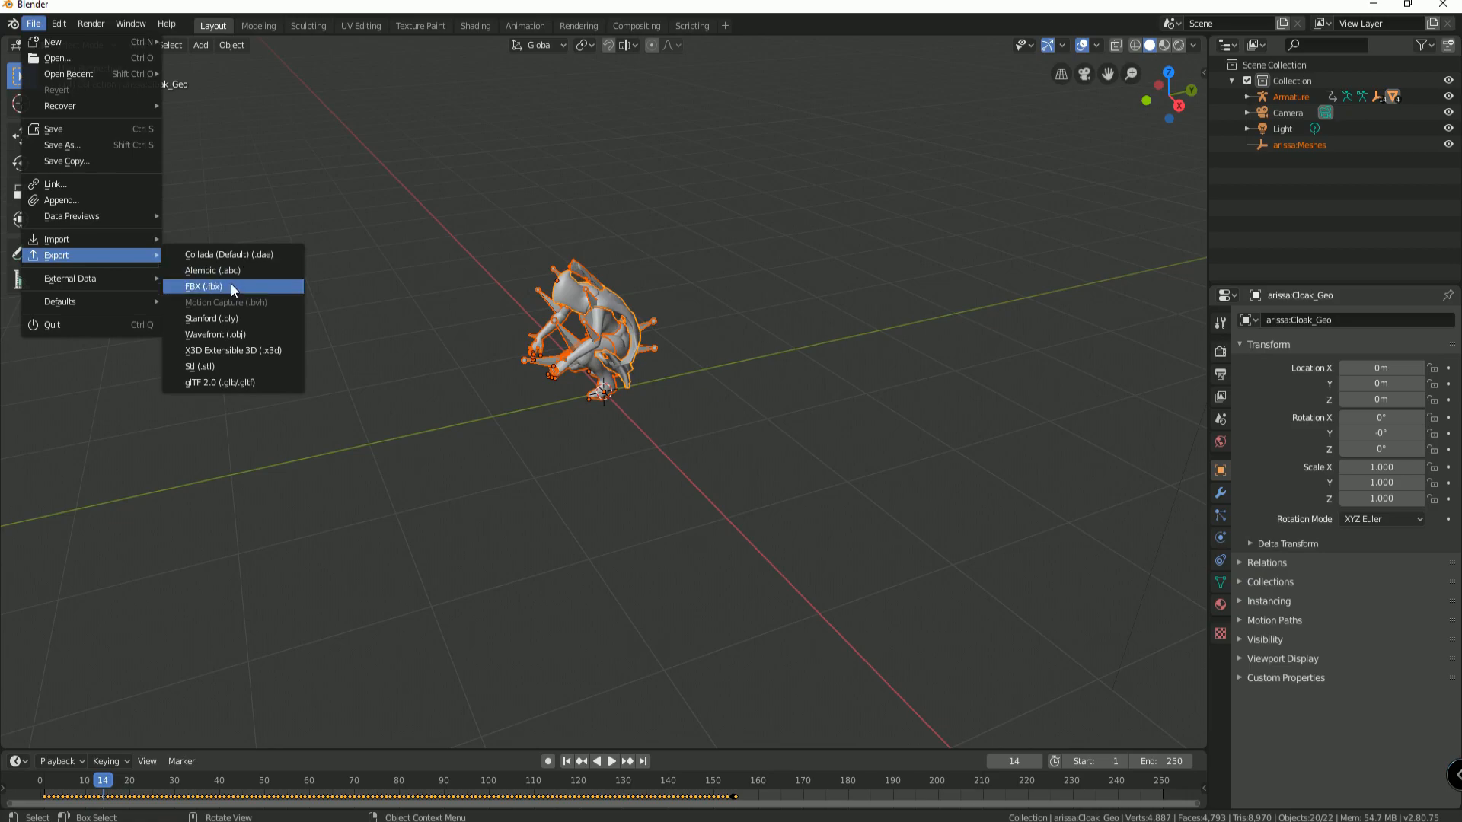
{"action": "left_click", "coordinate": [203, 286]}
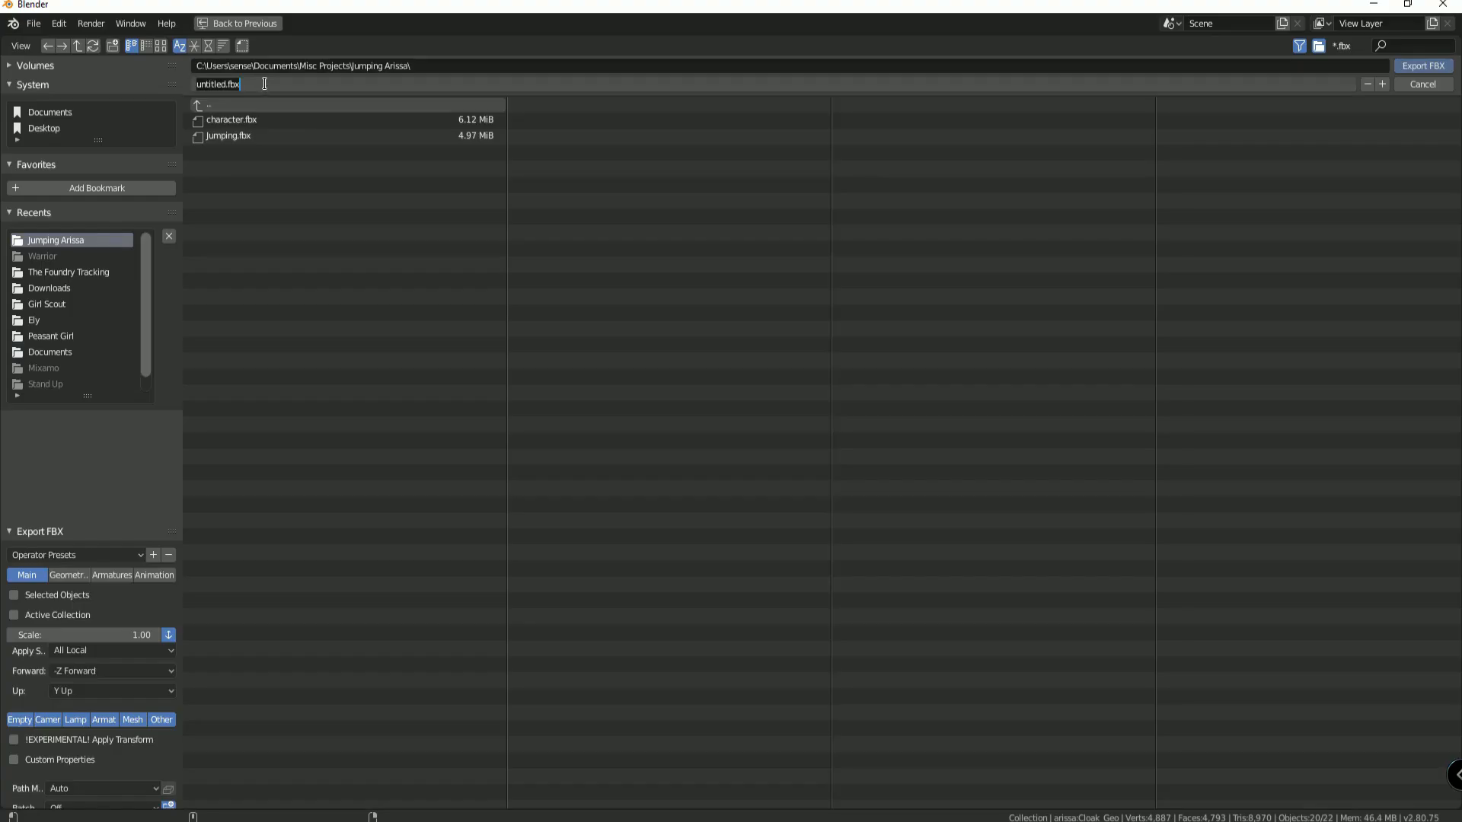
{"action": "type", "text": "Jump"}
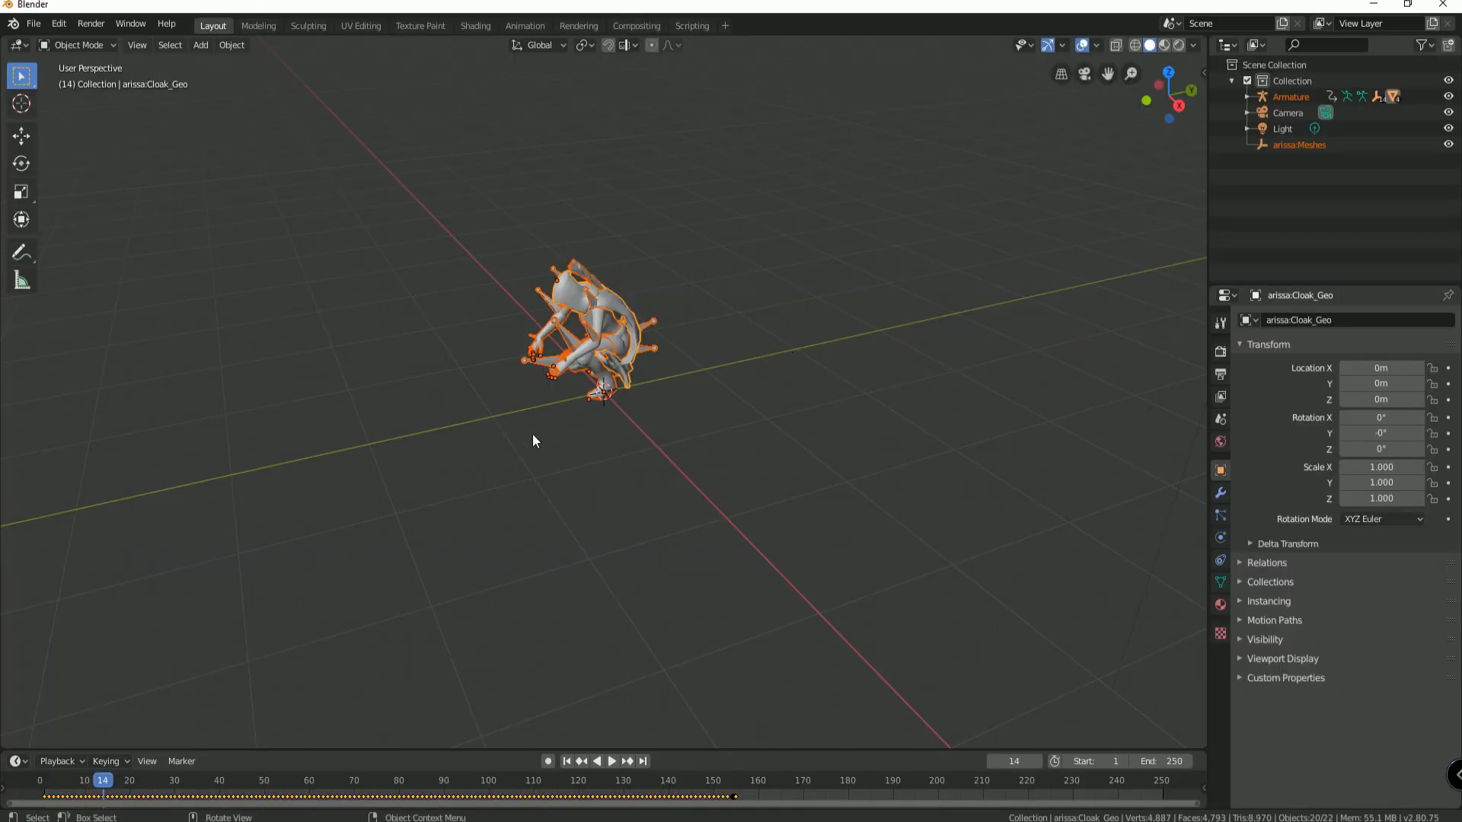
{"action": "mouse_move", "coordinate": [660, 407]}
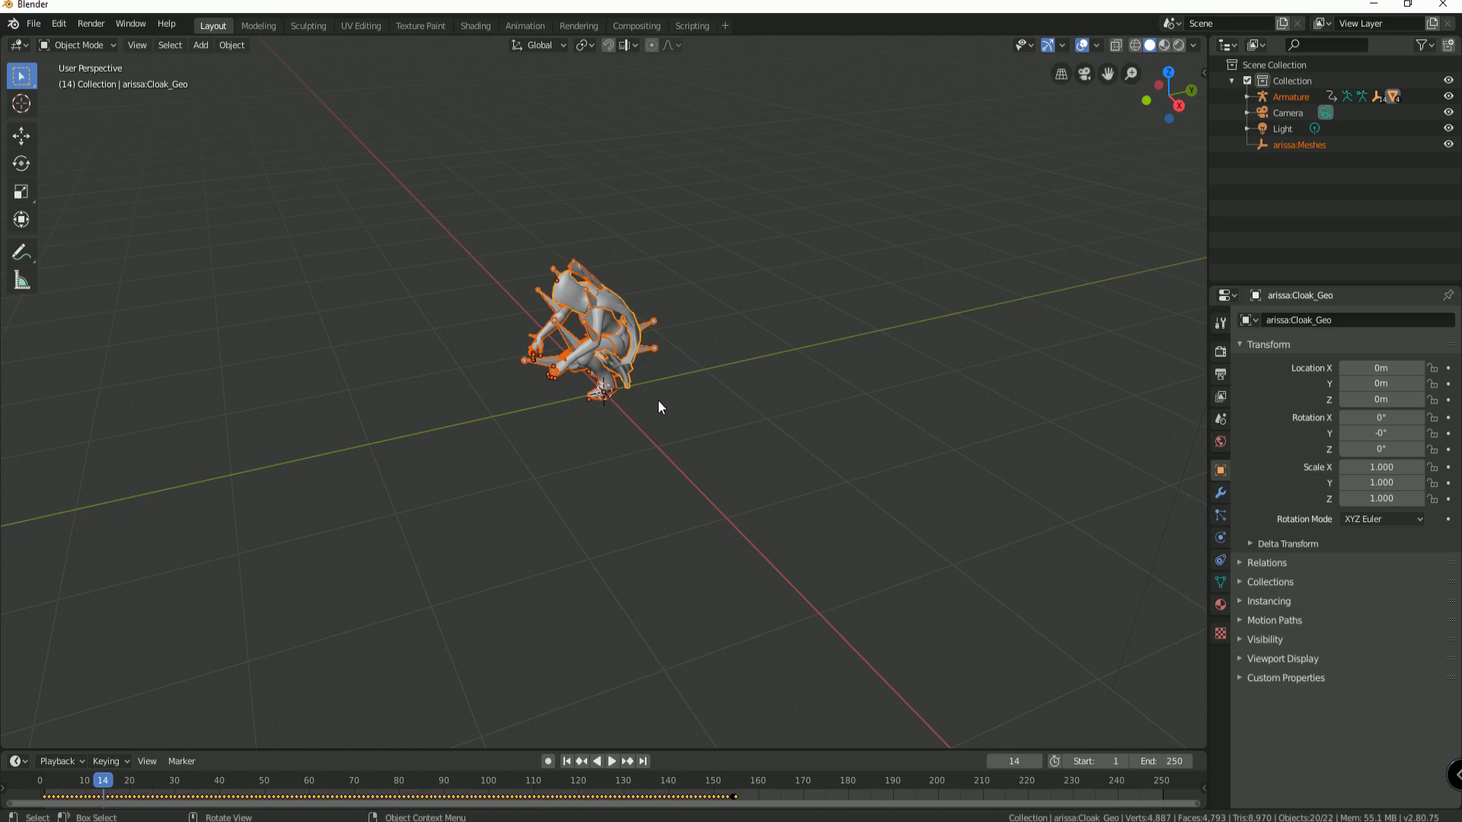
{"action": "mouse_move", "coordinate": [663, 404]}
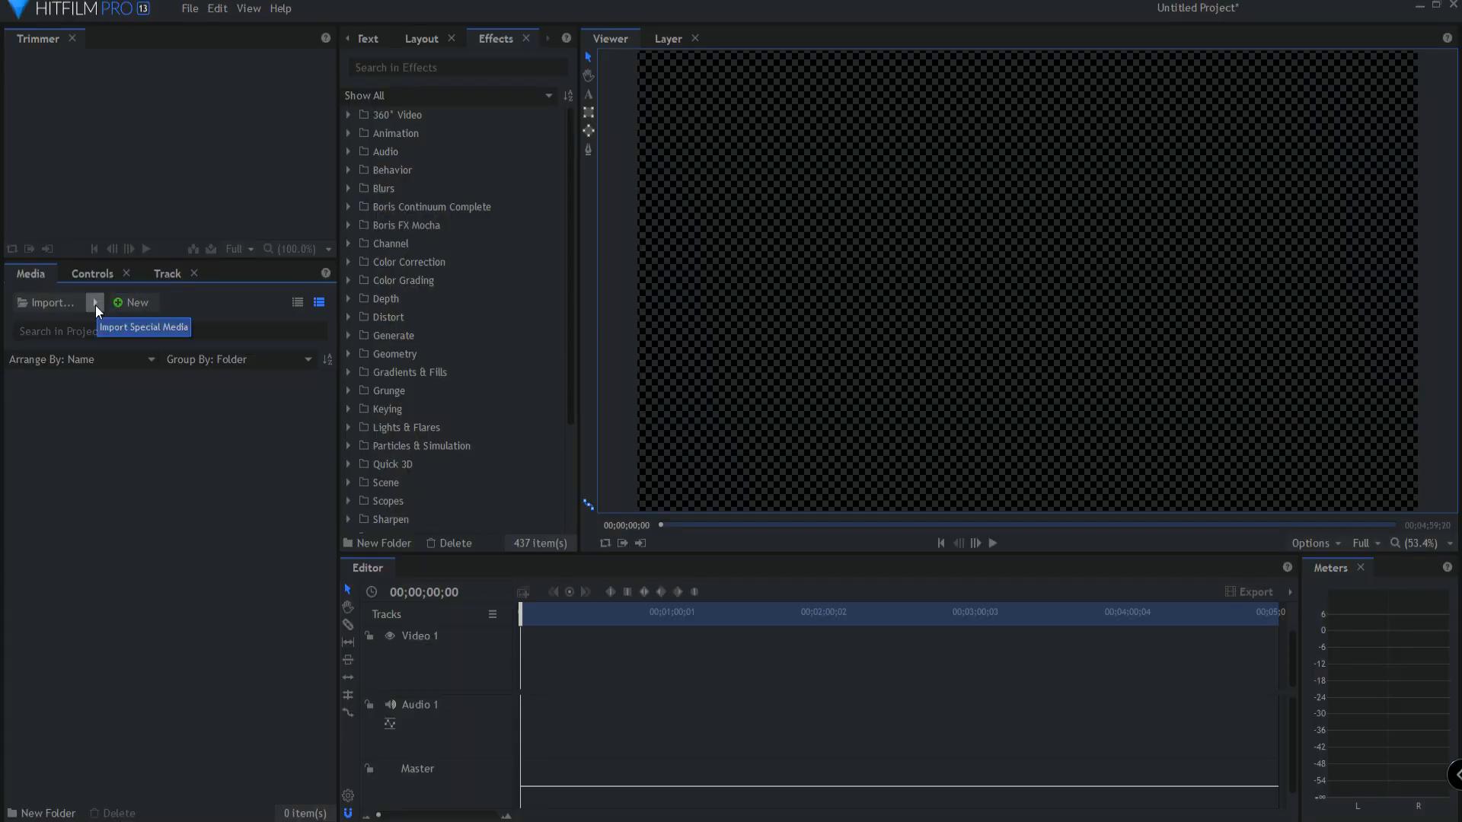
Step: Import character.fbx as a 3D model and expand its first Arissa_MAT material
{"action": "left_click", "coordinate": [135, 302]}
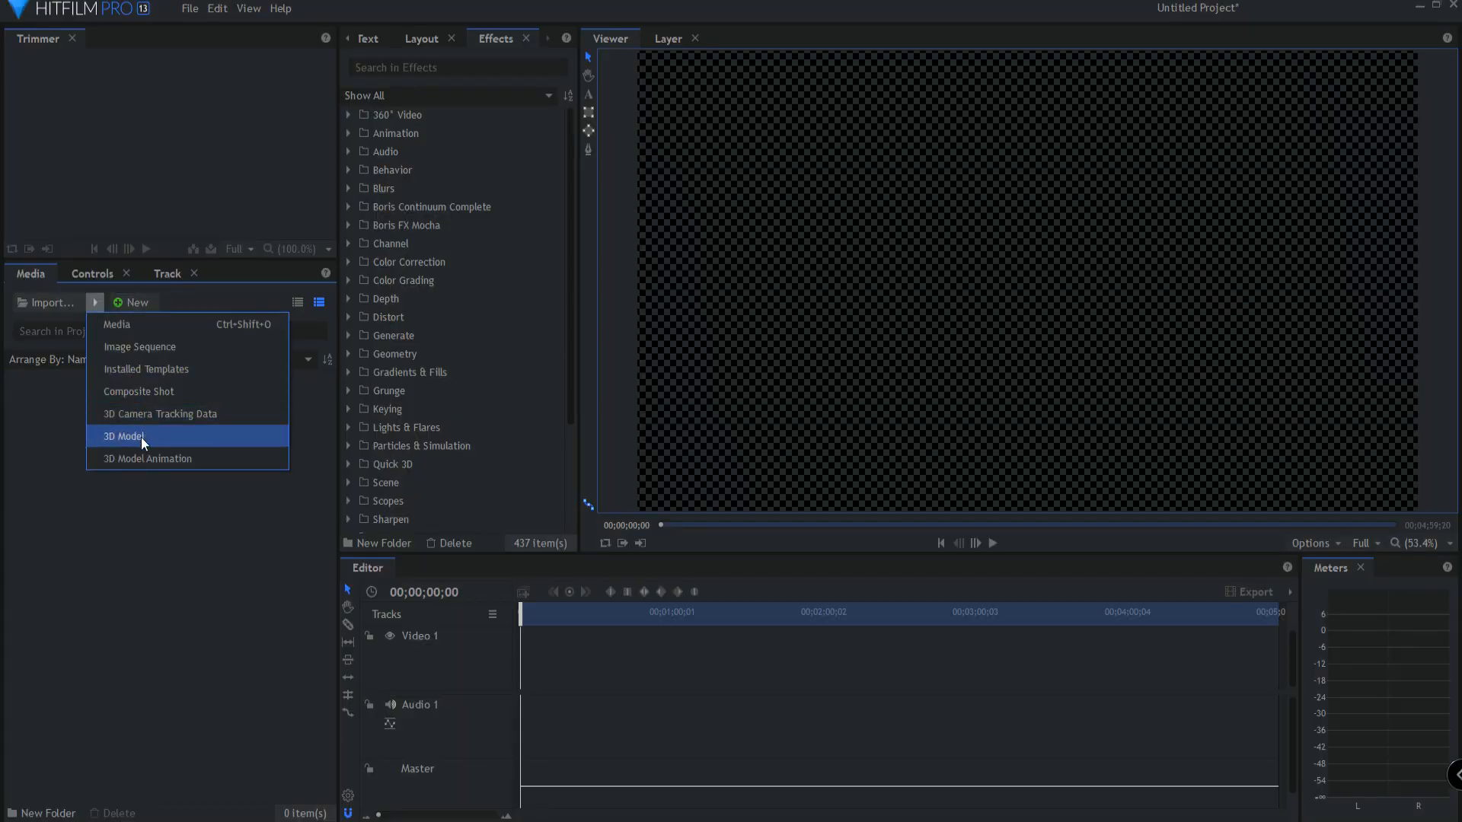
{"action": "left_click", "coordinate": [122, 436]}
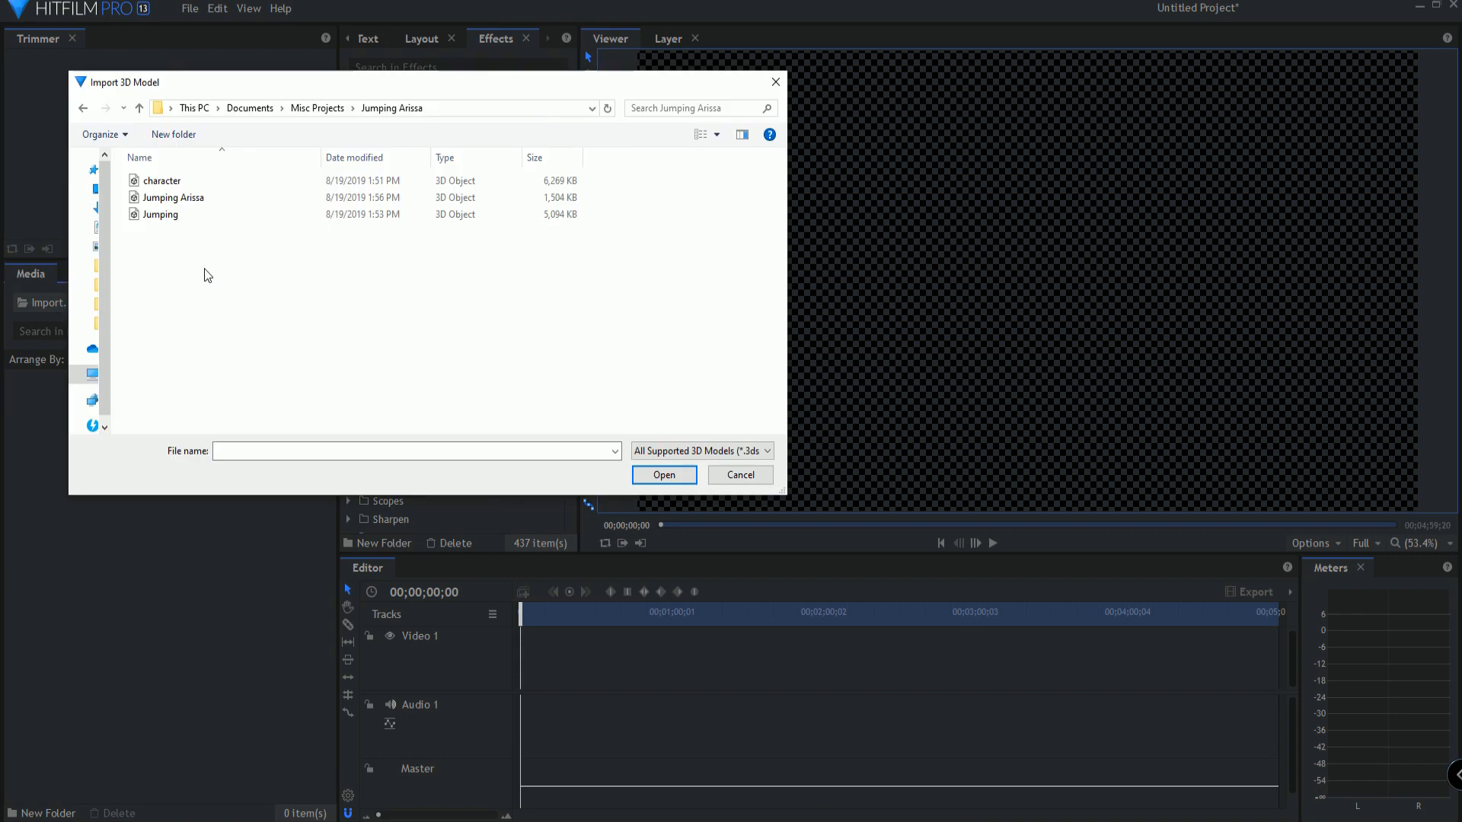
{"action": "mouse_move", "coordinate": [162, 181]}
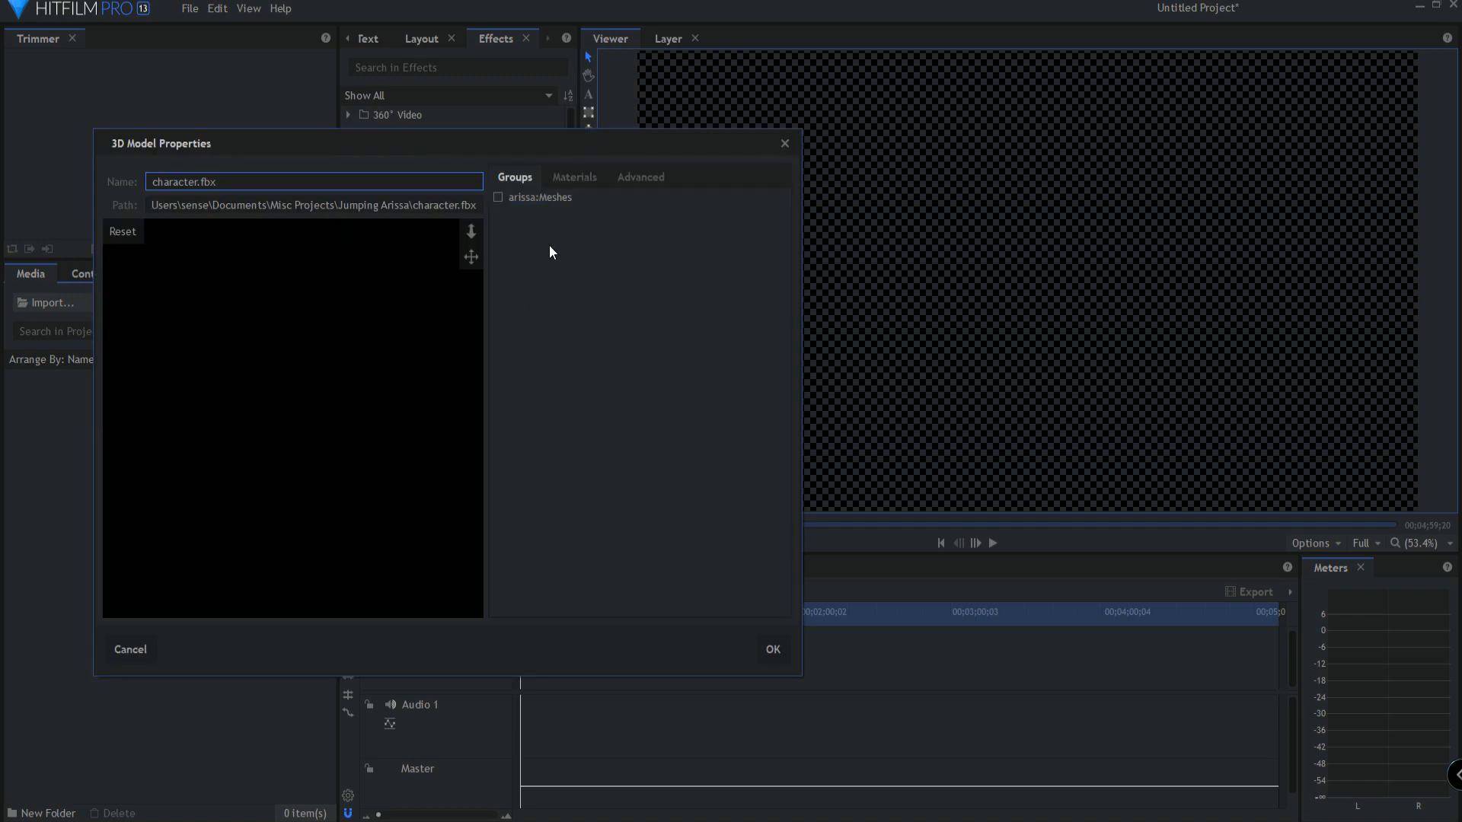
{"action": "left_click", "coordinate": [573, 178]}
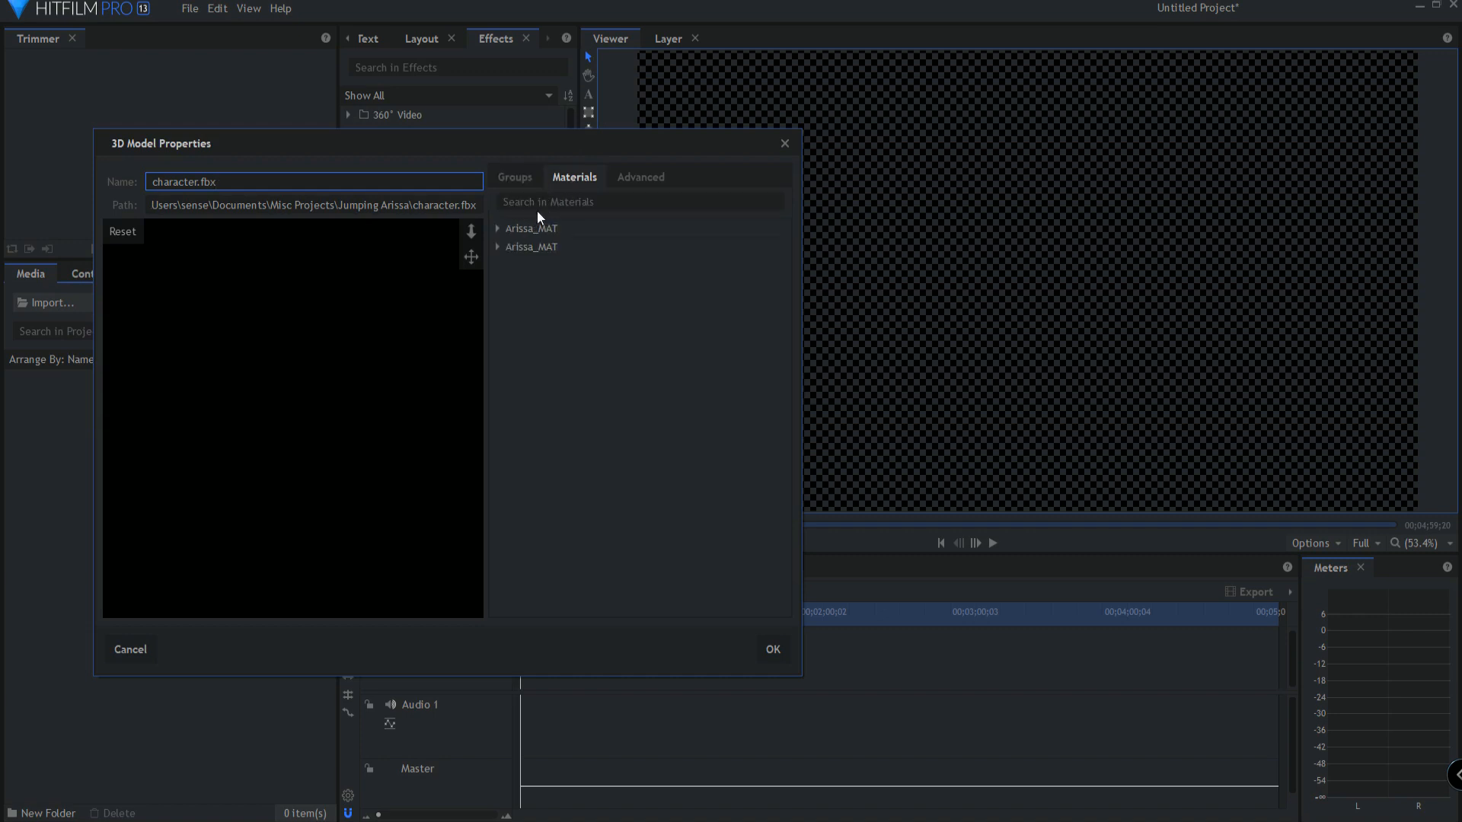
{"action": "left_click", "coordinate": [497, 228]}
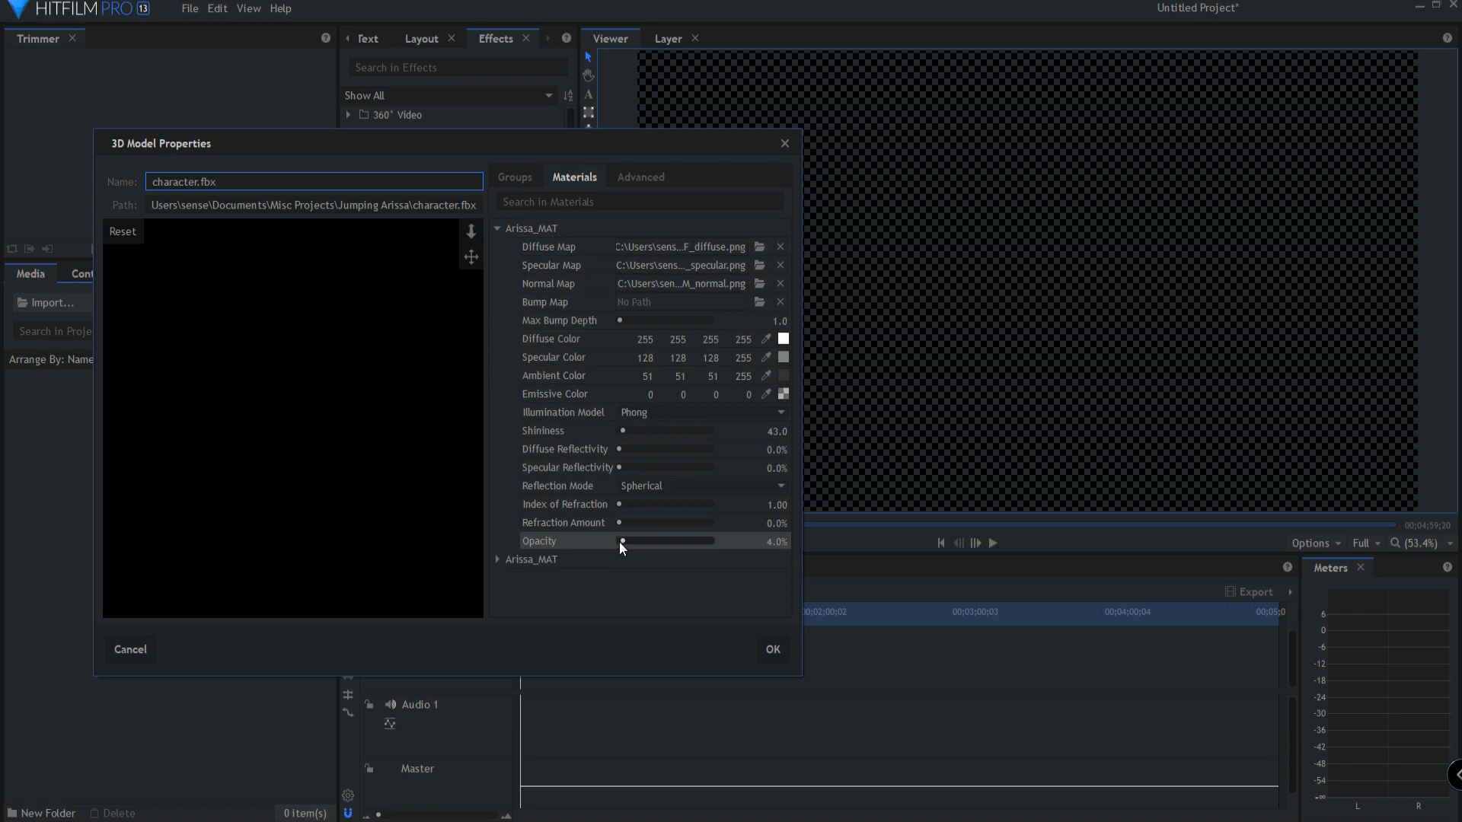
Step: Raise both Arissa_MAT materials' opacity to 100% and confirm the import
{"action": "left_click_drag", "start_coordinate": [621, 541], "coordinate": [580, 541]}
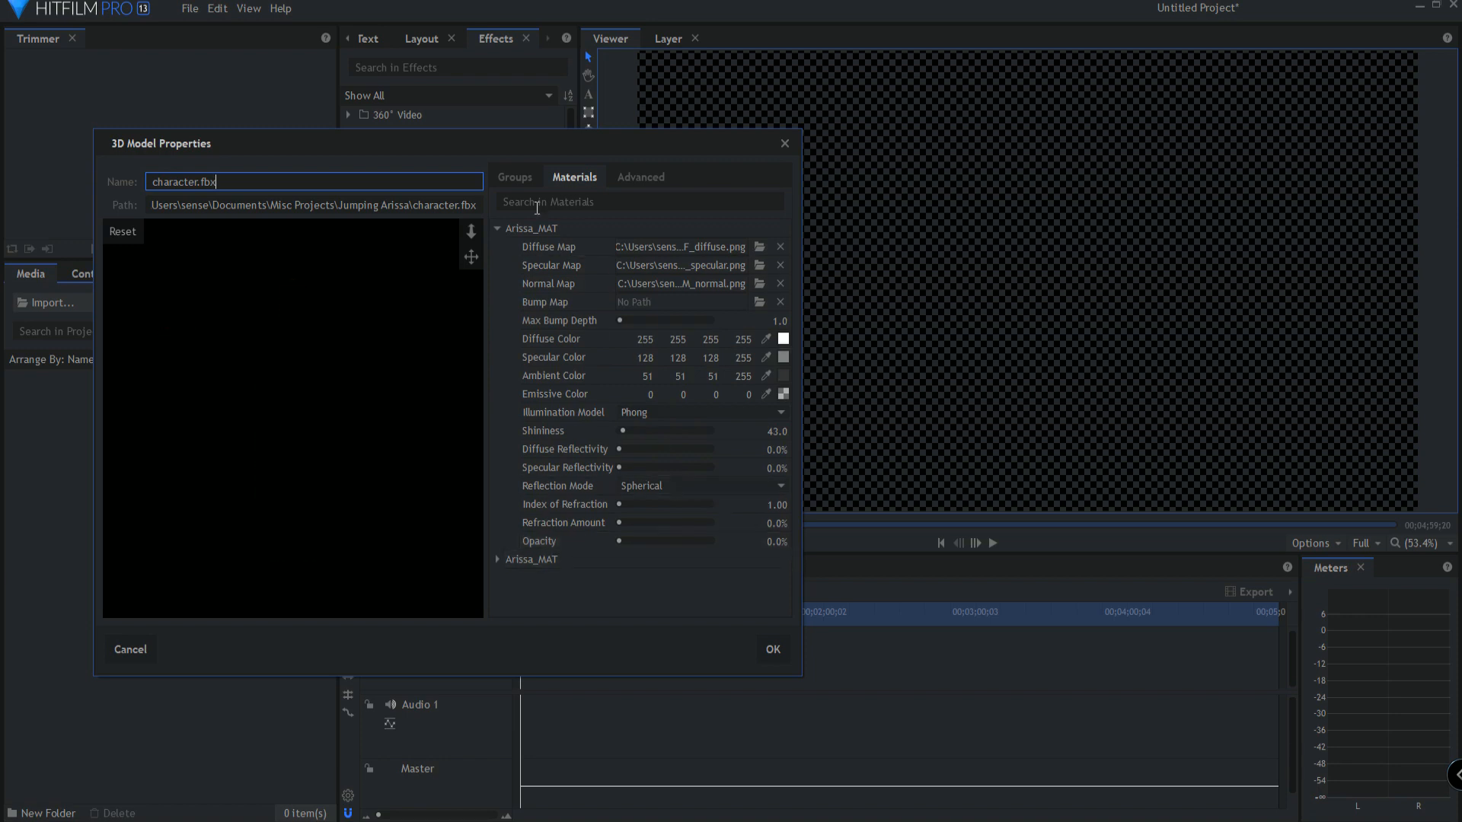
{"action": "left_click", "coordinate": [639, 201]}
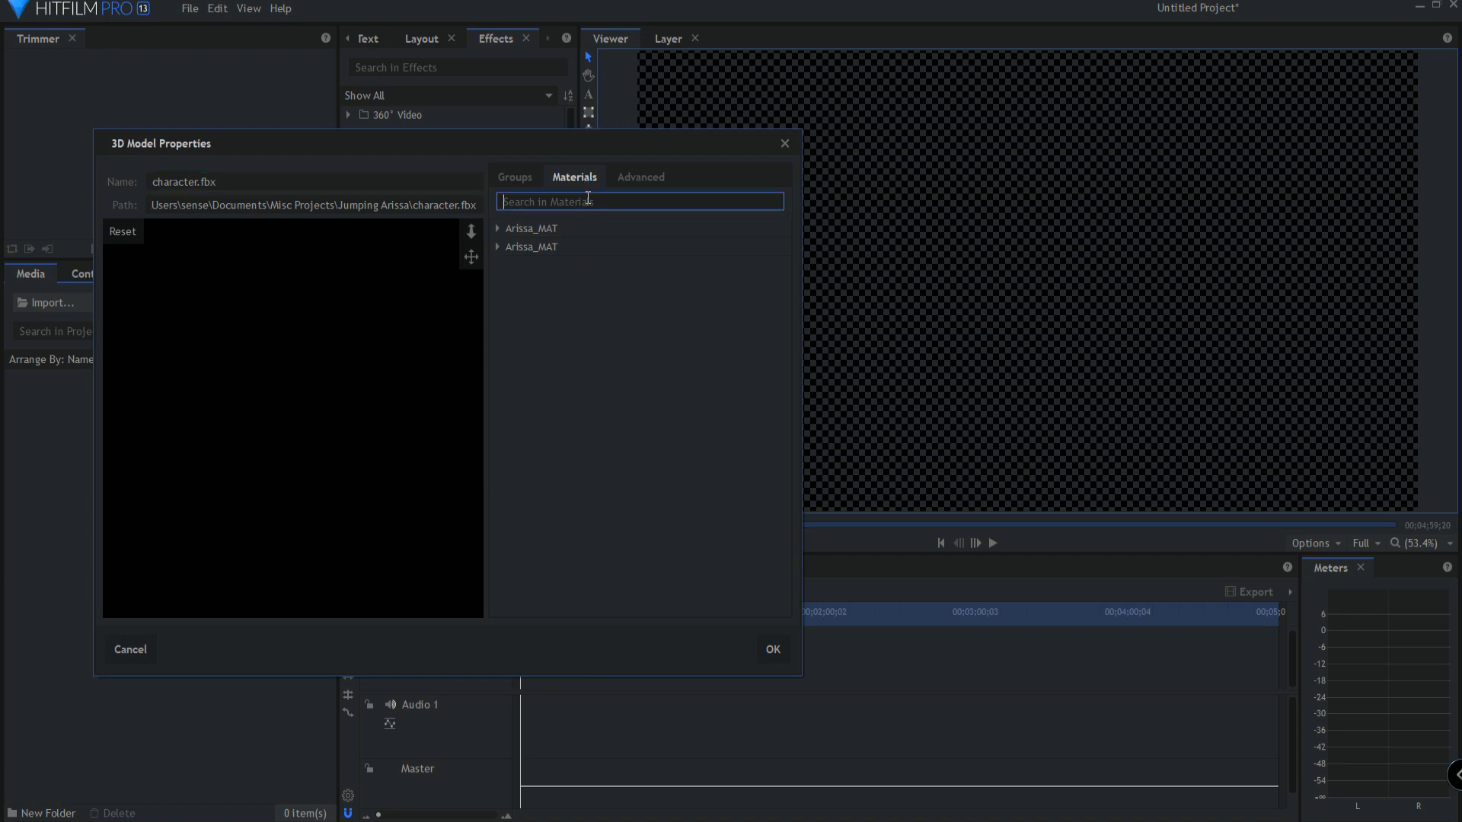
{"action": "type", "text": "opac"}
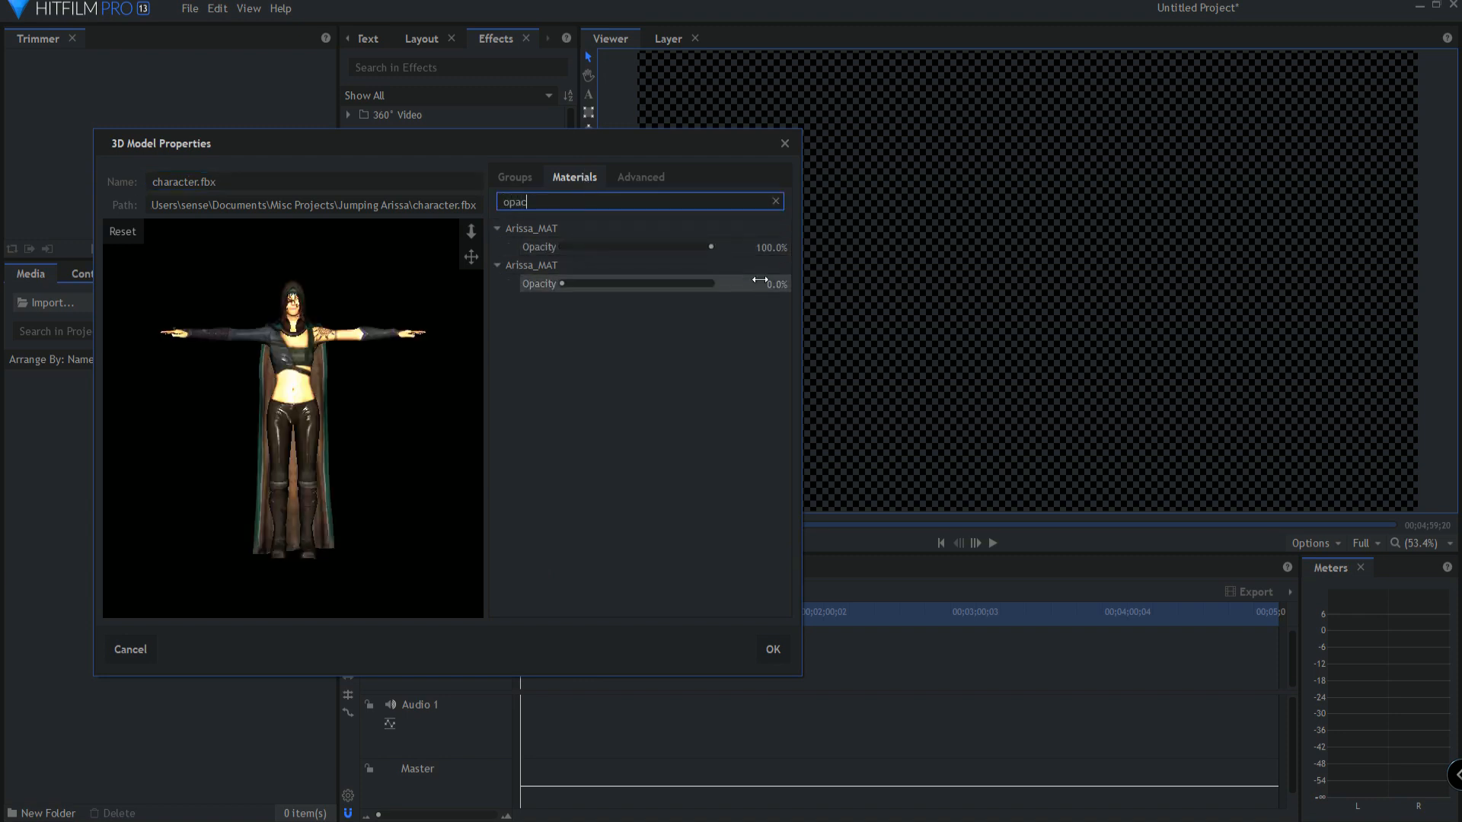
{"action": "left_click_drag", "start_coordinate": [562, 283], "coordinate": [710, 283]}
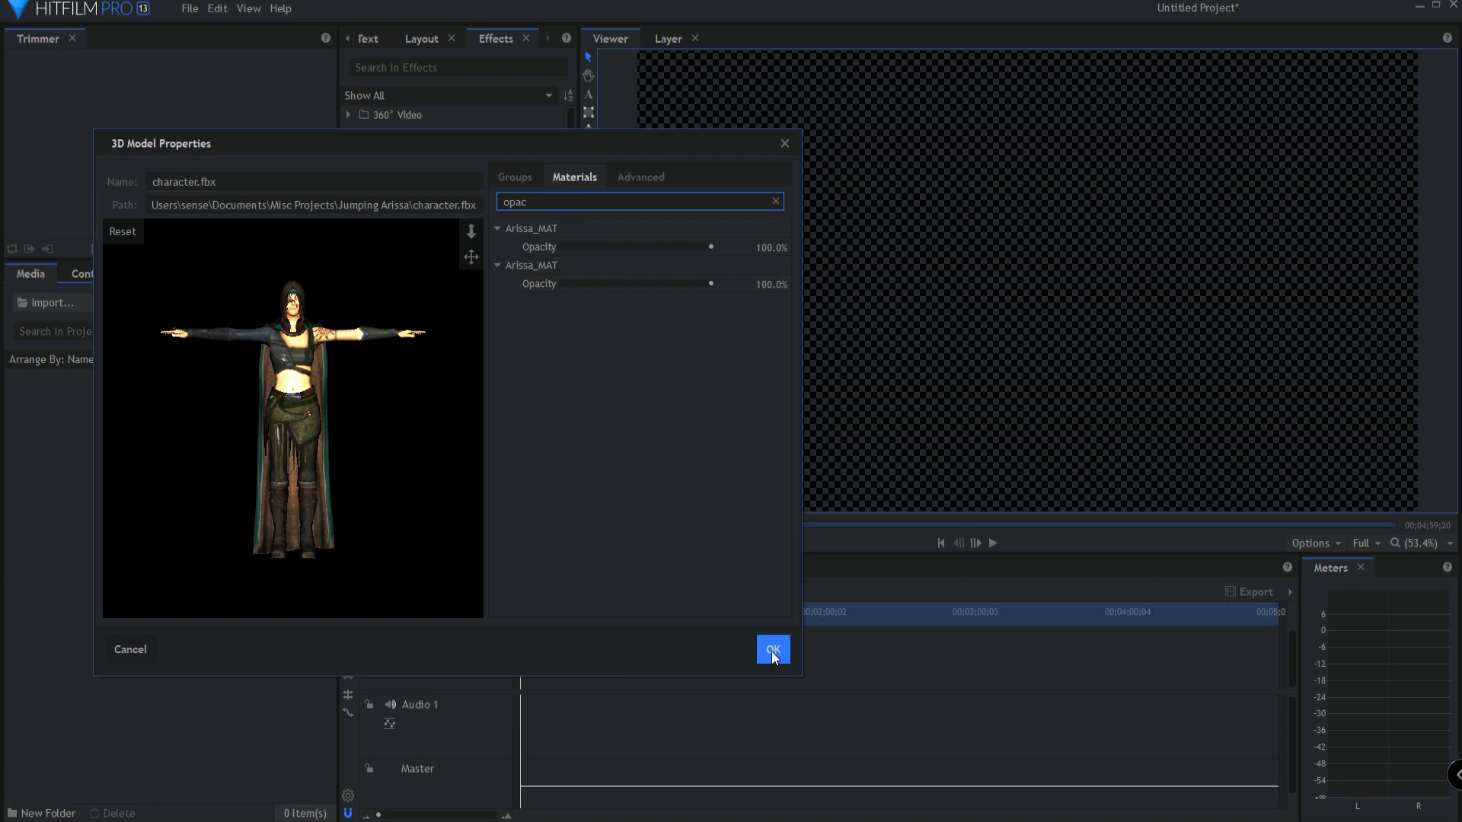
{"action": "left_click", "coordinate": [772, 649]}
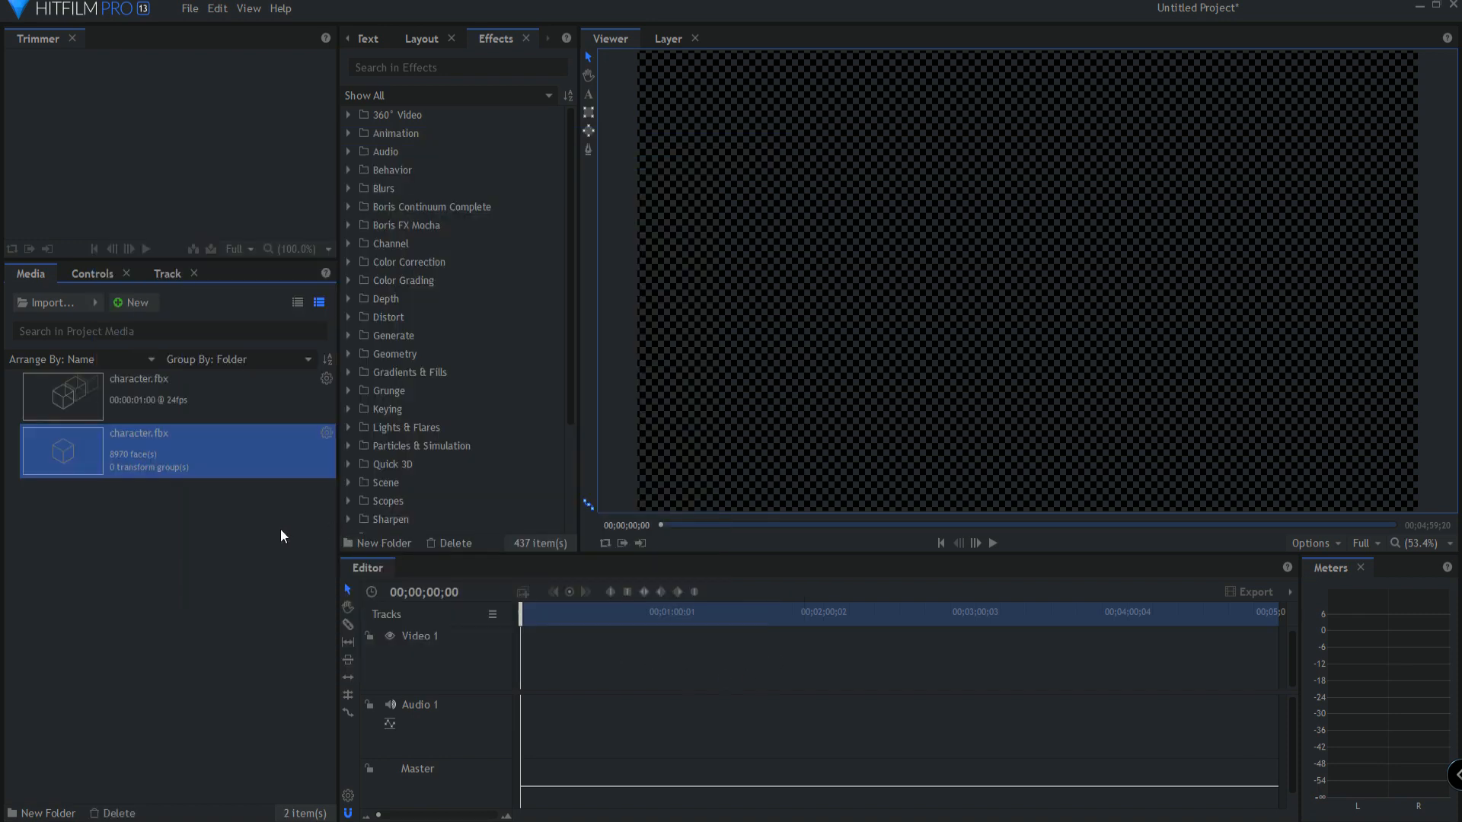
{"action": "mouse_move", "coordinate": [157, 503]}
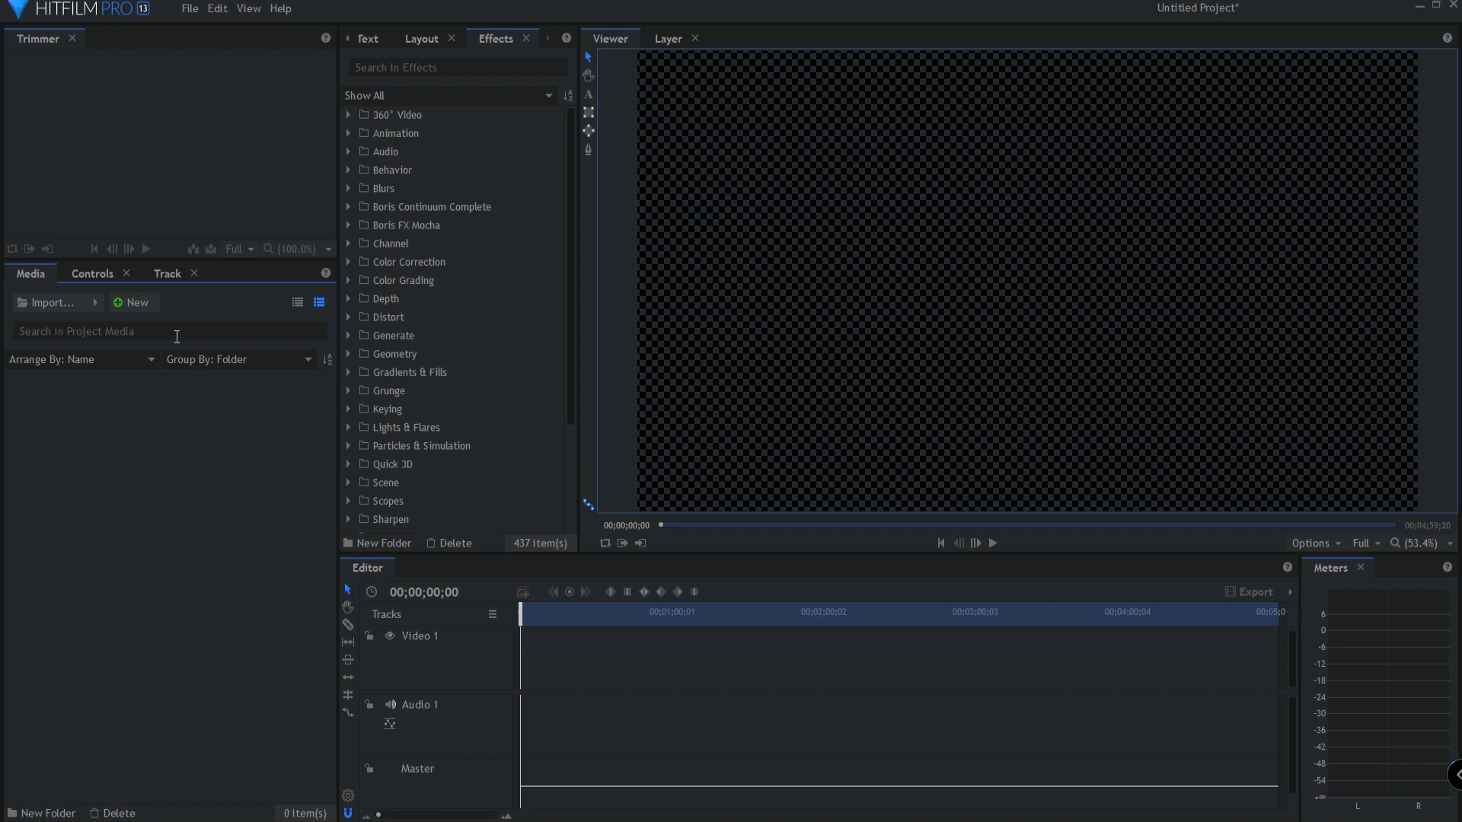
Step: Import the Jumping Arissa model file as 3D model special media
{"action": "left_click", "coordinate": [96, 302]}
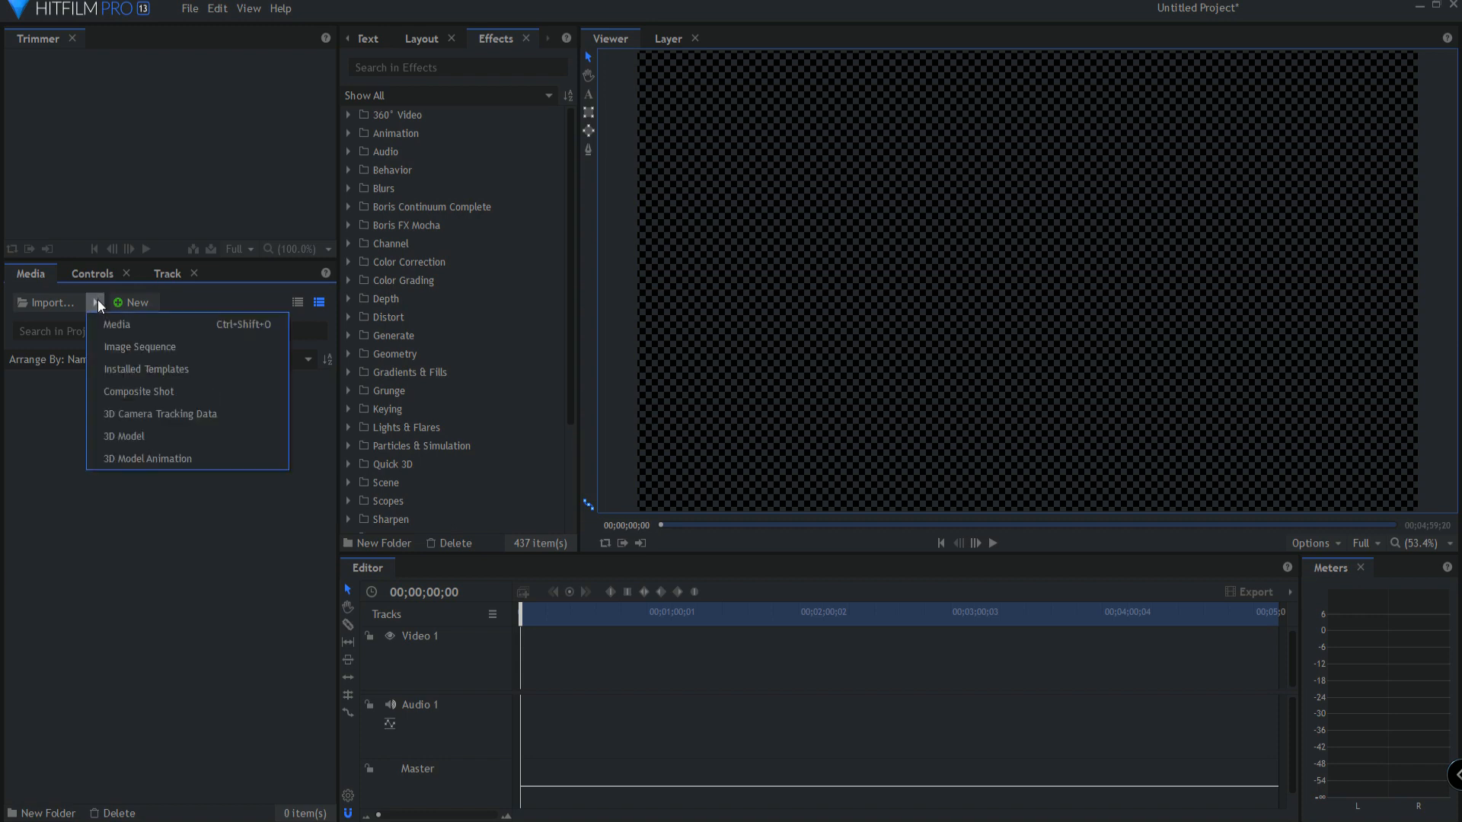
{"action": "mouse_move", "coordinate": [140, 347]}
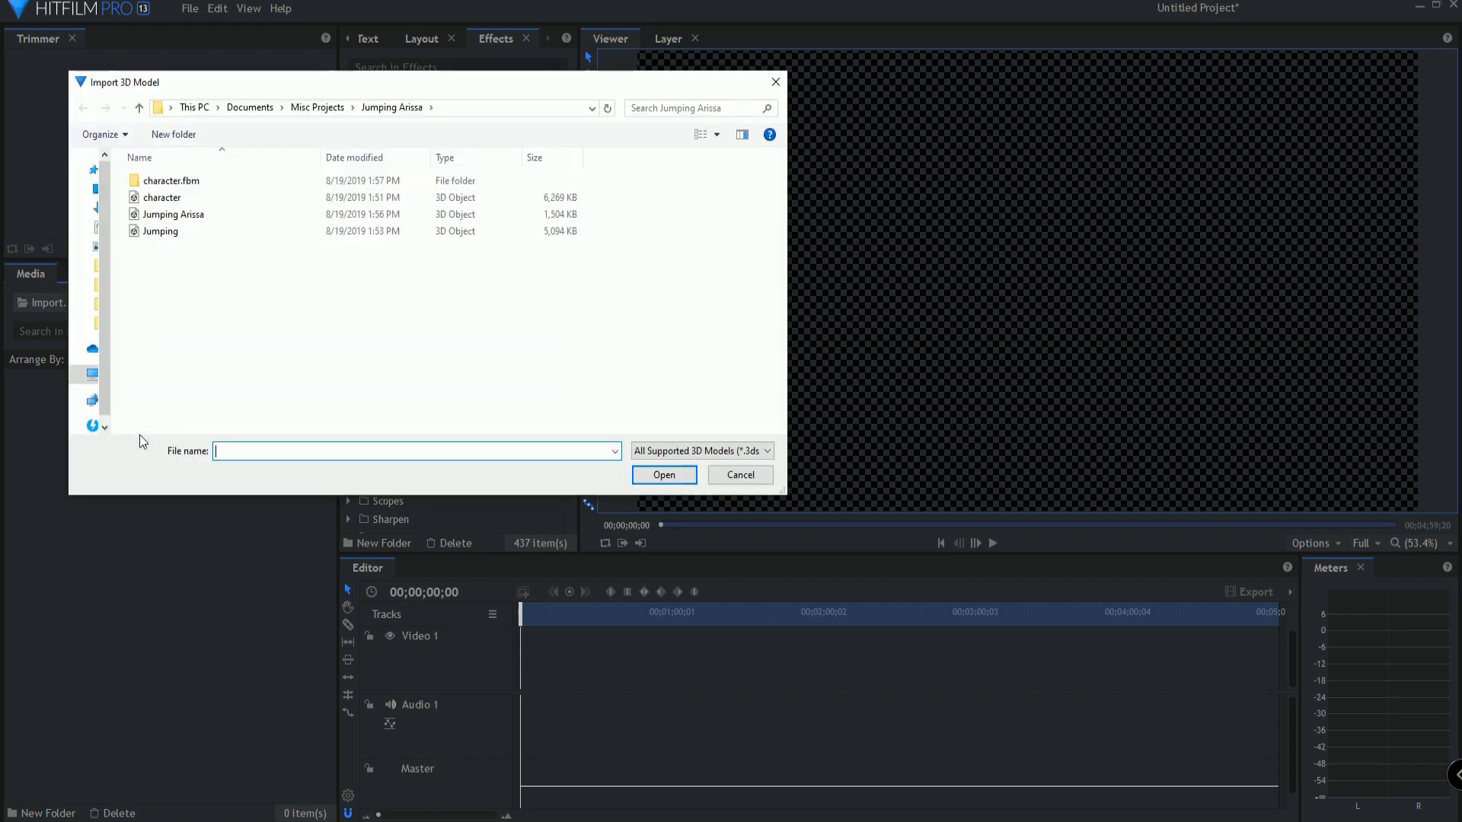
{"action": "left_click", "coordinate": [171, 181]}
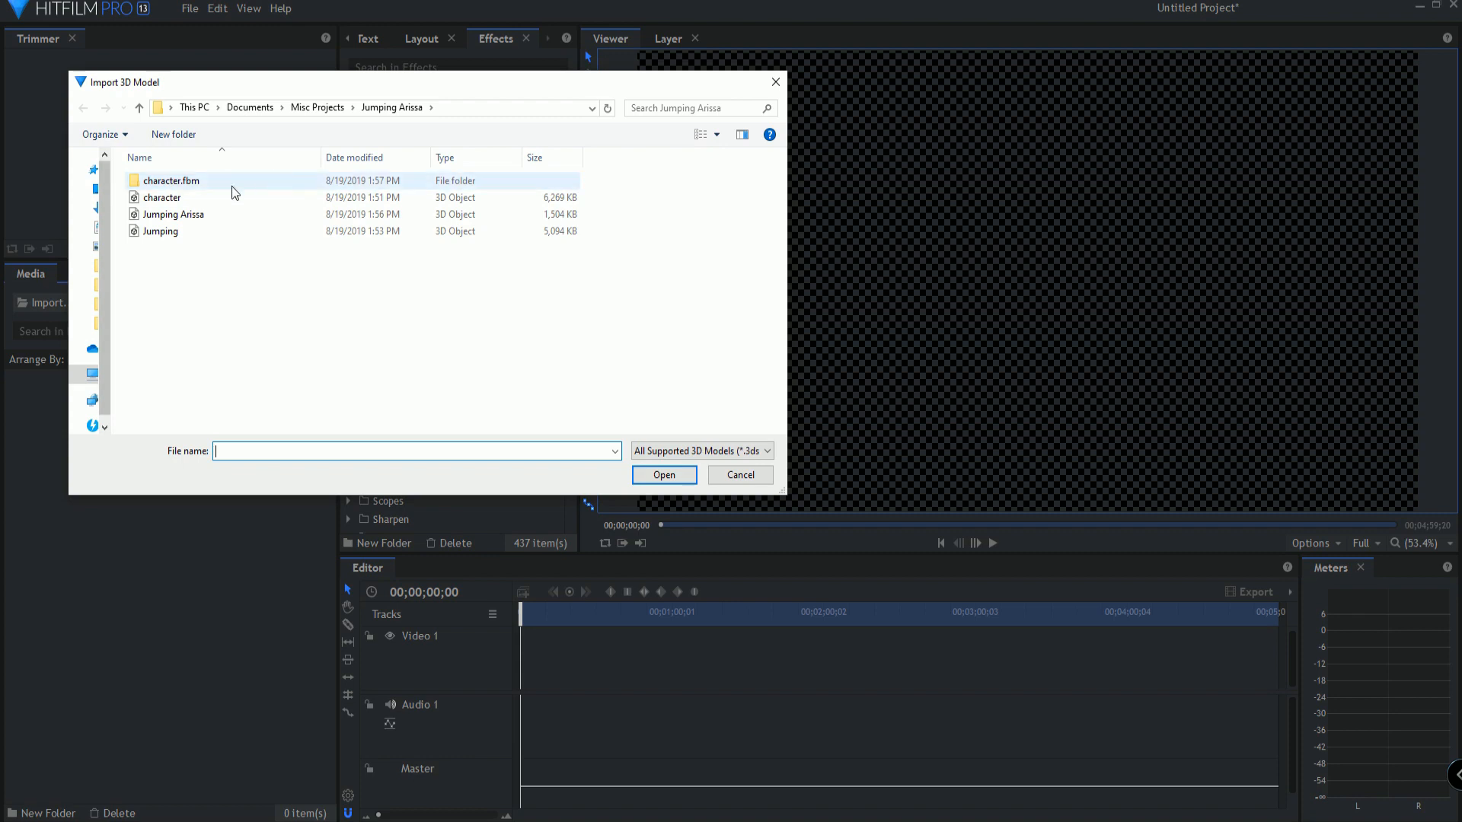
{"action": "mouse_move", "coordinate": [173, 181]}
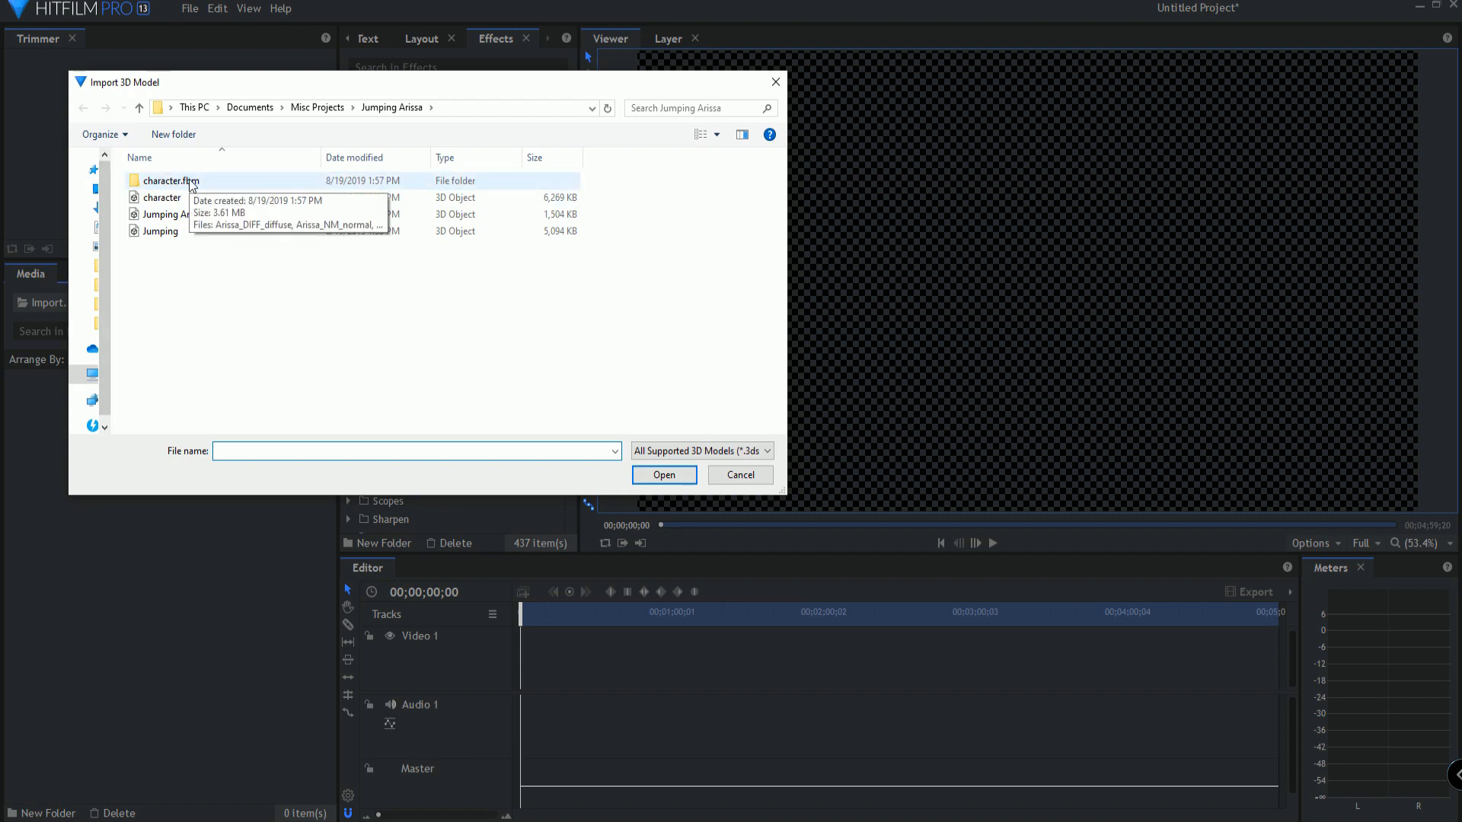
{"action": "mouse_move", "coordinate": [162, 198]}
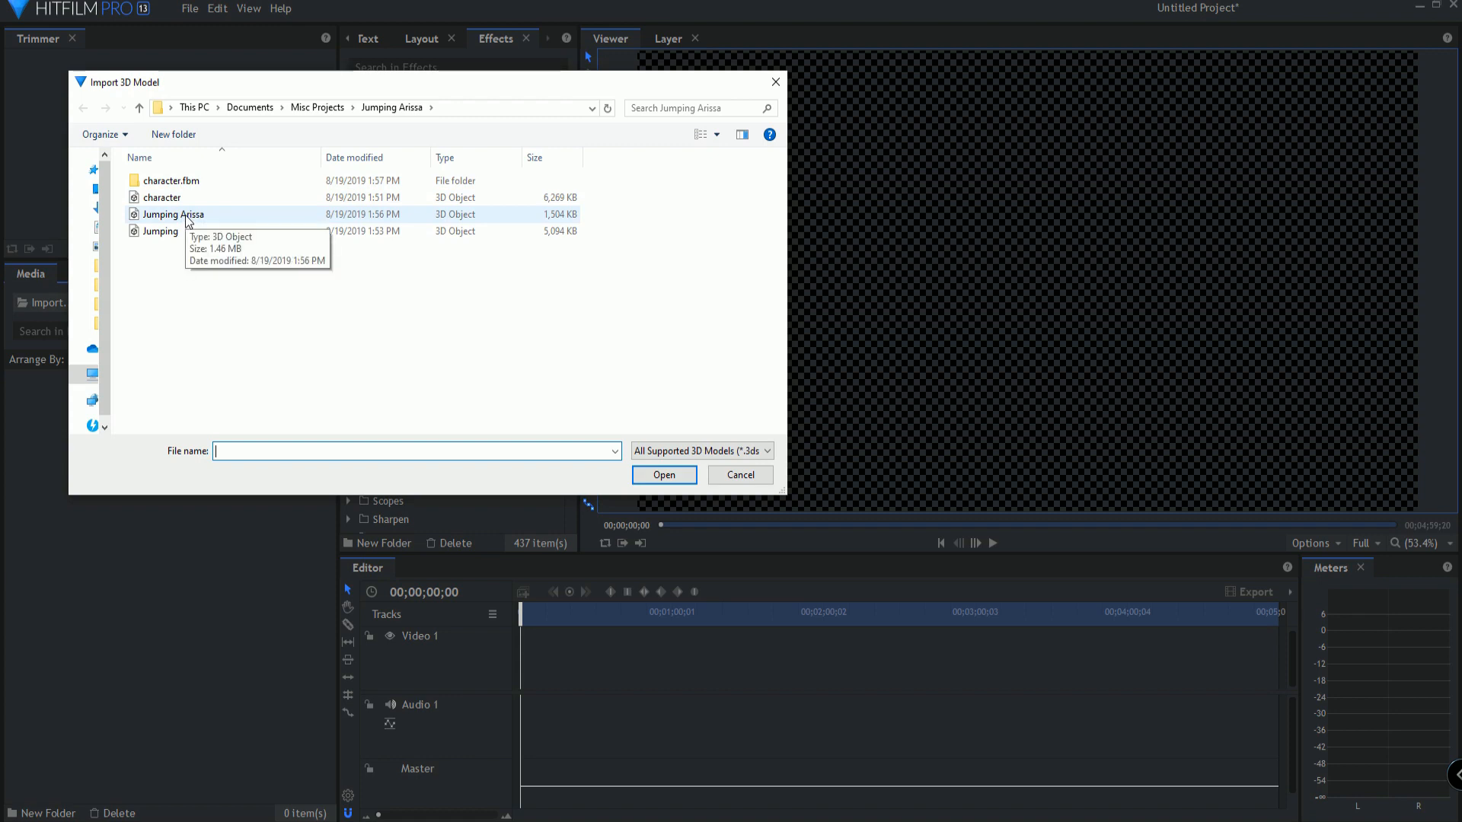
{"action": "left_click", "coordinate": [173, 214]}
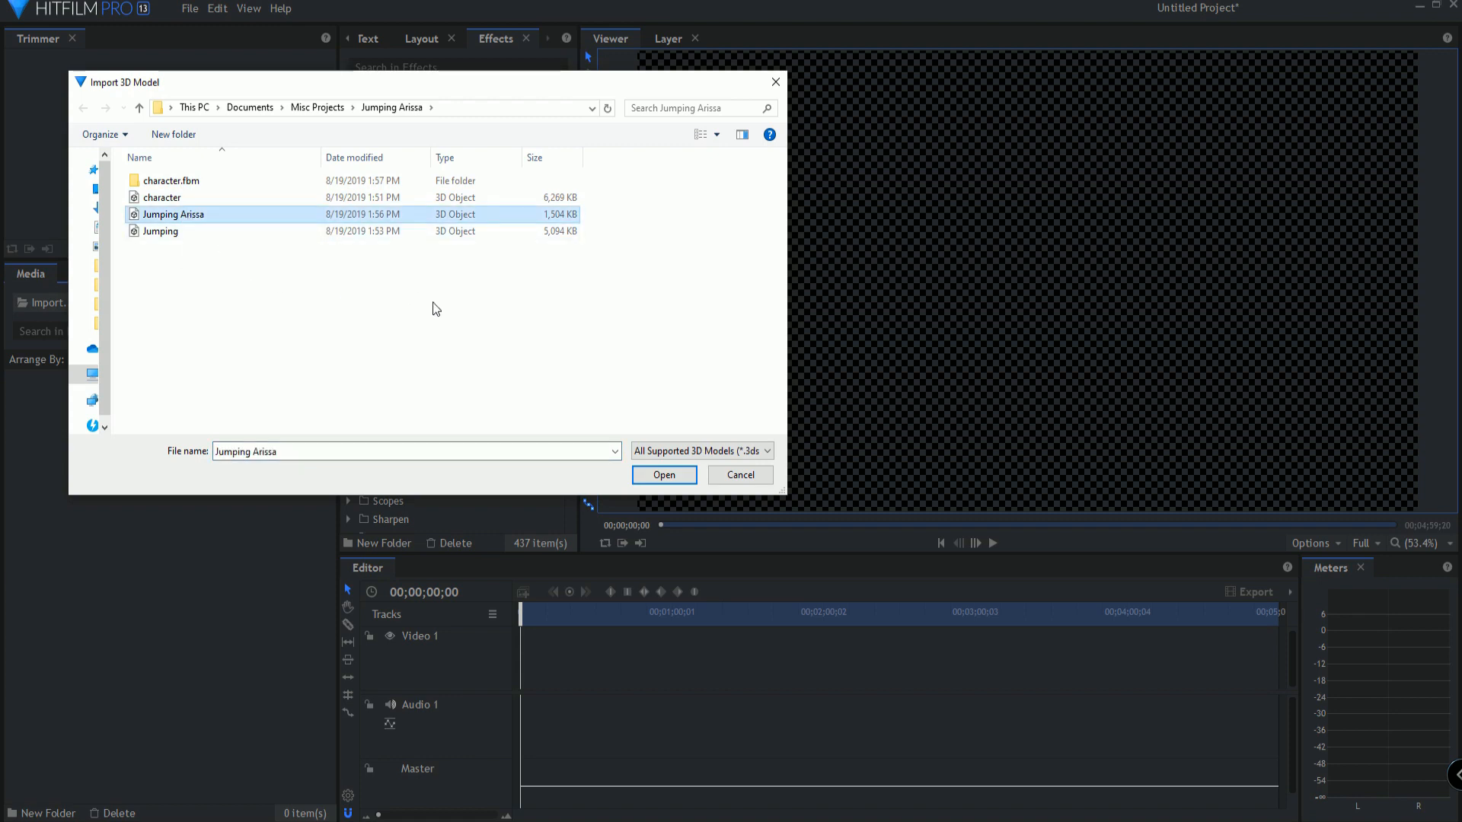
{"action": "left_click", "coordinate": [664, 475]}
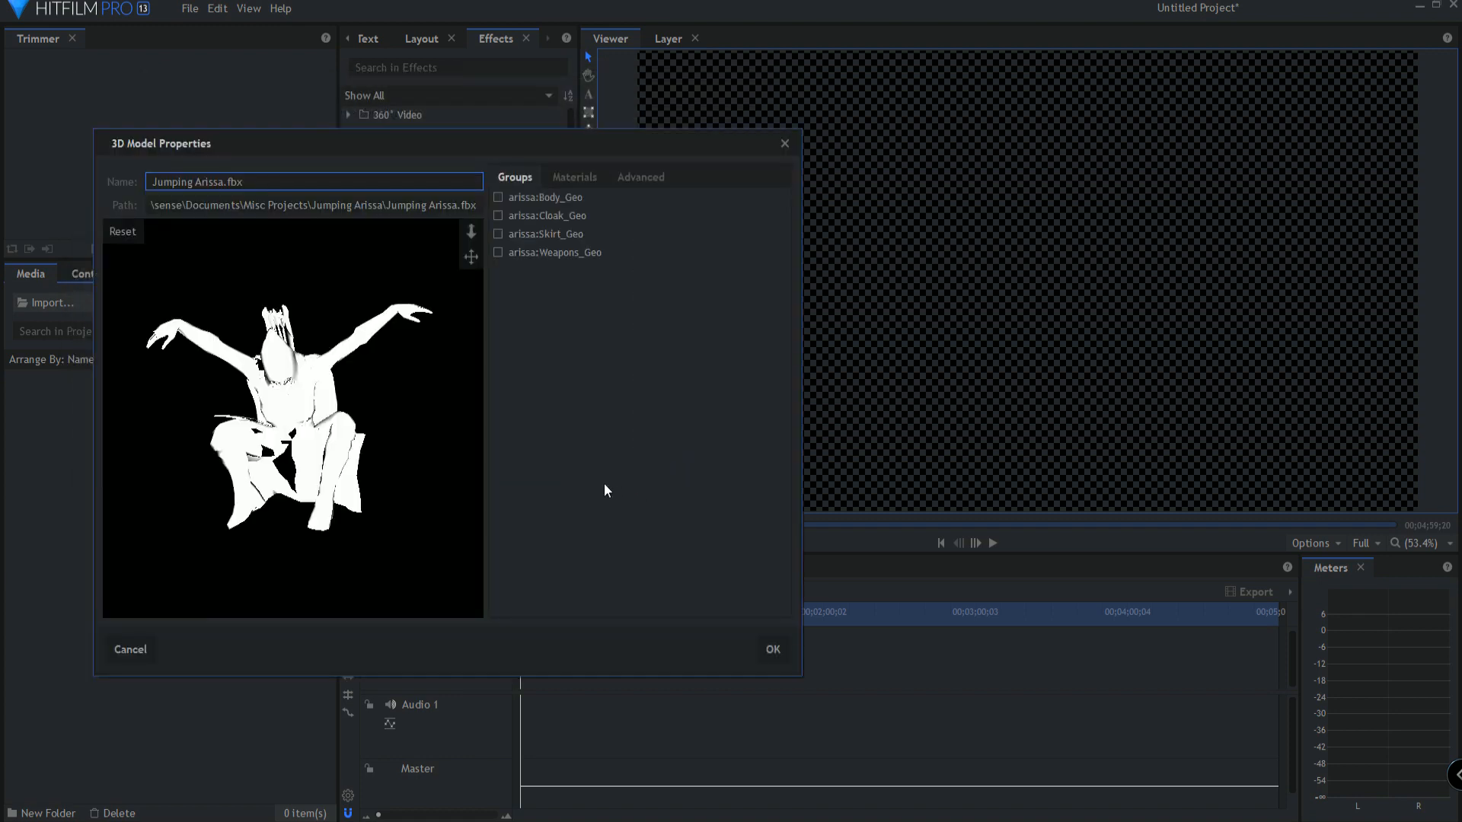
{"action": "left_click", "coordinate": [313, 182]}
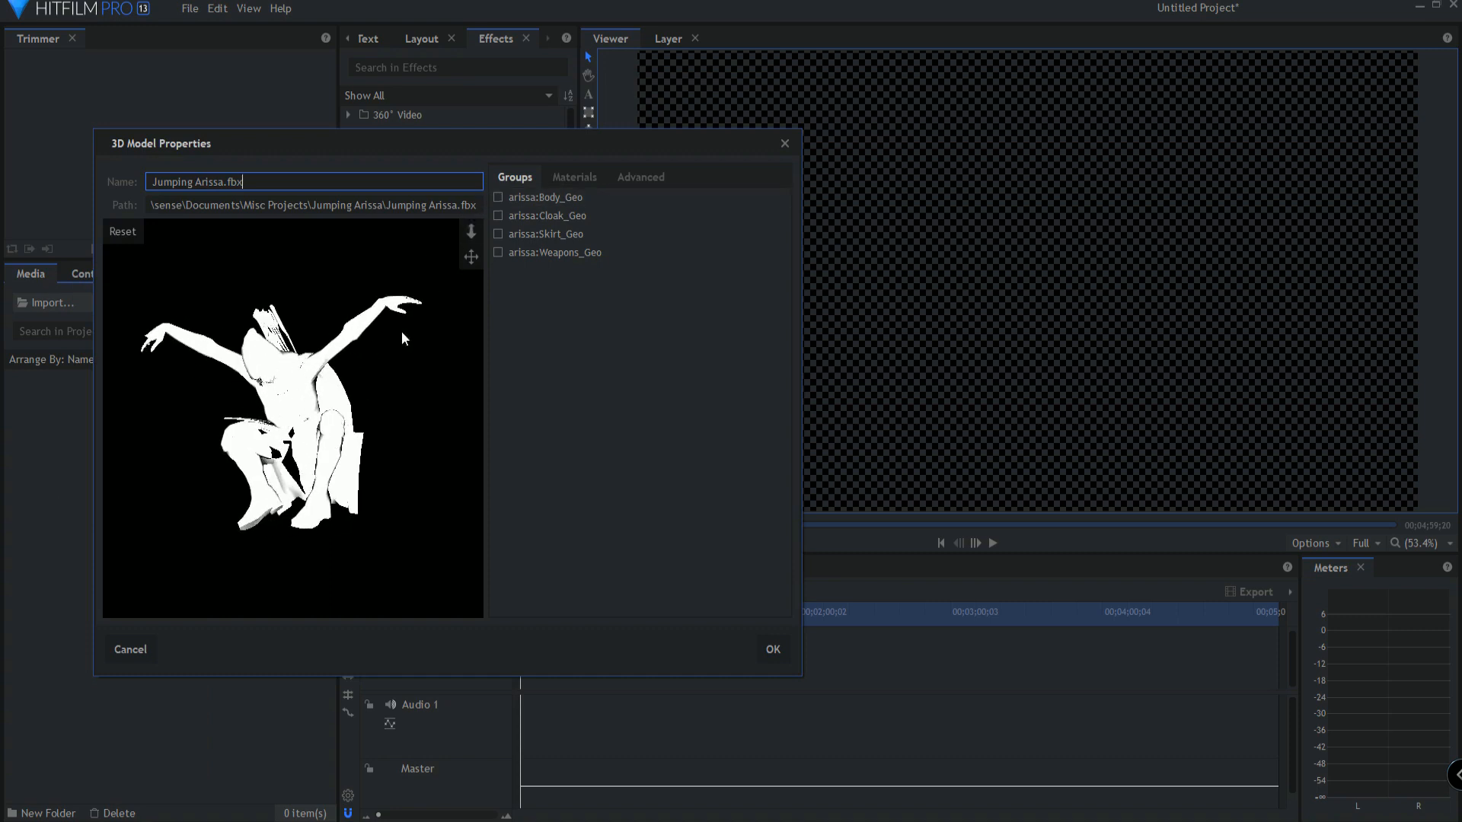
Step: Set Arissa_MAT's diffuse map to Arissa_DIFF_diffuse.png from character.fbm and confirm
{"action": "left_click", "coordinate": [574, 176]}
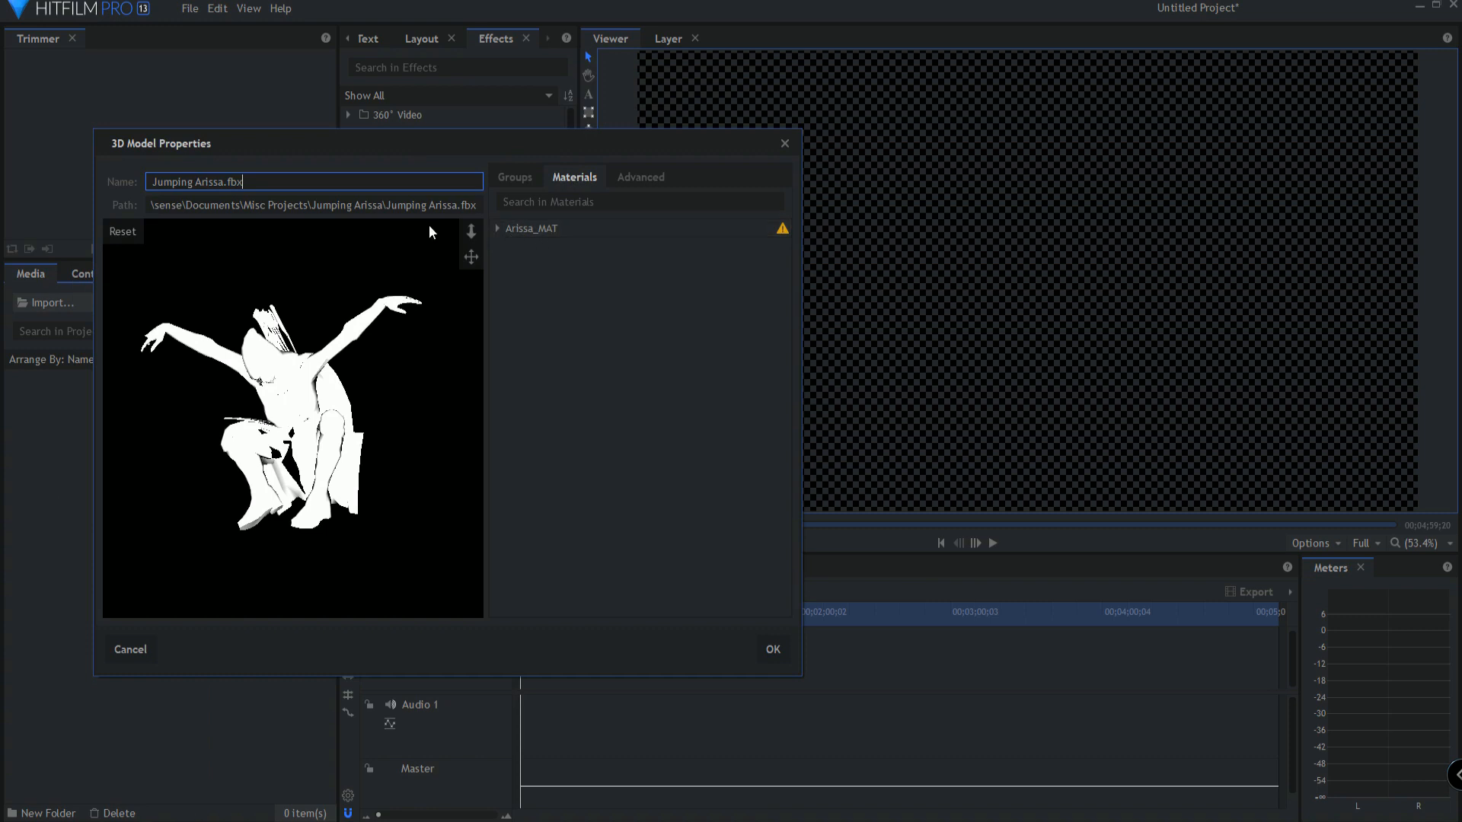
{"action": "left_click", "coordinate": [498, 229]}
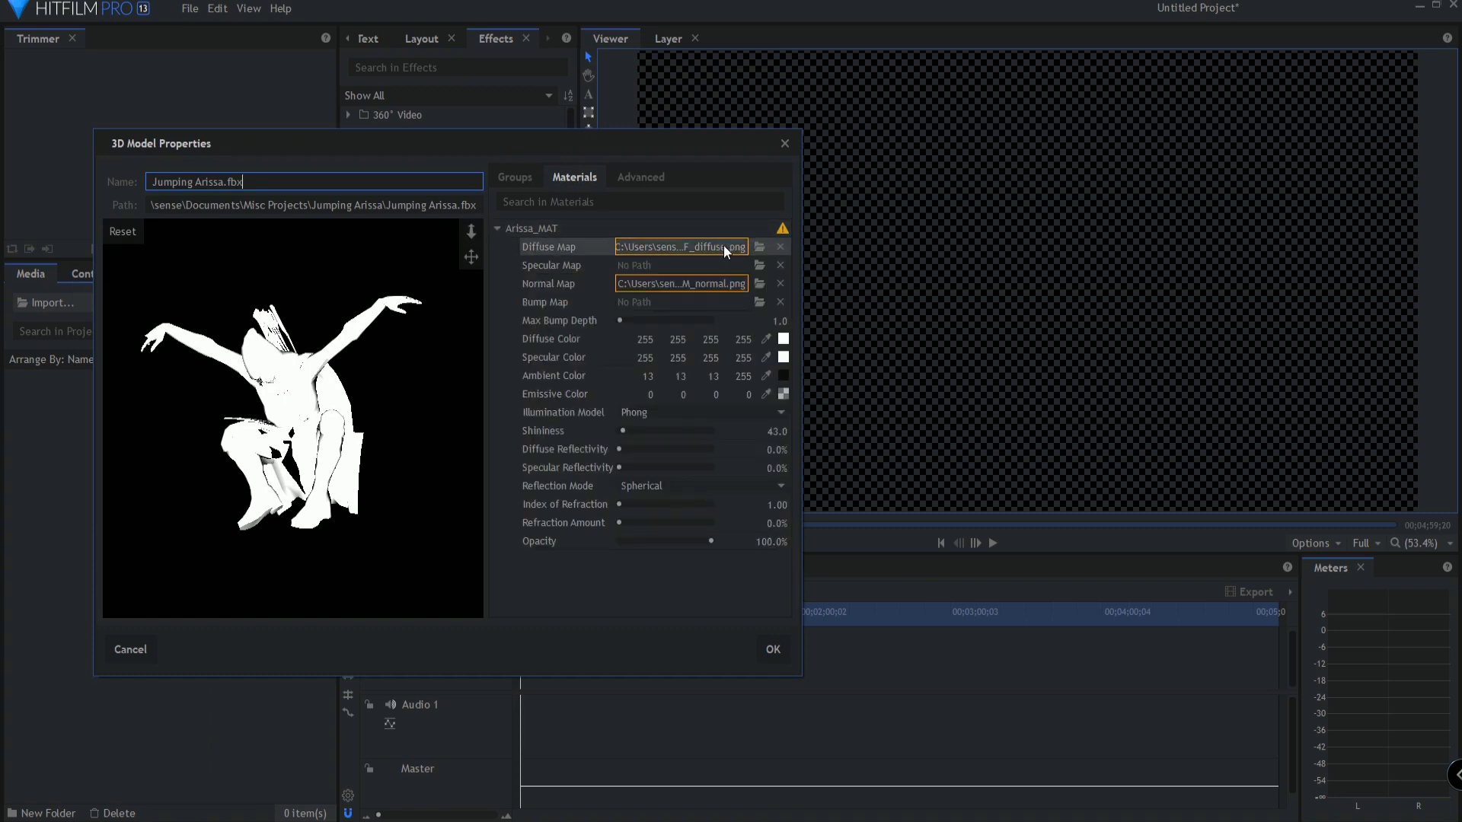
{"action": "left_click", "coordinate": [759, 246]}
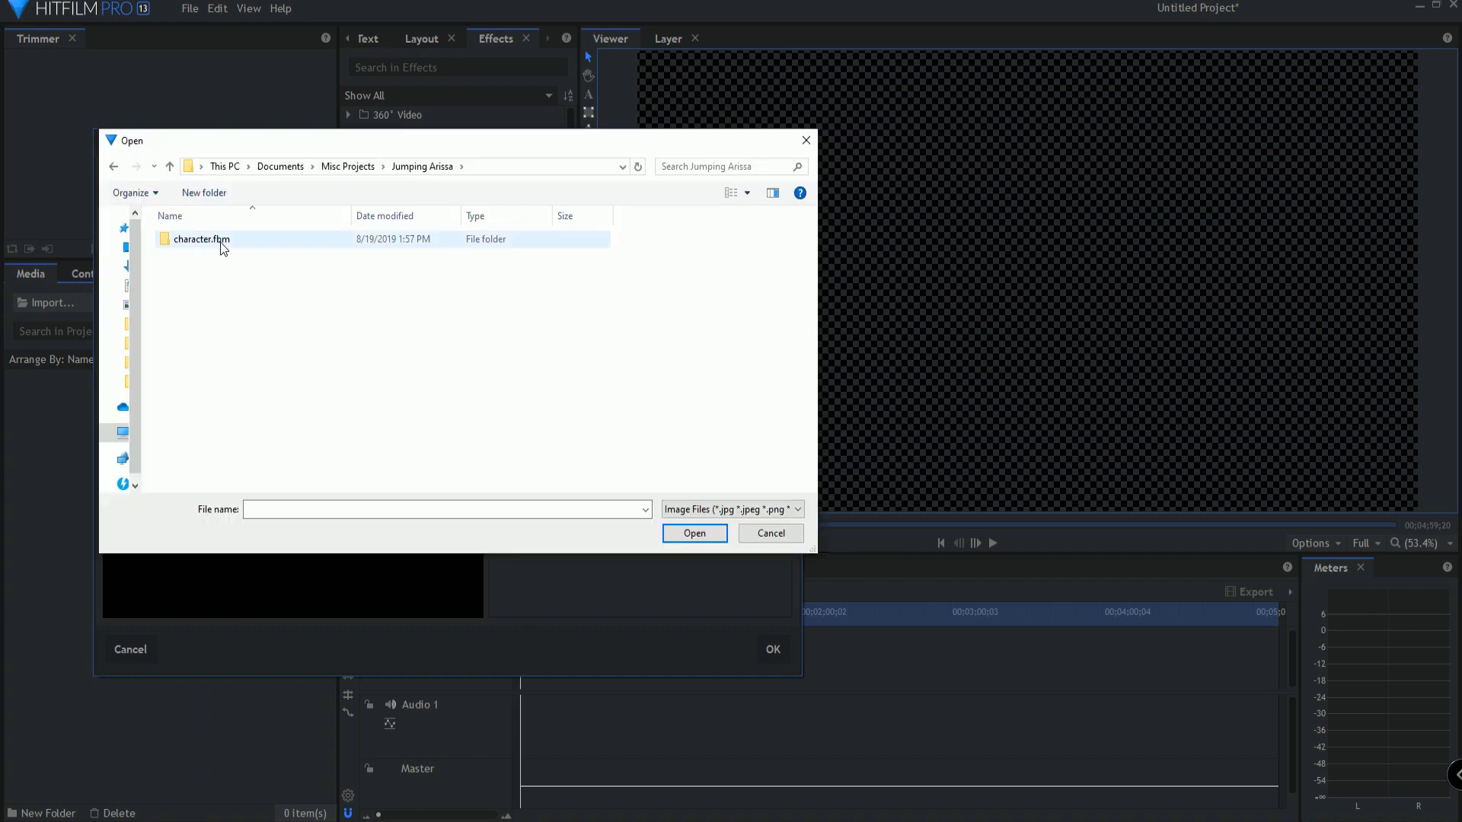
{"action": "double_click", "coordinate": [201, 239]}
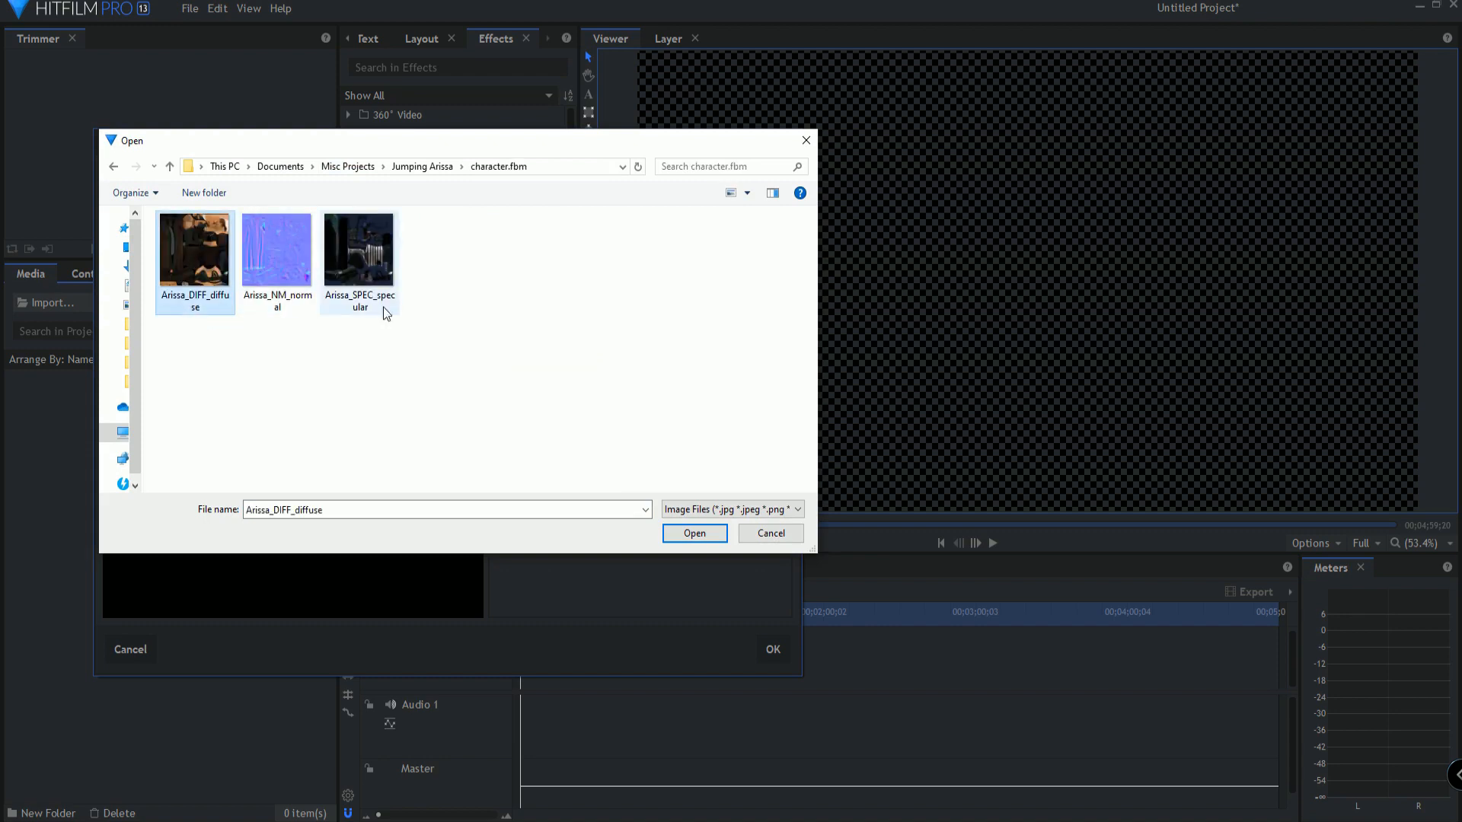
{"action": "left_click", "coordinate": [694, 533]}
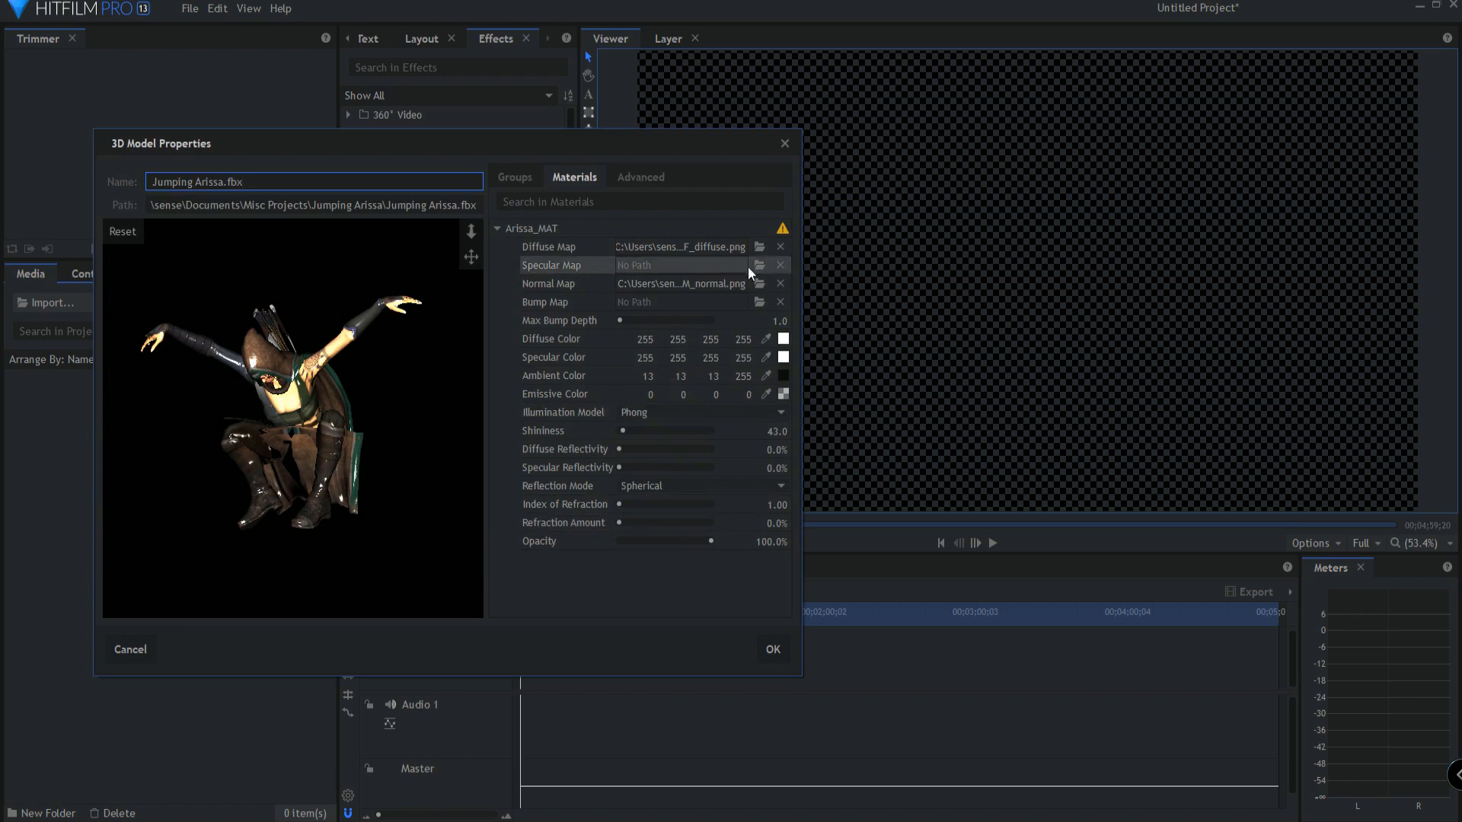
{"action": "left_click", "coordinate": [759, 265]}
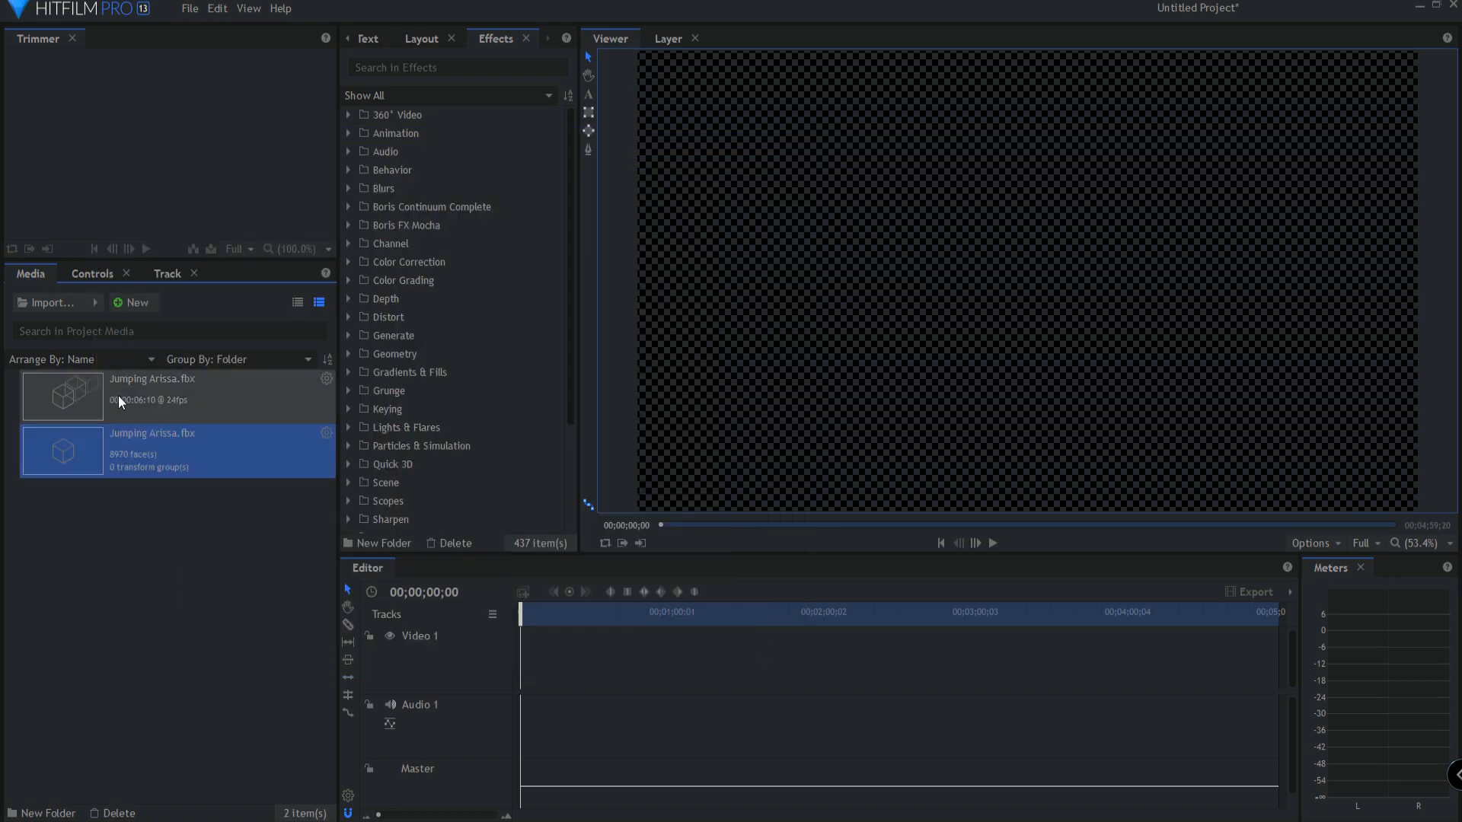
Step: Create a composite shot from the model and expand Models > Jumping Arissa.fbx
{"action": "left_click", "coordinate": [133, 302]}
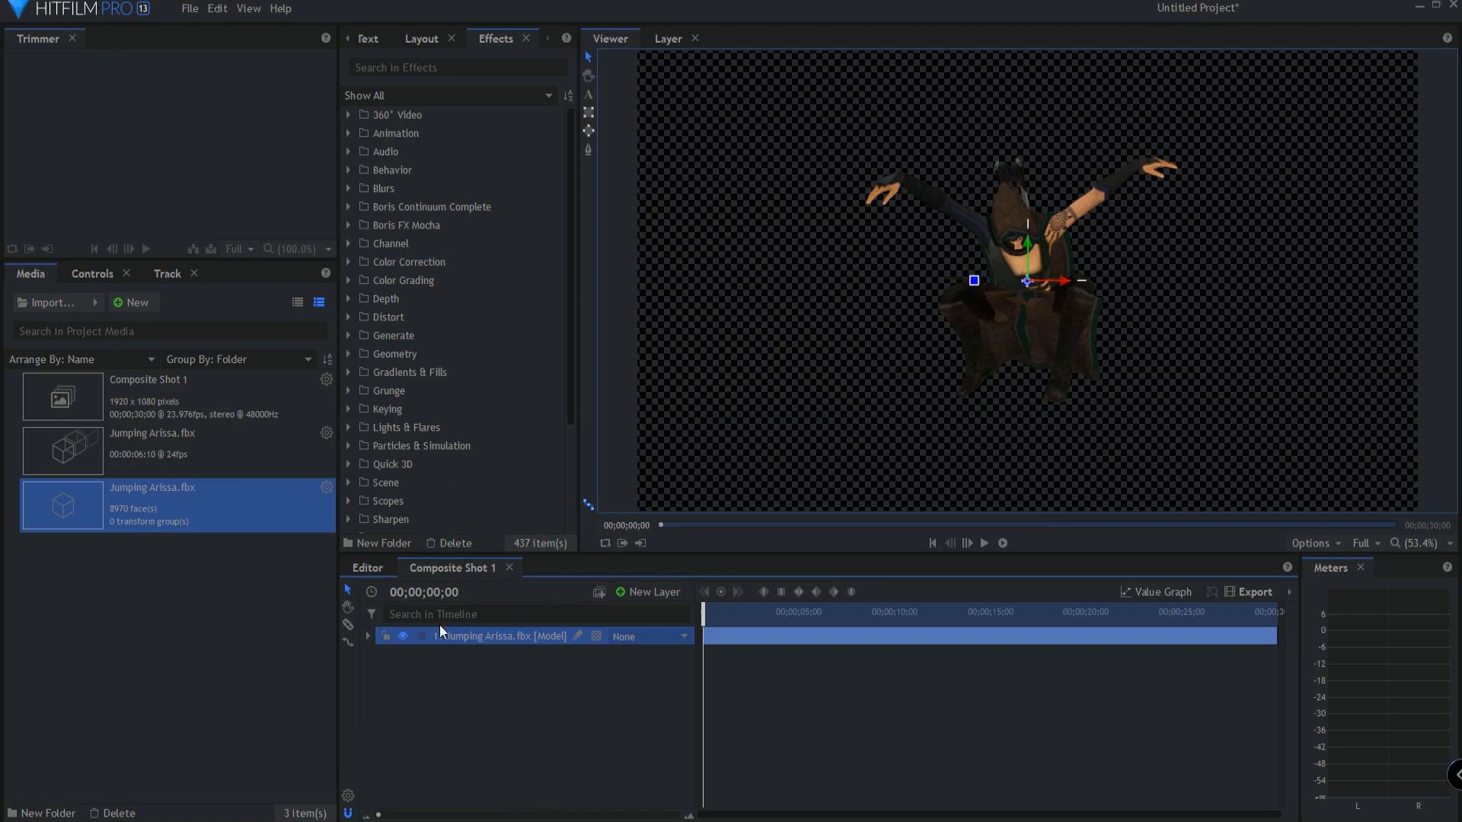
{"action": "left_click", "coordinate": [983, 543]}
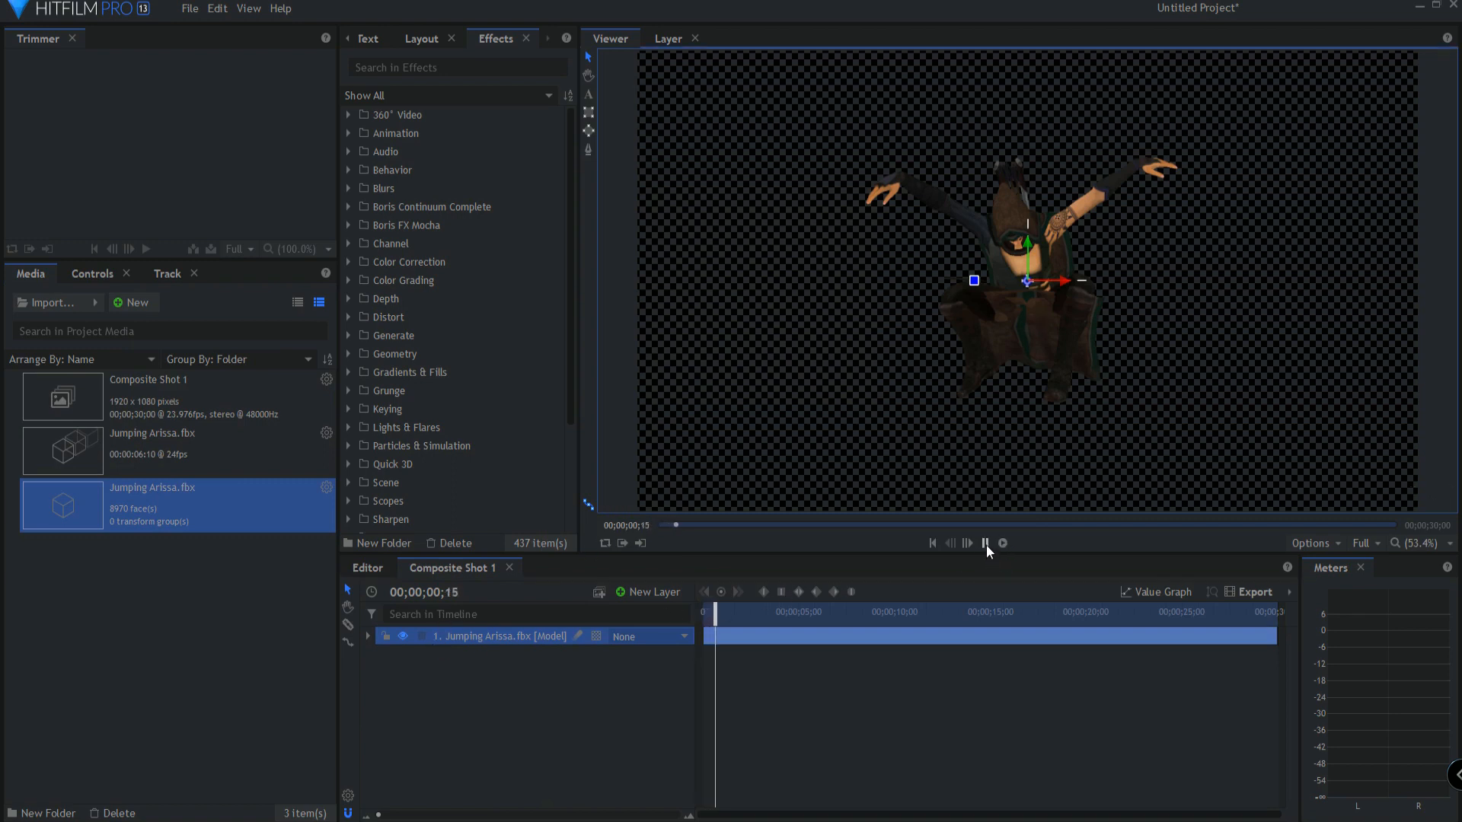
{"action": "left_click", "coordinate": [367, 635]}
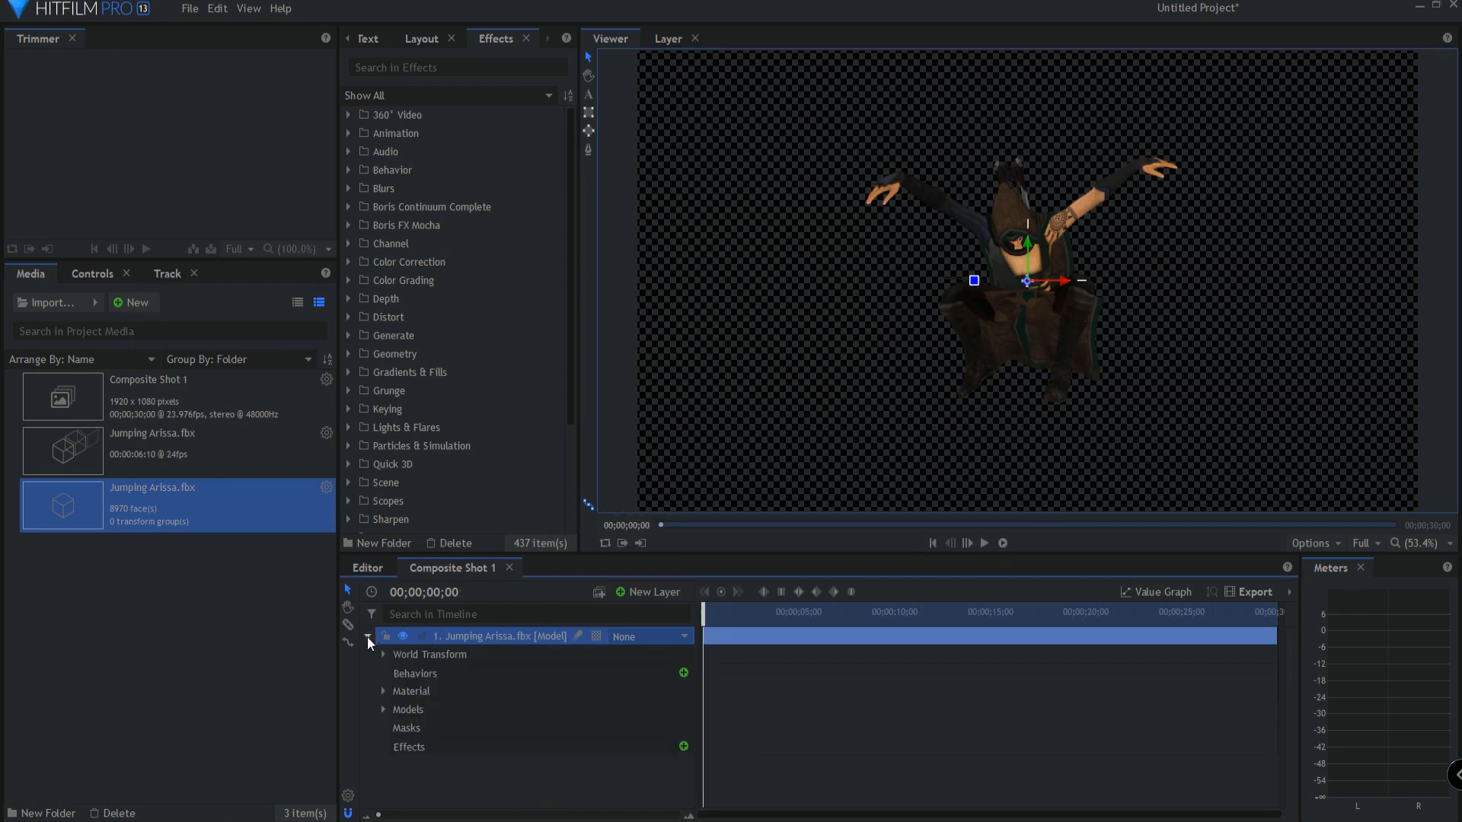
{"action": "left_click", "coordinate": [382, 709]}
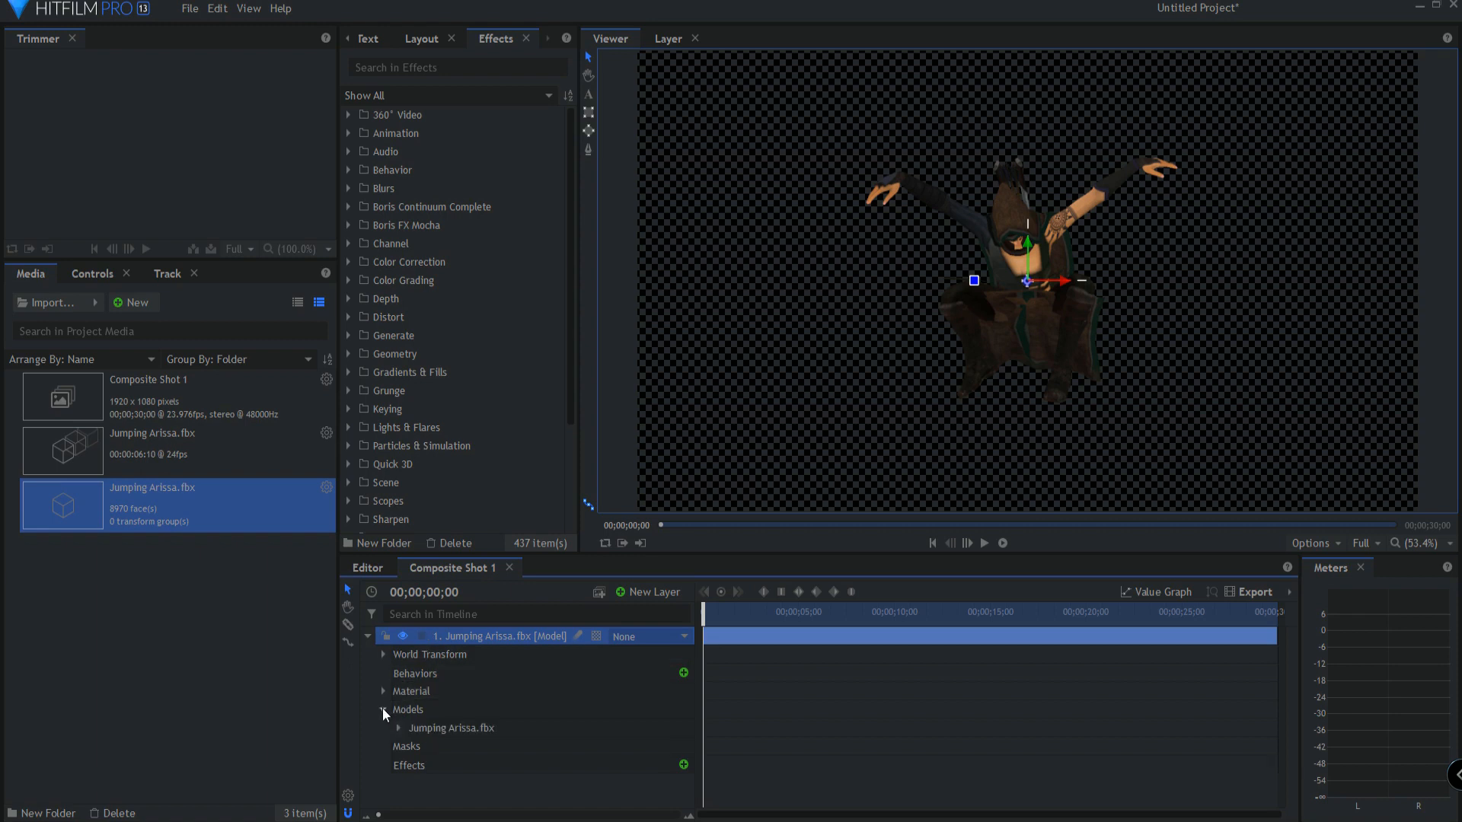
{"action": "left_click", "coordinate": [415, 728]}
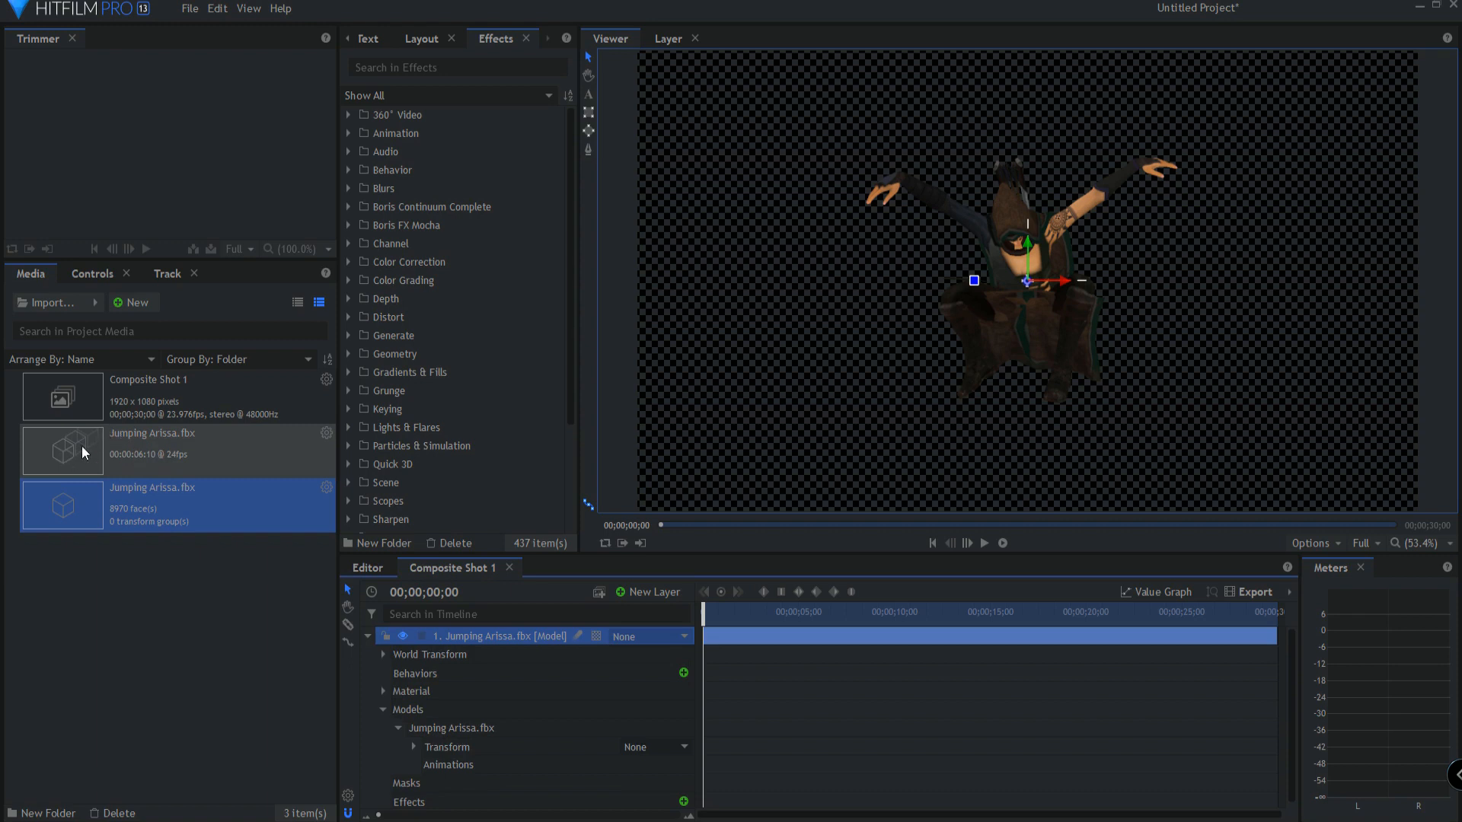
Step: Assign the jumping animation media to the model and play back the jump
{"action": "left_click", "coordinate": [152, 448]}
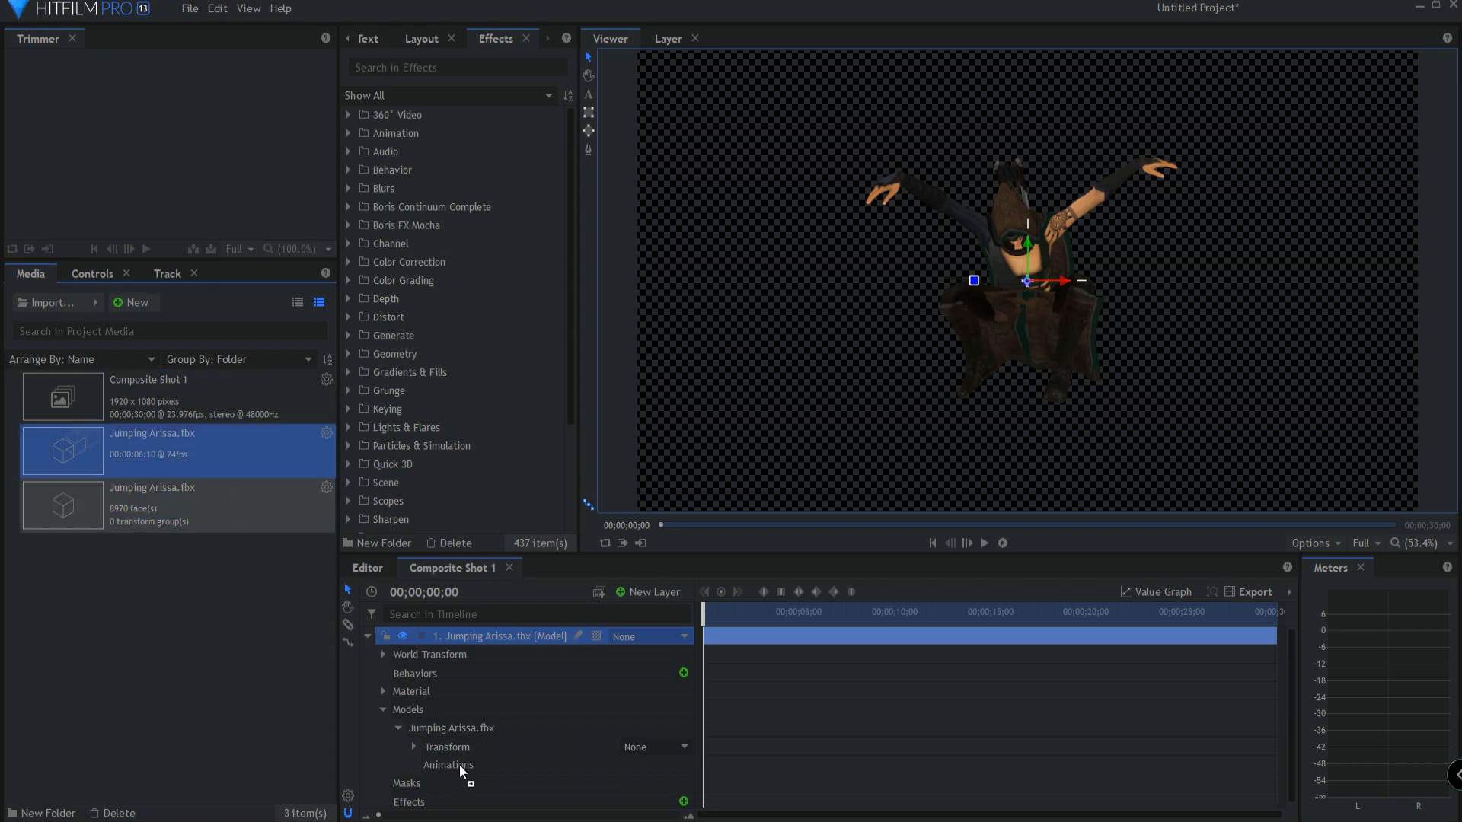
{"action": "left_click", "coordinate": [448, 765]}
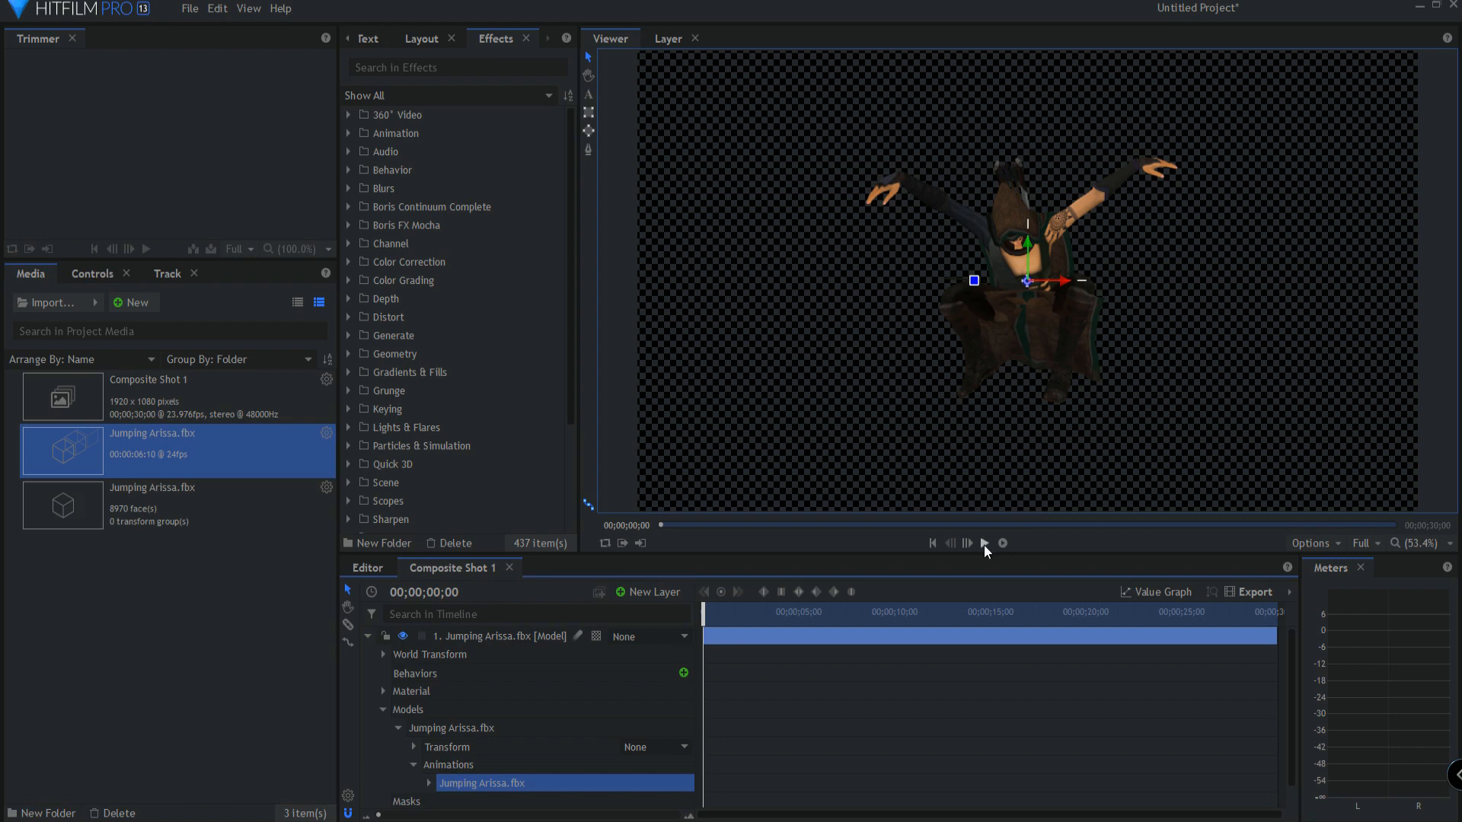
{"action": "left_click", "coordinate": [968, 544]}
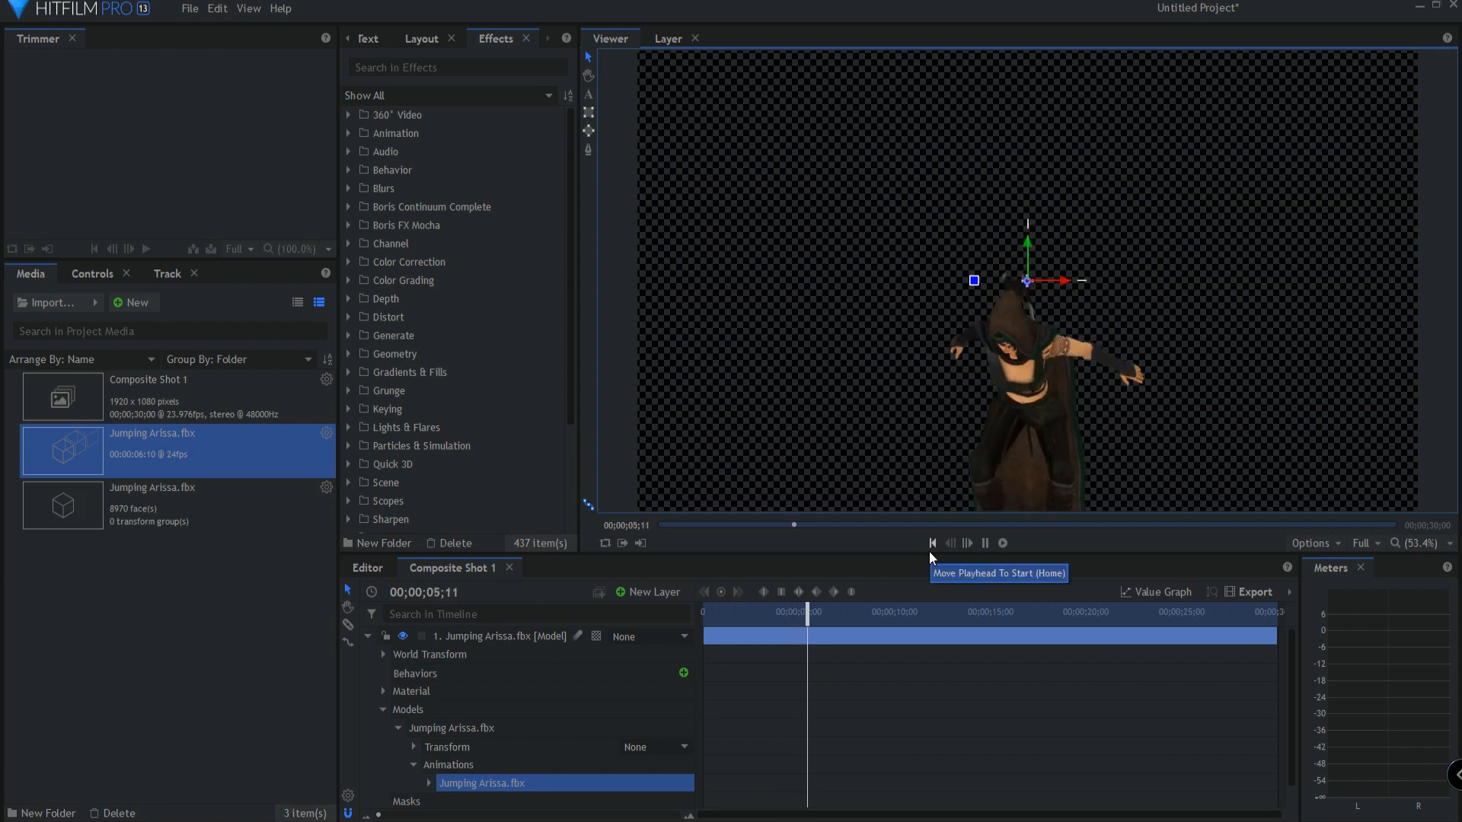
{"action": "left_click", "coordinate": [967, 542]}
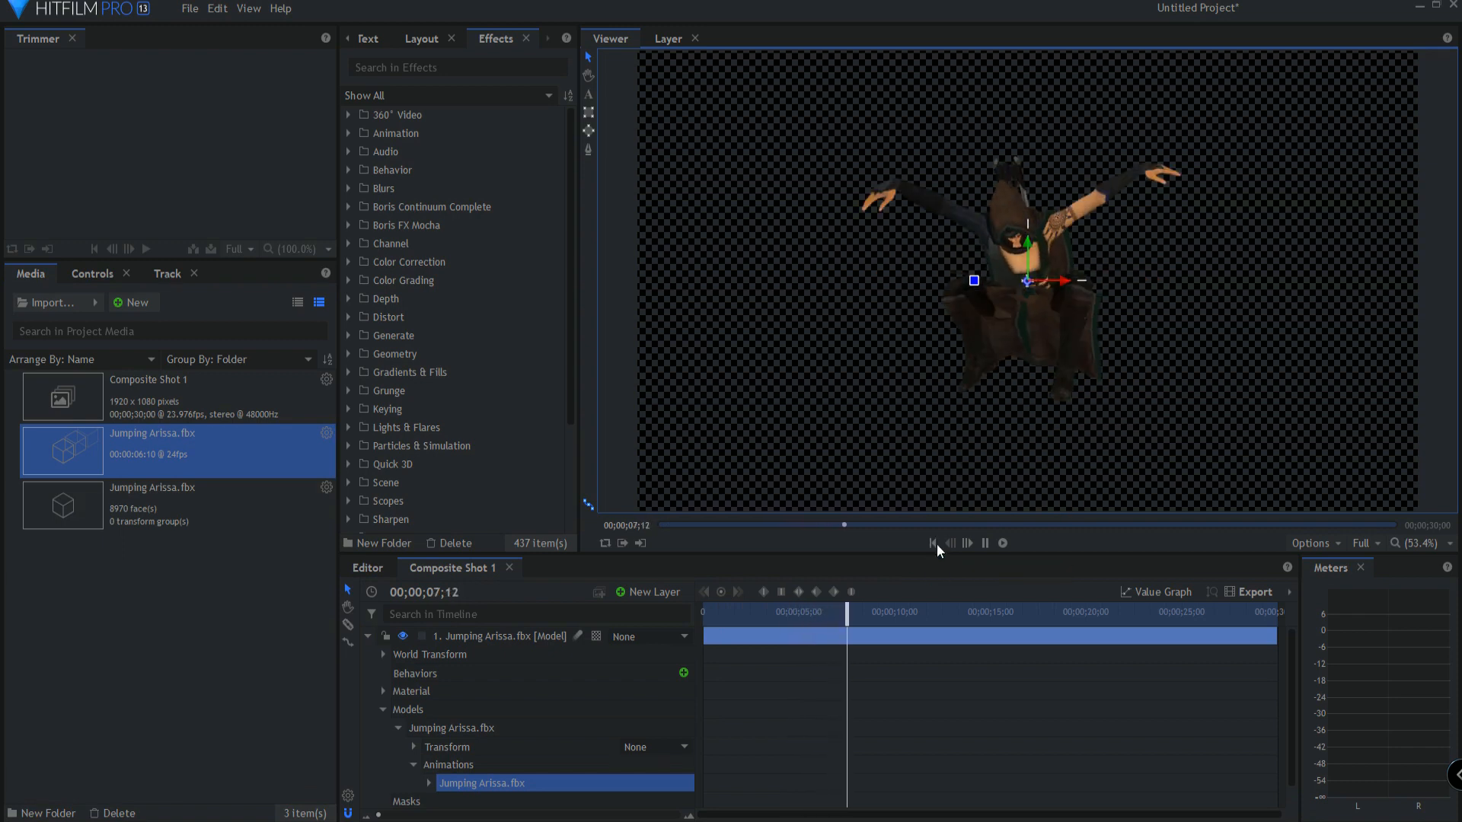
{"action": "left_click", "coordinate": [931, 543]}
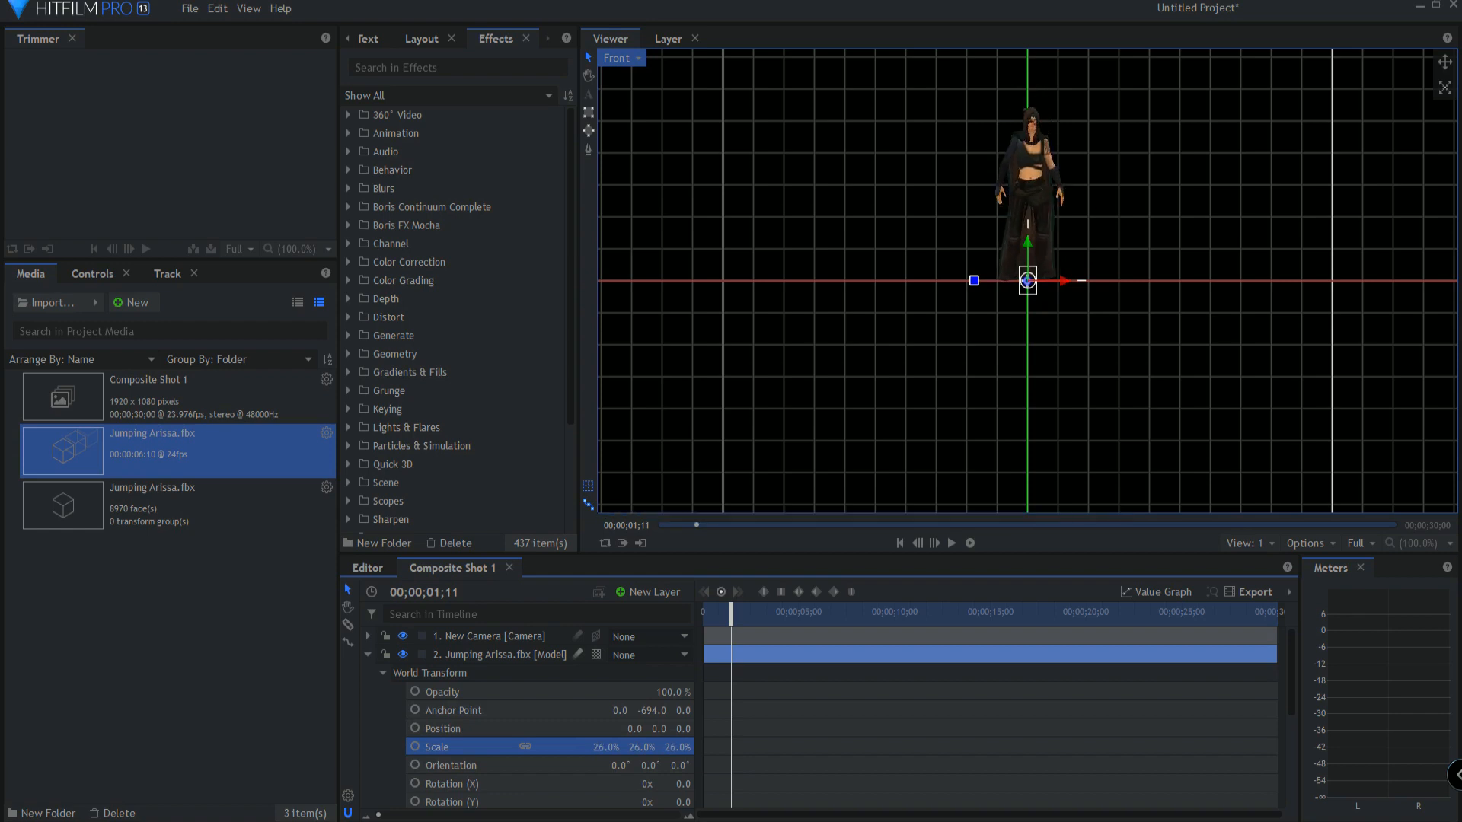
Step: Switch the viewer to Active Camera and preview the animation through the camera
{"action": "left_click", "coordinate": [619, 57]}
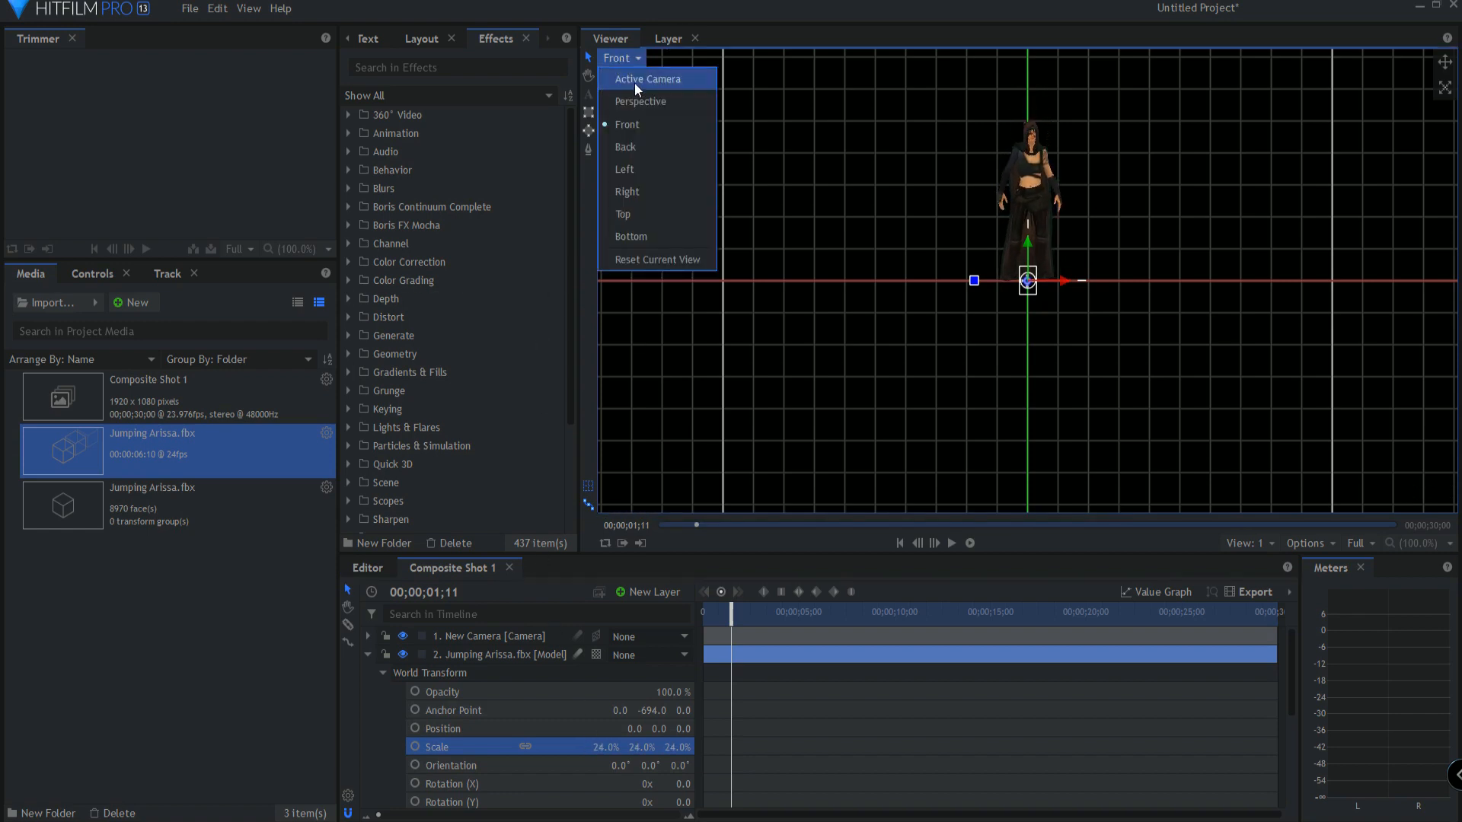
{"action": "left_click", "coordinate": [647, 79]}
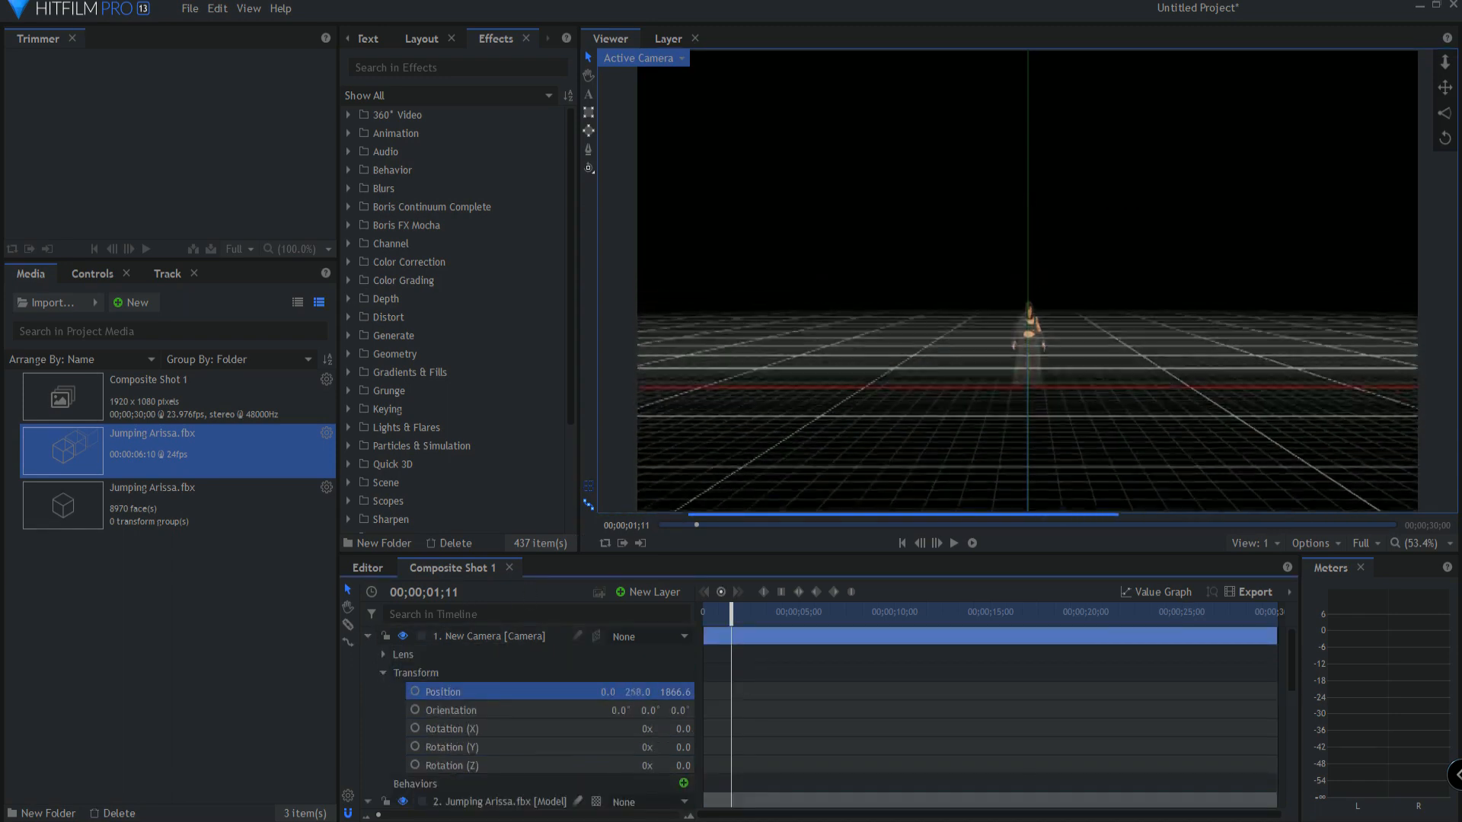
{"action": "left_click", "coordinate": [953, 543]}
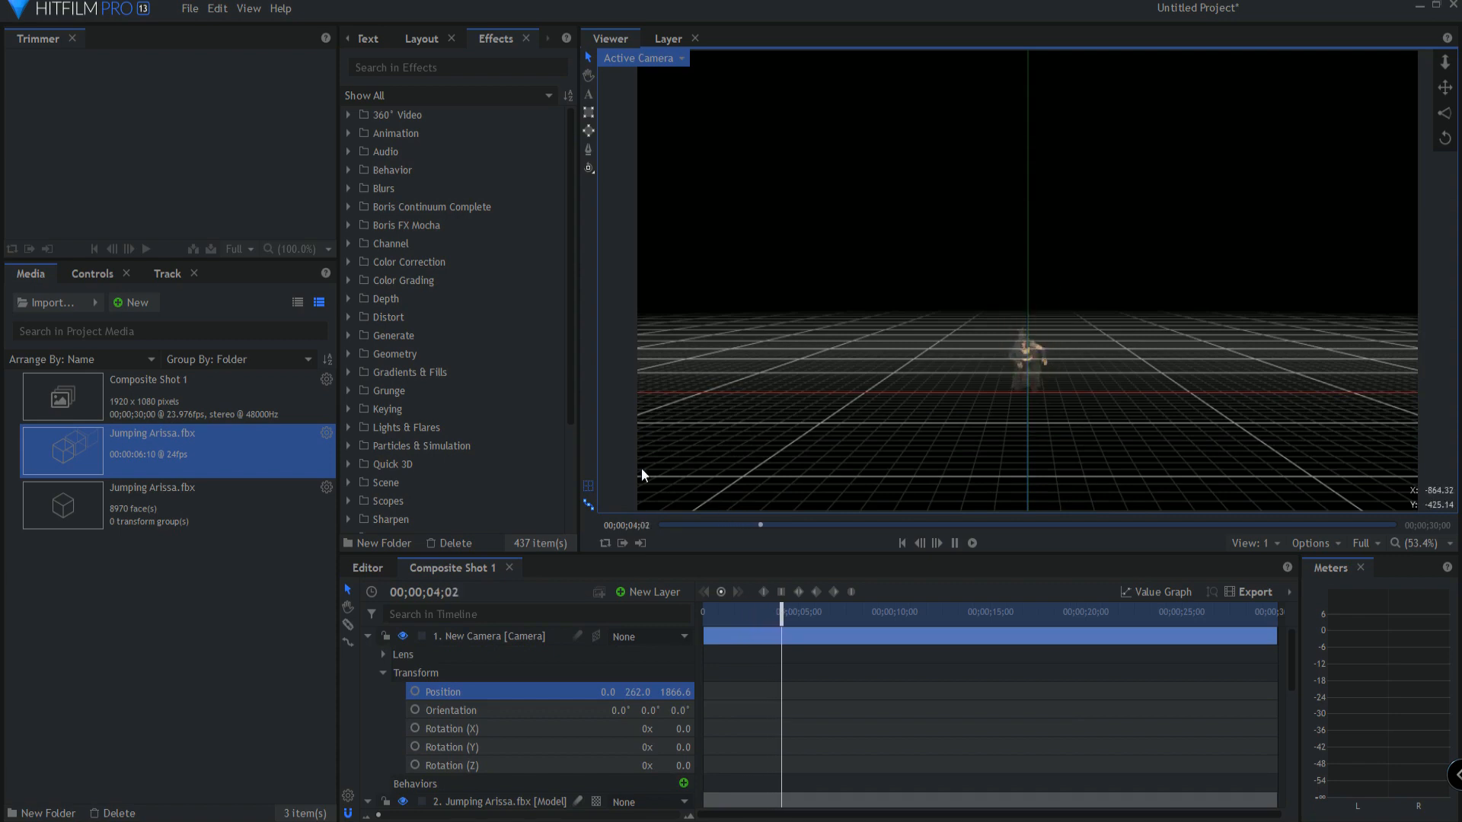
{"action": "left_click", "coordinate": [954, 543]}
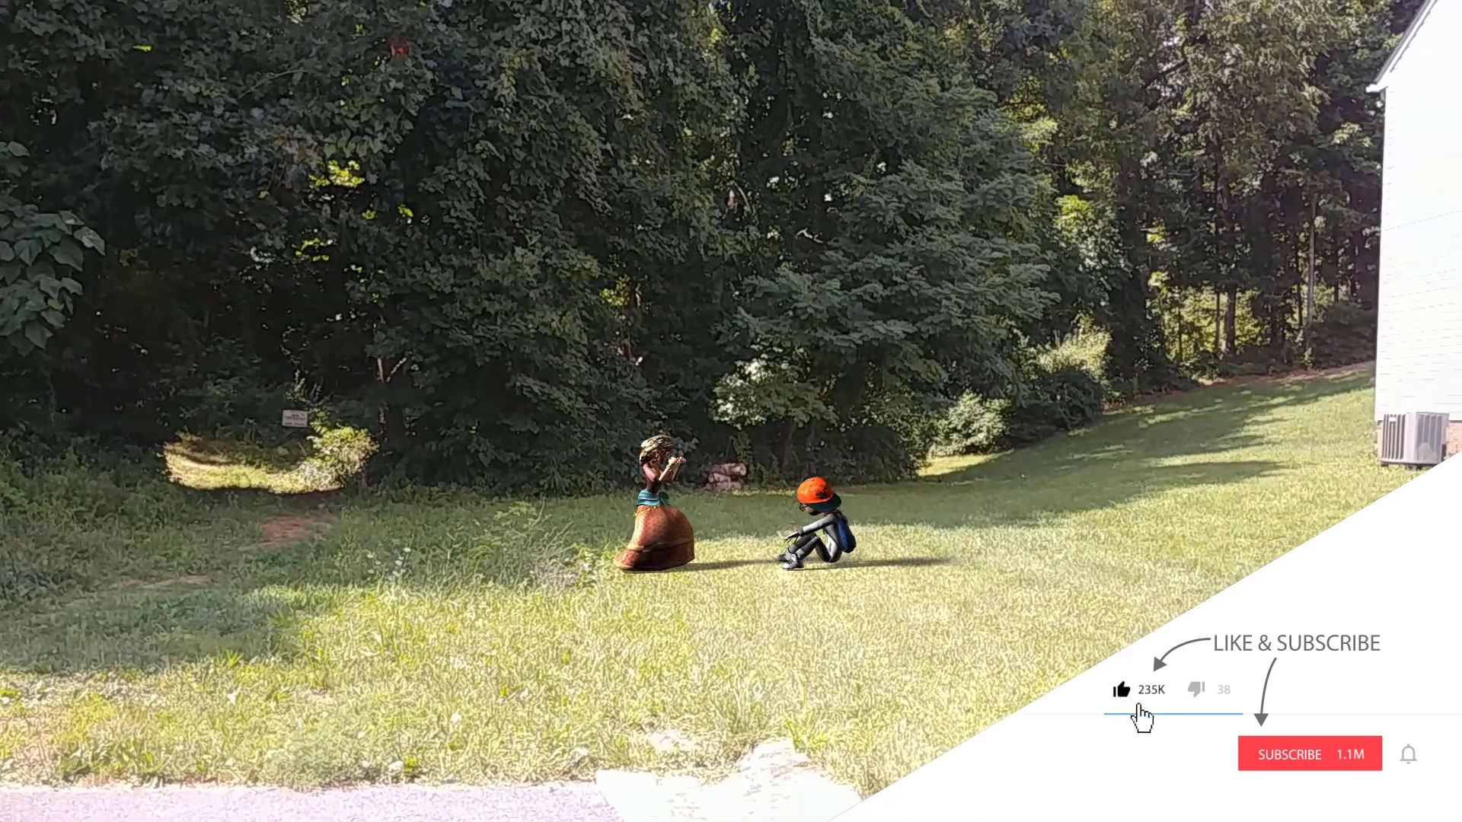
Step: Play back the final composite of the animated characters over the lawn footage
{"action": "left_click", "coordinate": [1309, 752]}
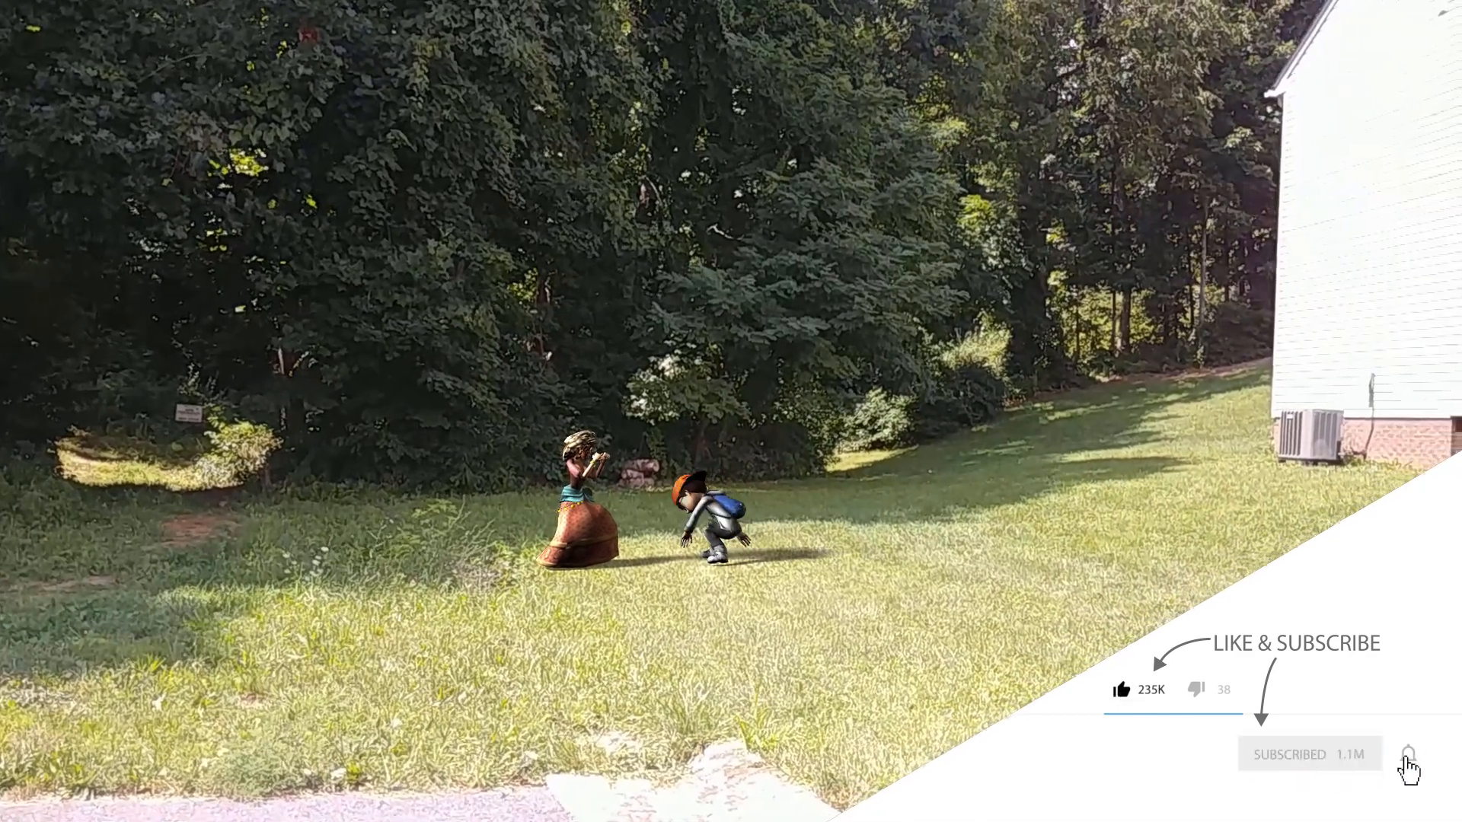